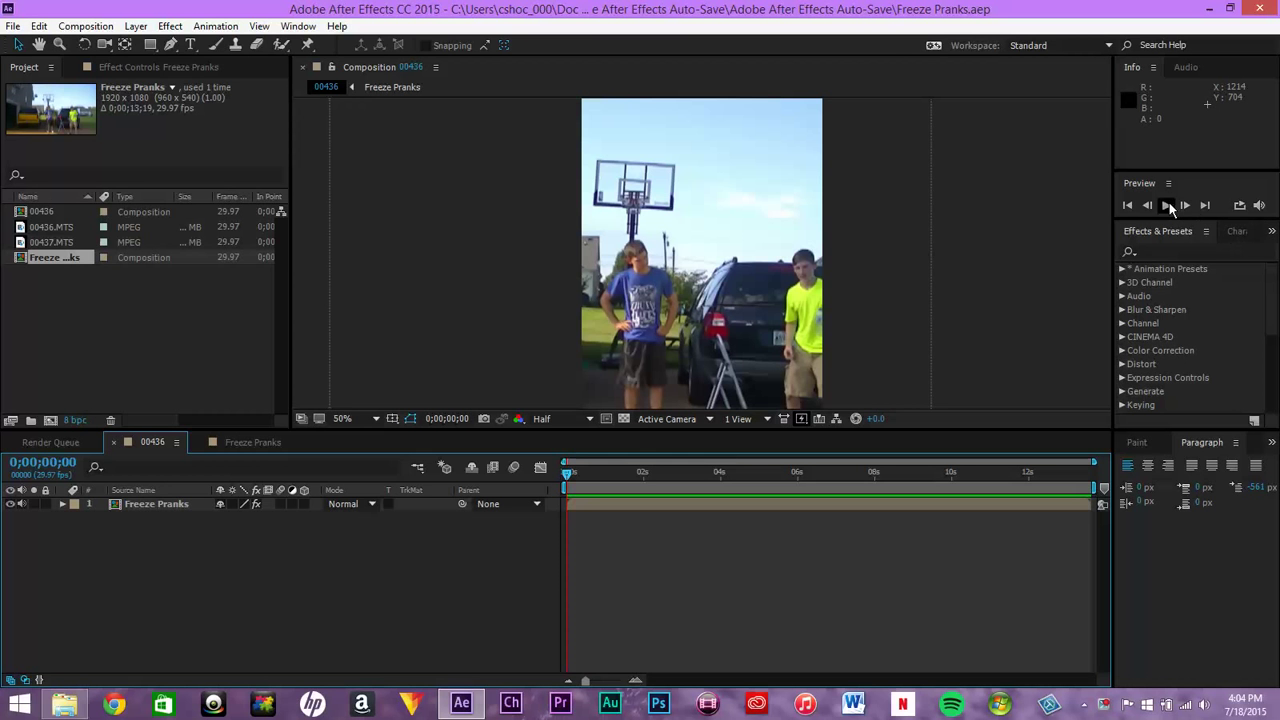
Briefly play and stop the composition preview before creating the new composition
click(1168, 204)
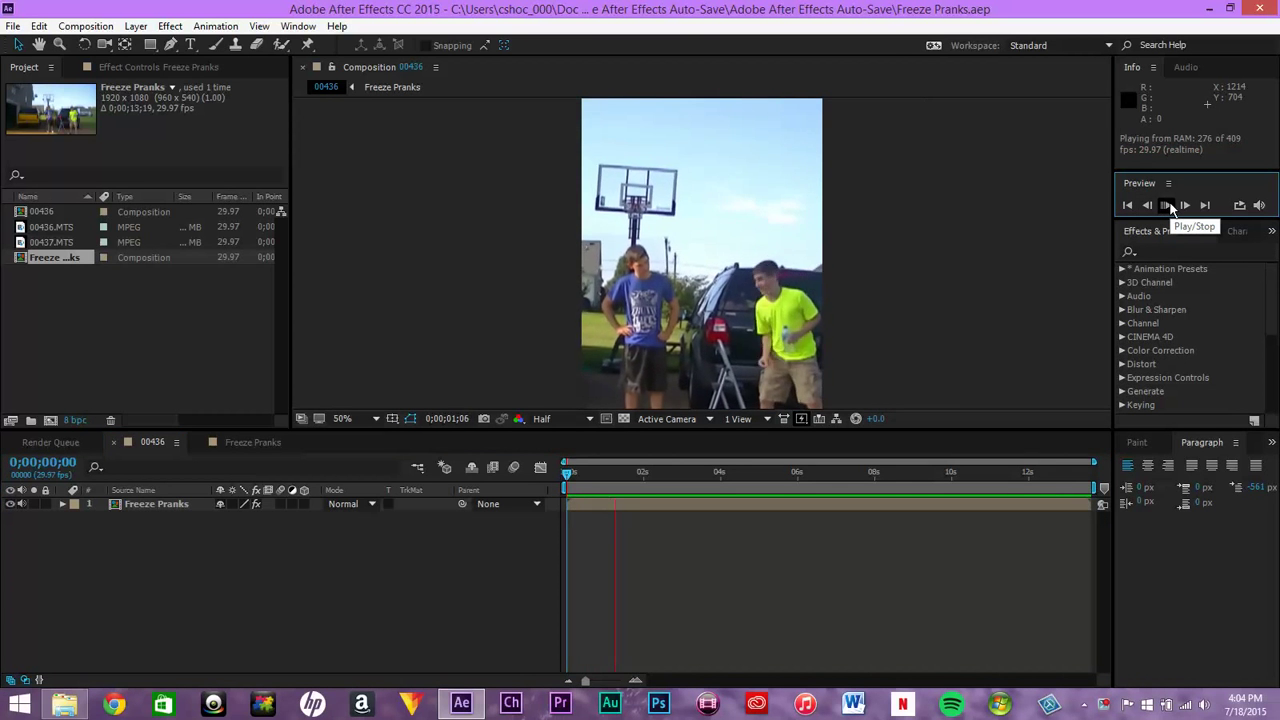
click(1168, 202)
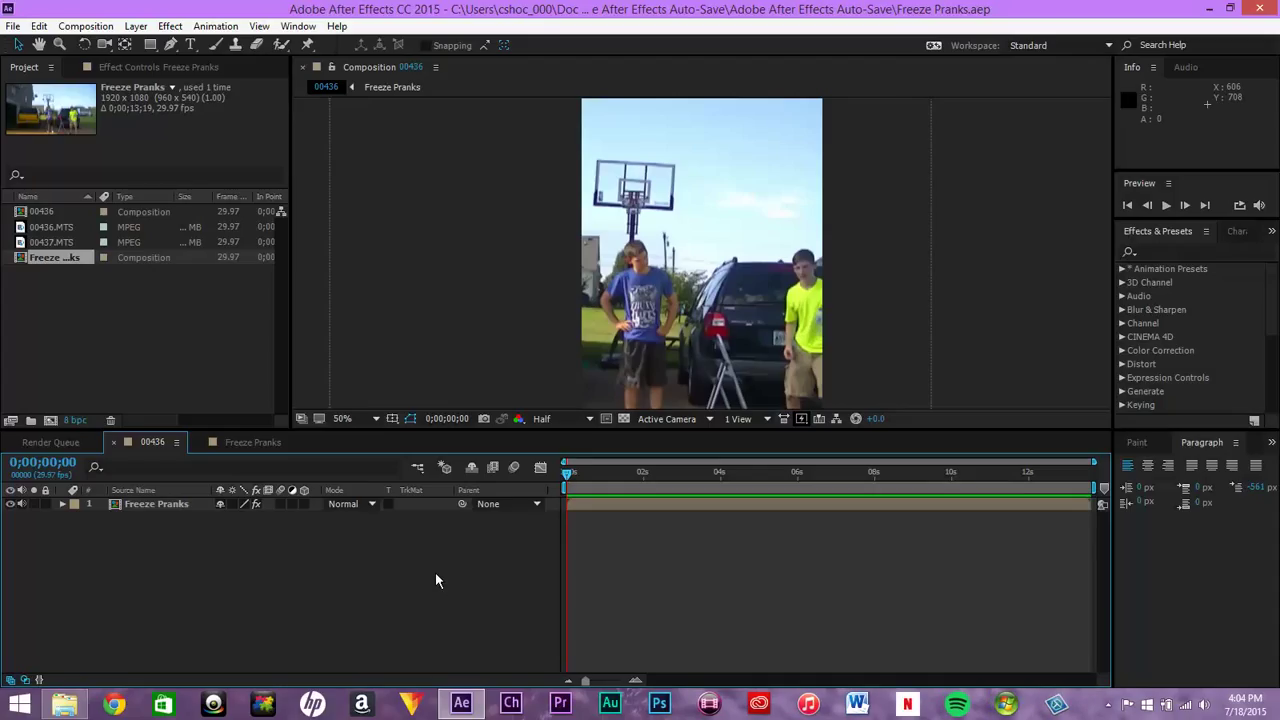
mouse_move(1180, 384)
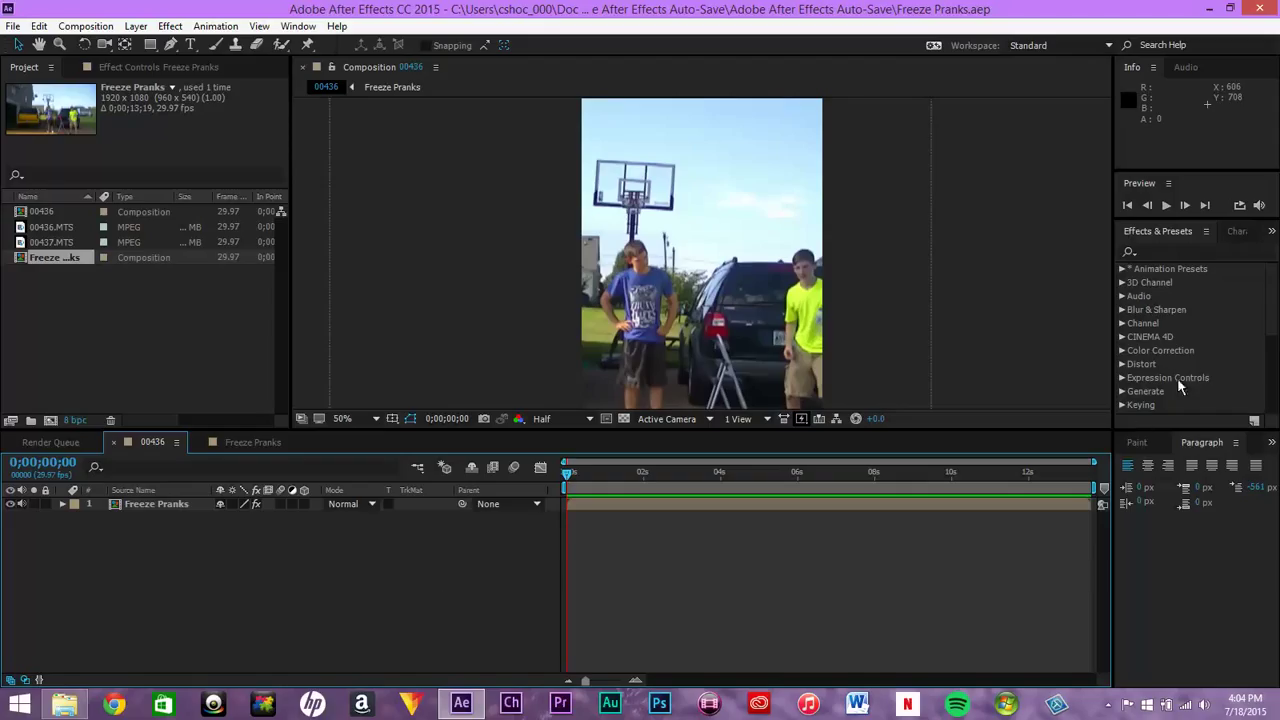
mouse_move(814, 234)
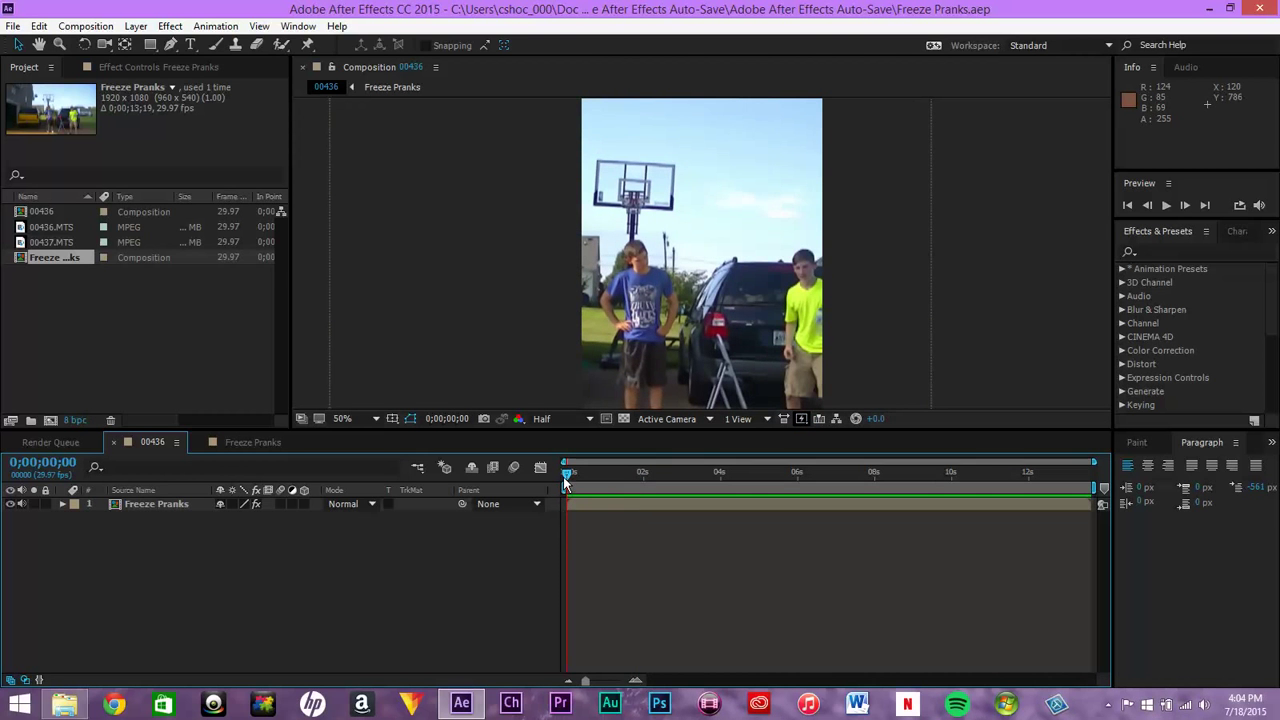
mouse_move(566, 478)
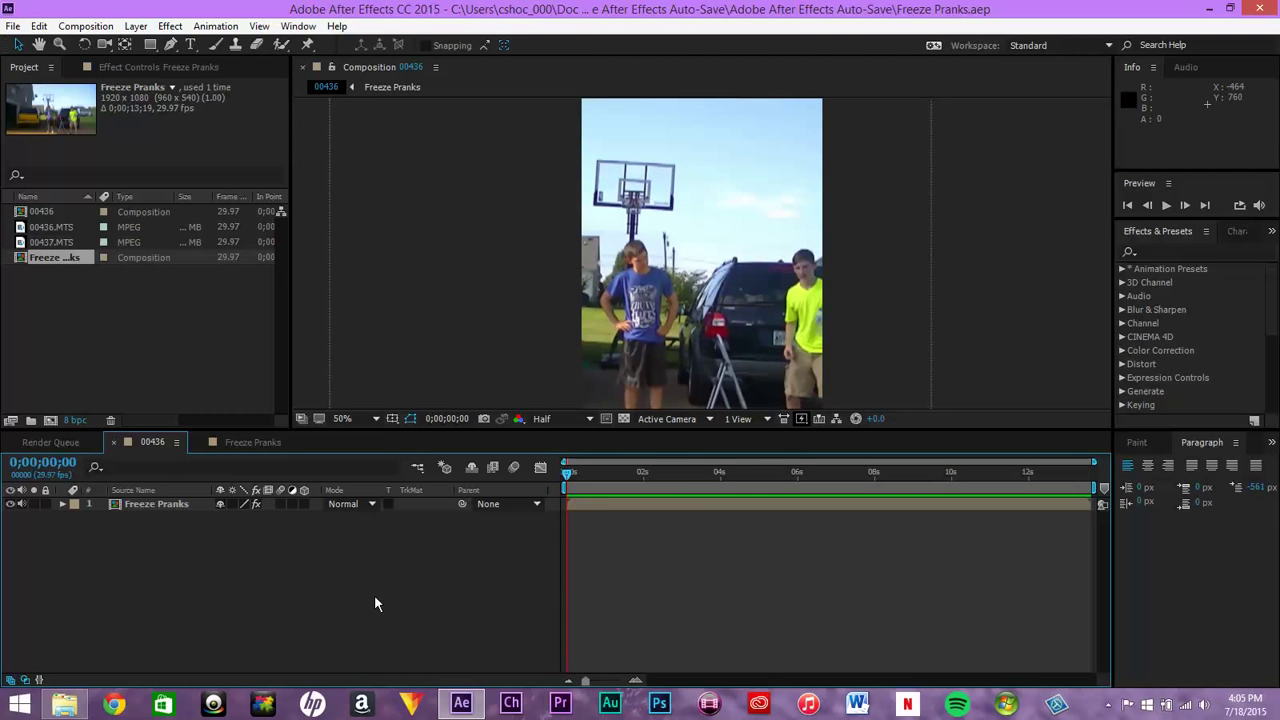
mouse_move(186, 554)
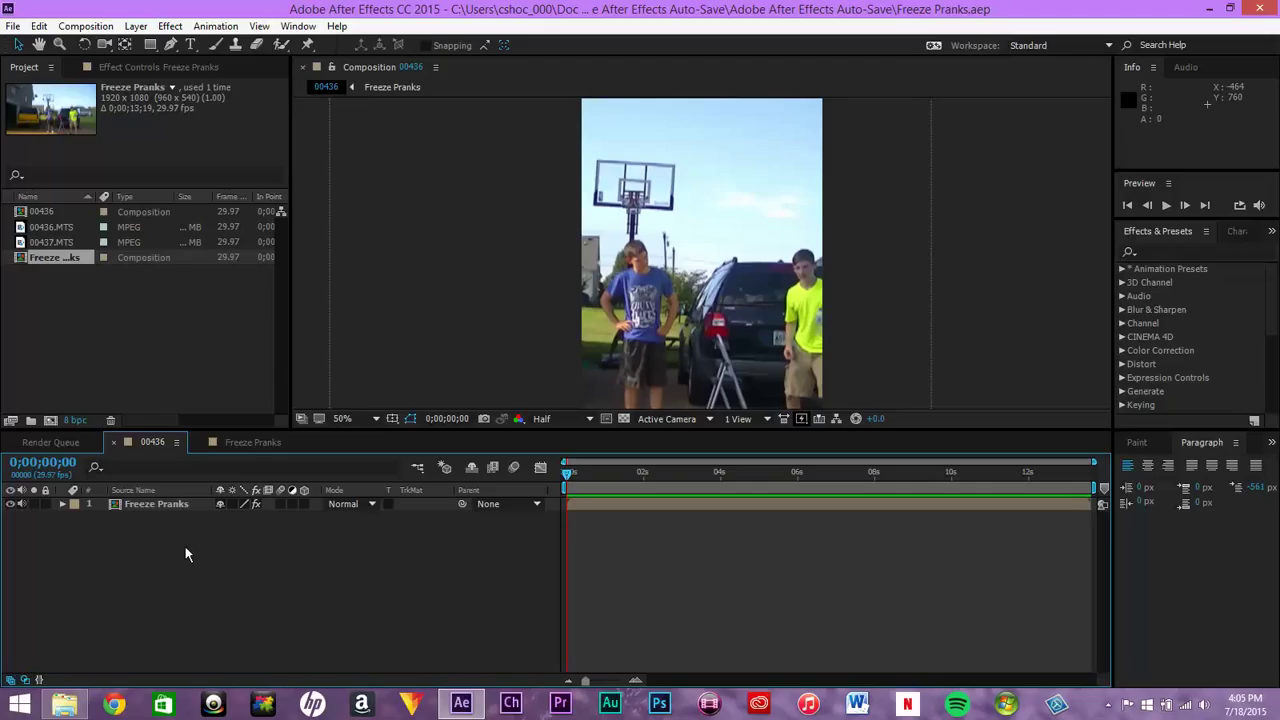
mouse_move(110, 332)
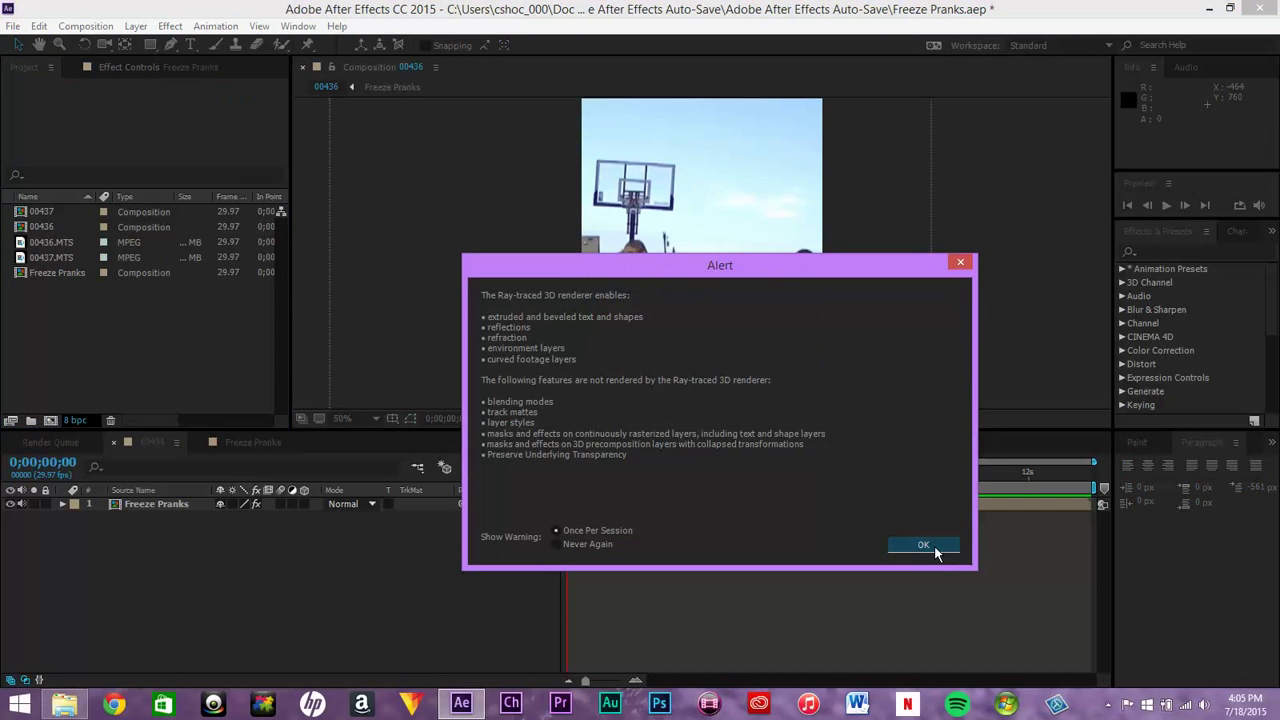
Dismiss the ray-traced renderer alert and scrub forward through the 00437 composition footage
click(924, 544)
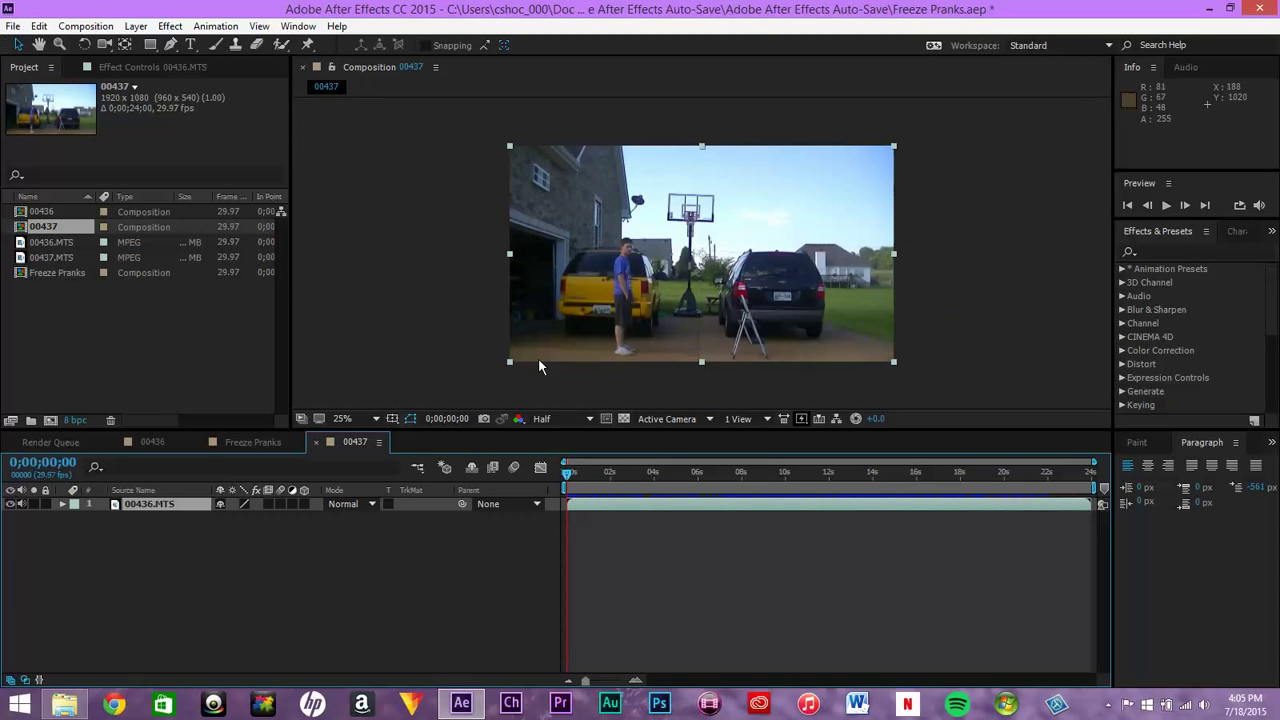
click(570, 472)
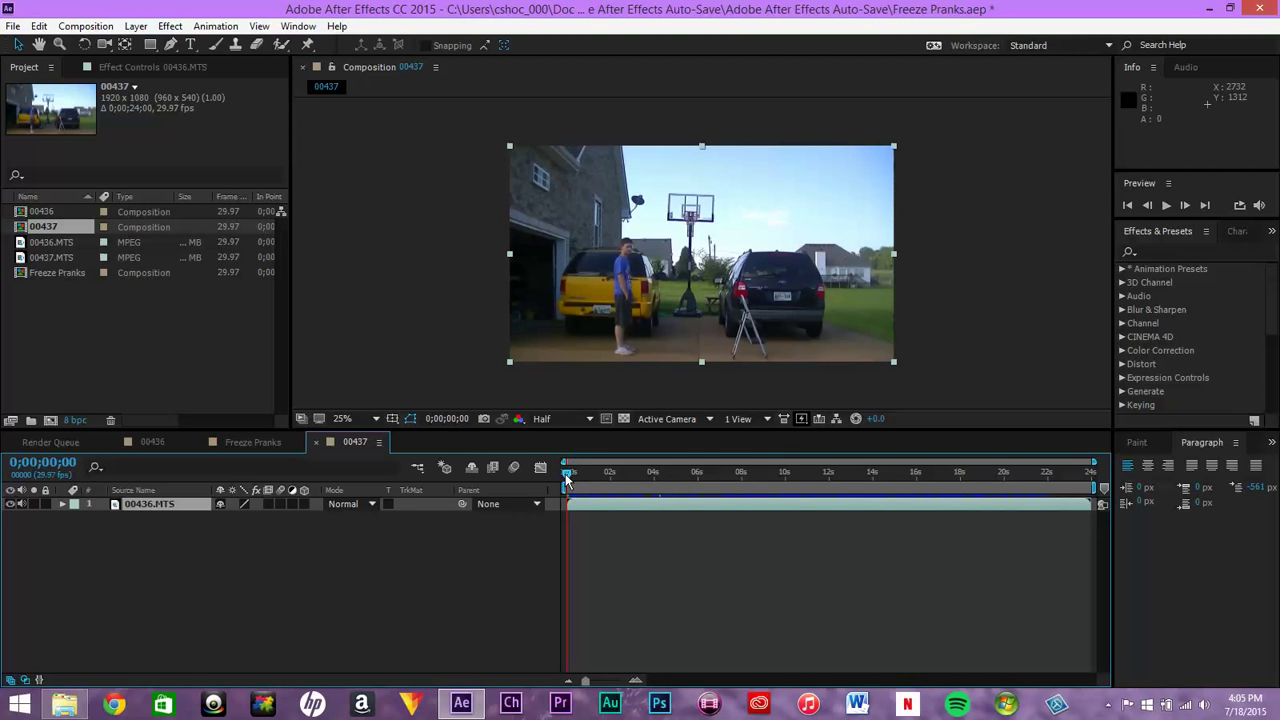
drag(568, 472, 696, 472)
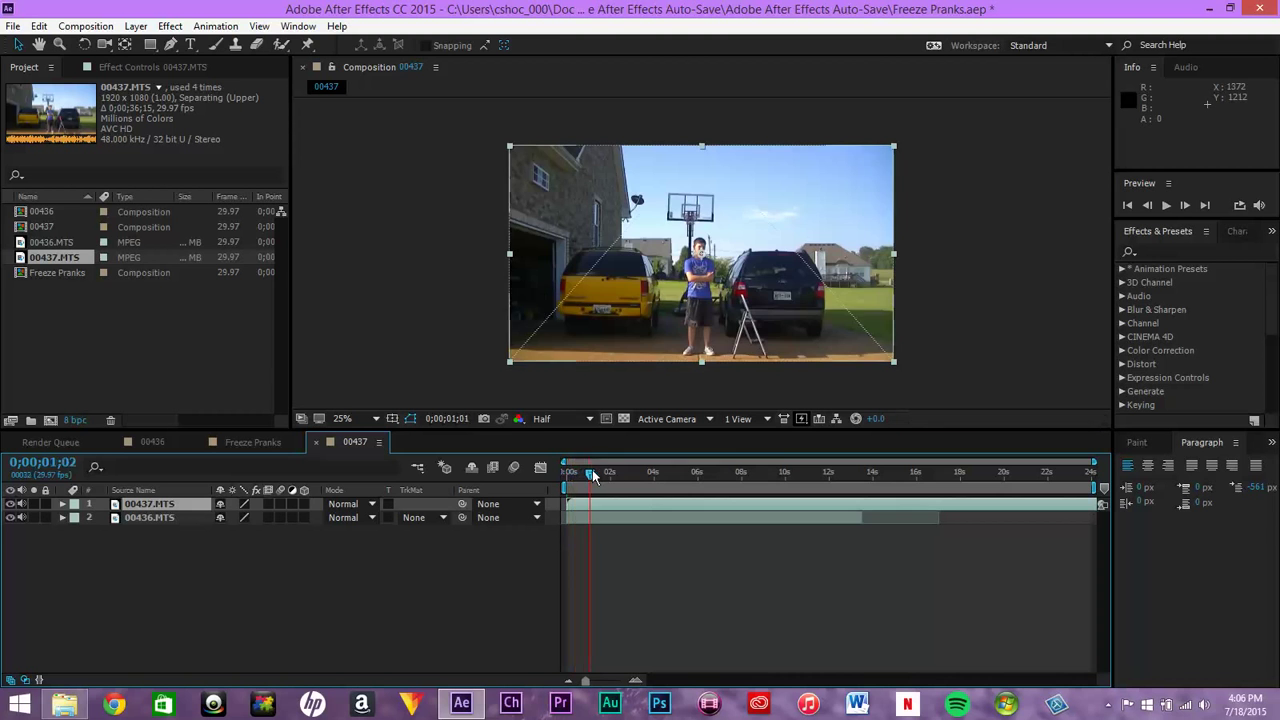
Scrub the time indicator through the stacked 00437.MTS and 00436.MTS clips
drag(590, 472, 668, 472)
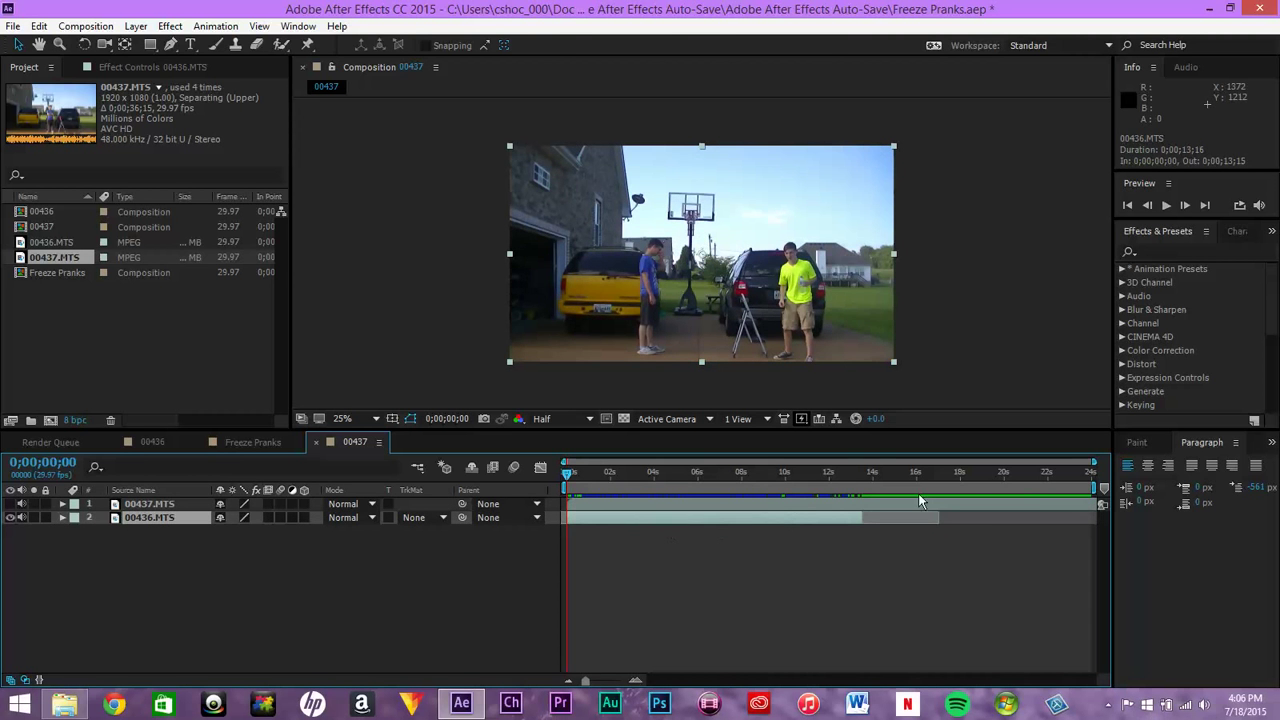
mouse_move(804, 324)
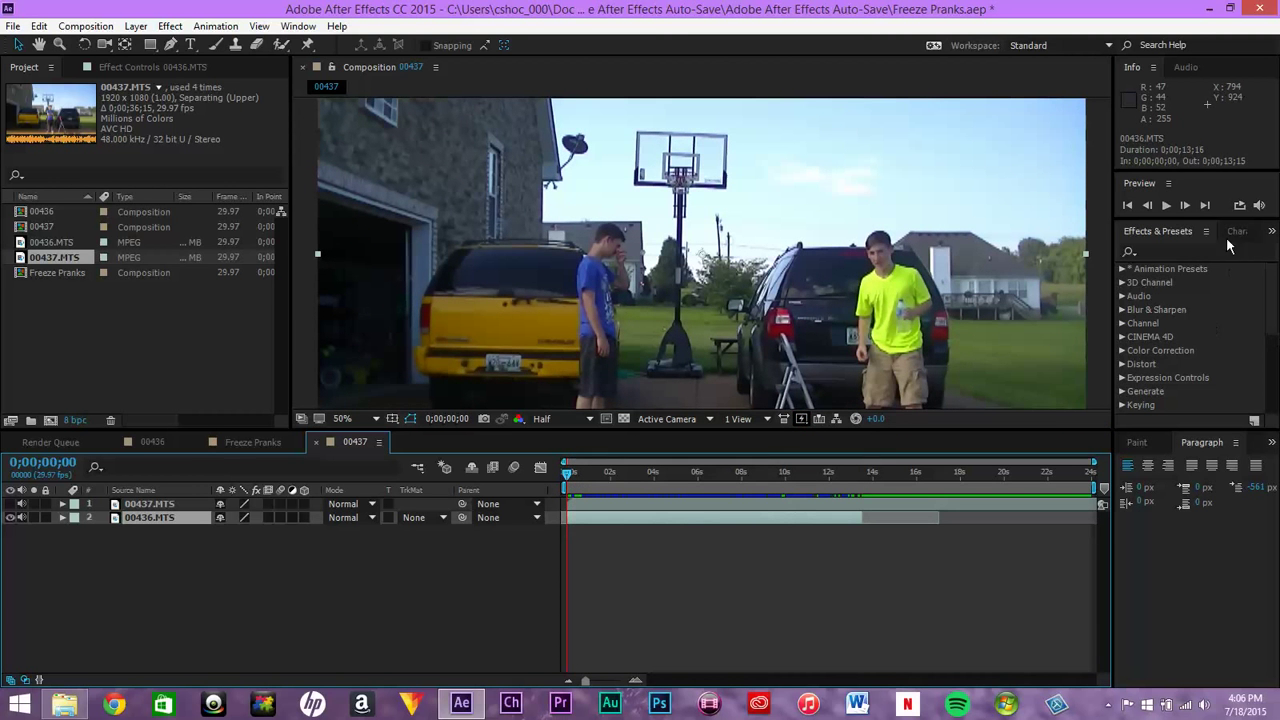
click(1166, 204)
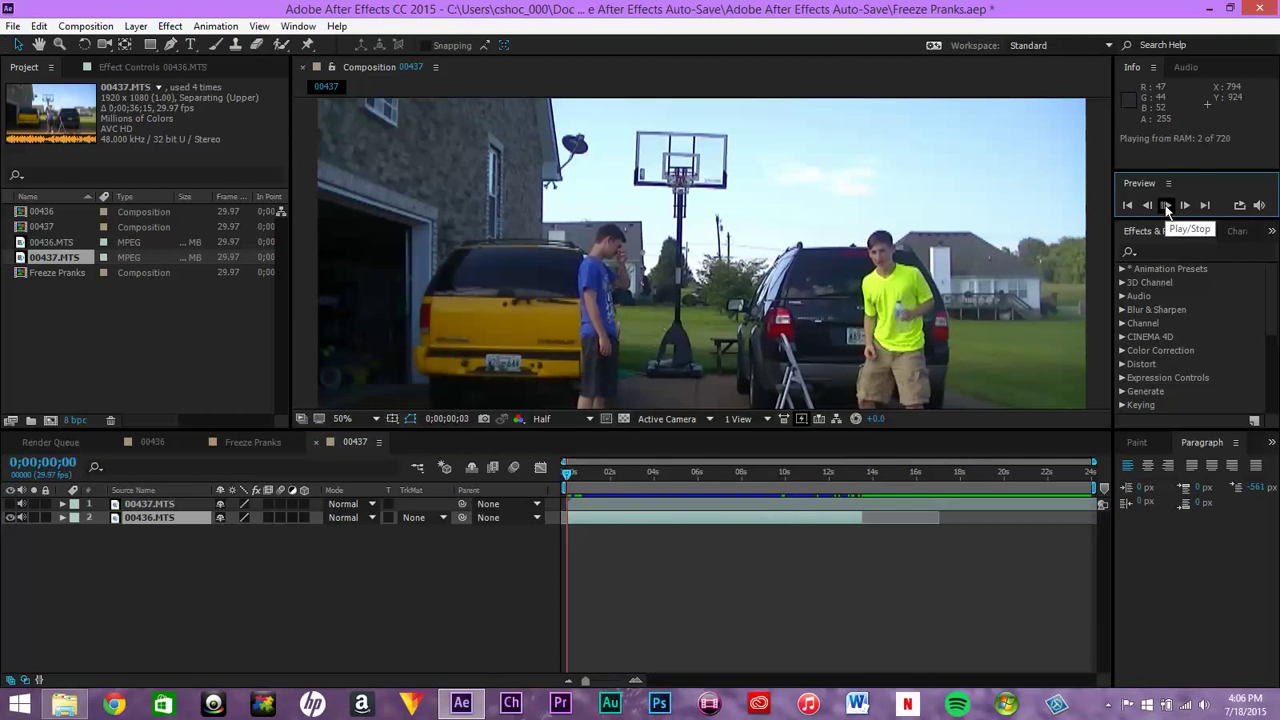
click(1164, 204)
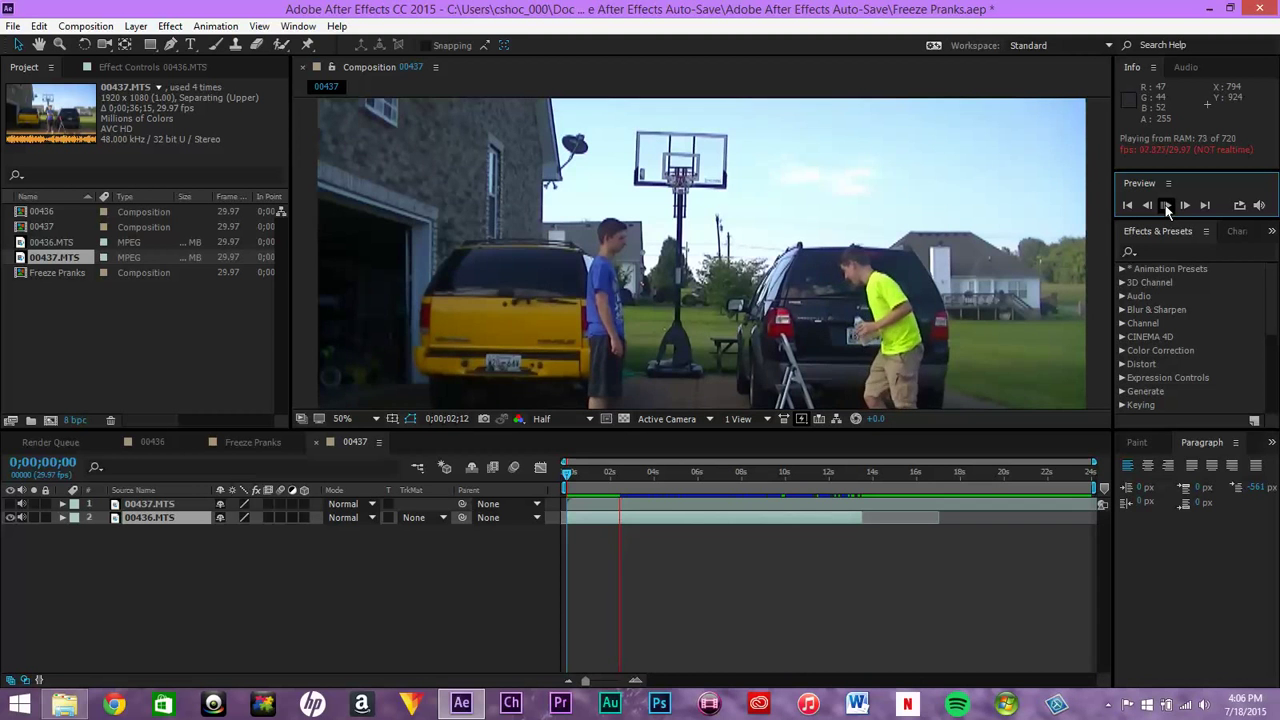
click(1168, 204)
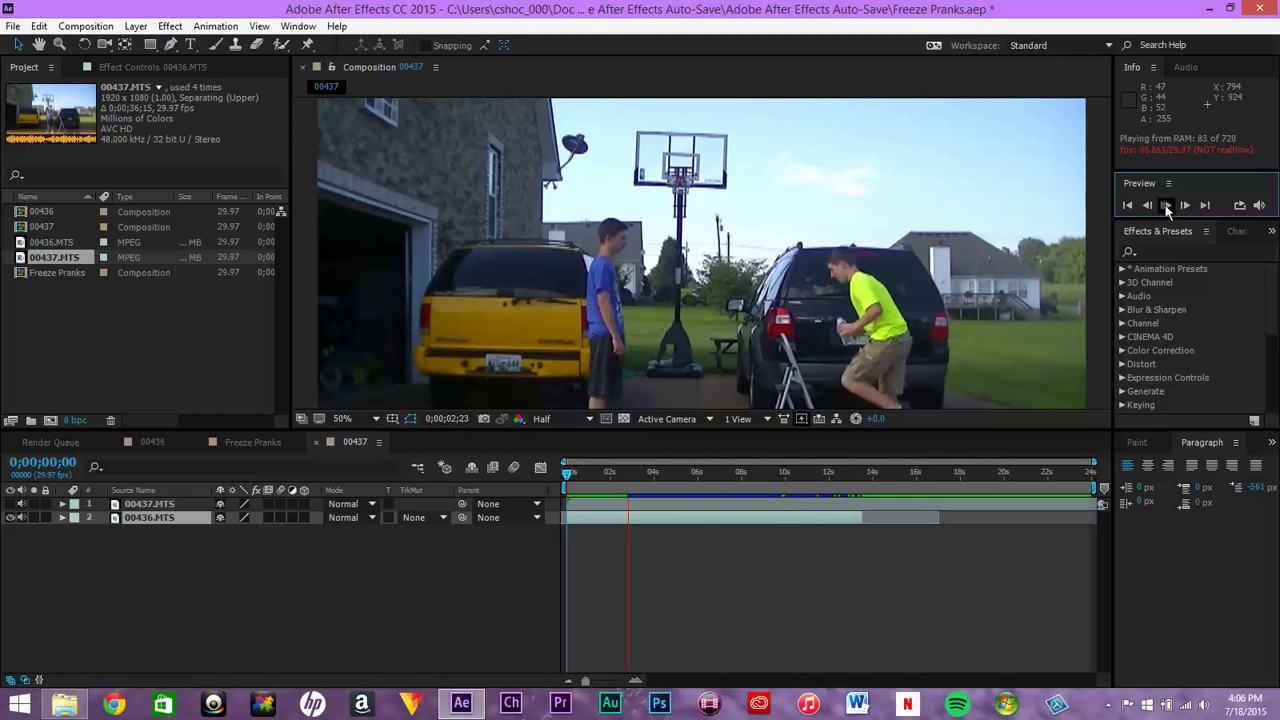
click(1166, 204)
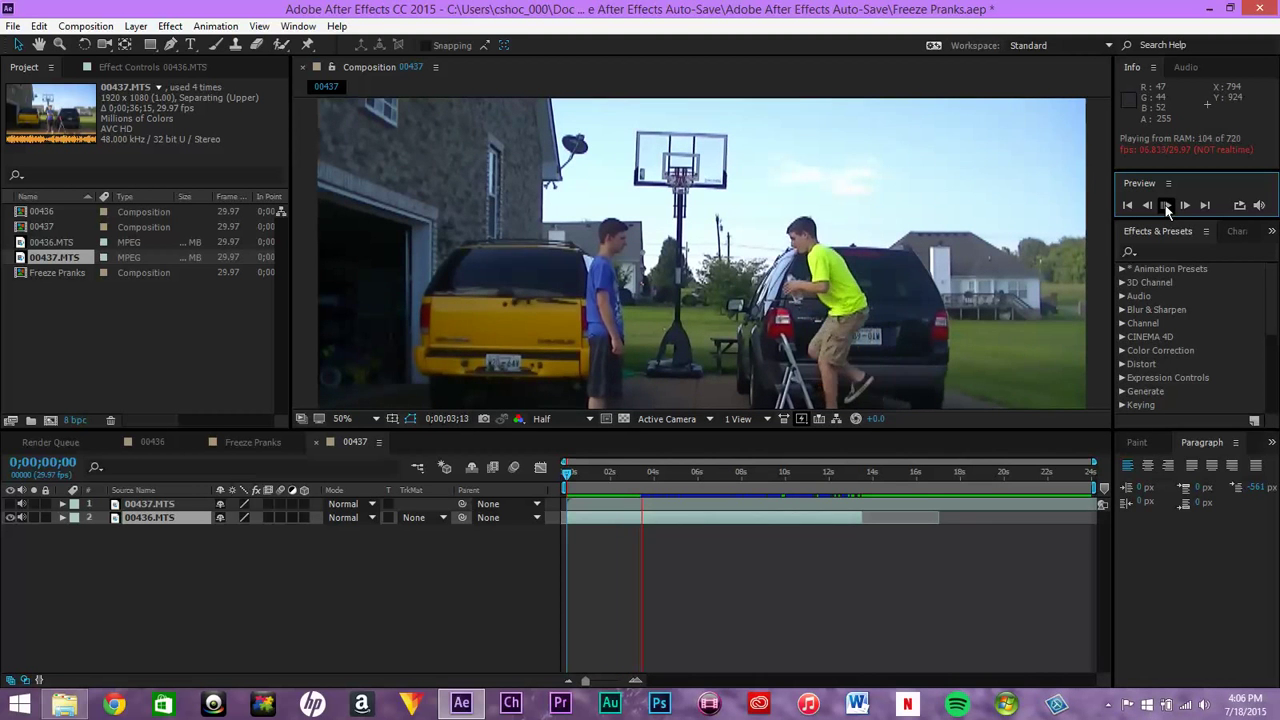
click(1168, 204)
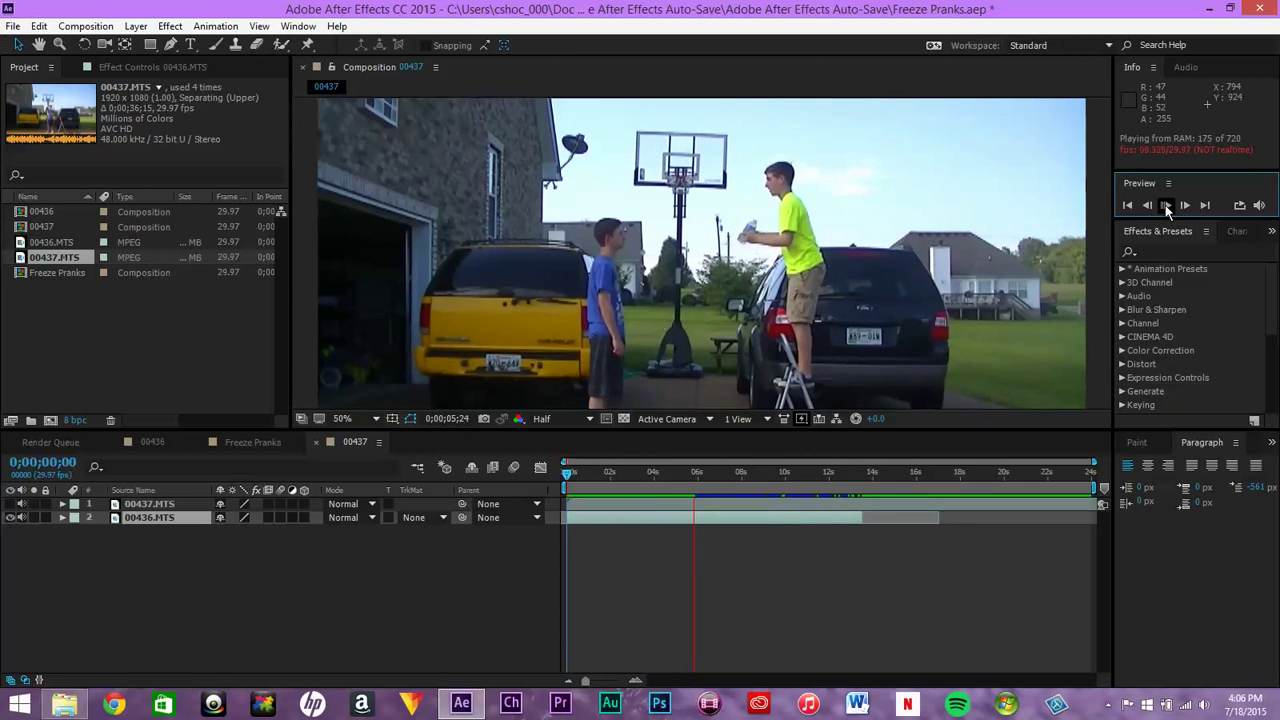
click(1168, 204)
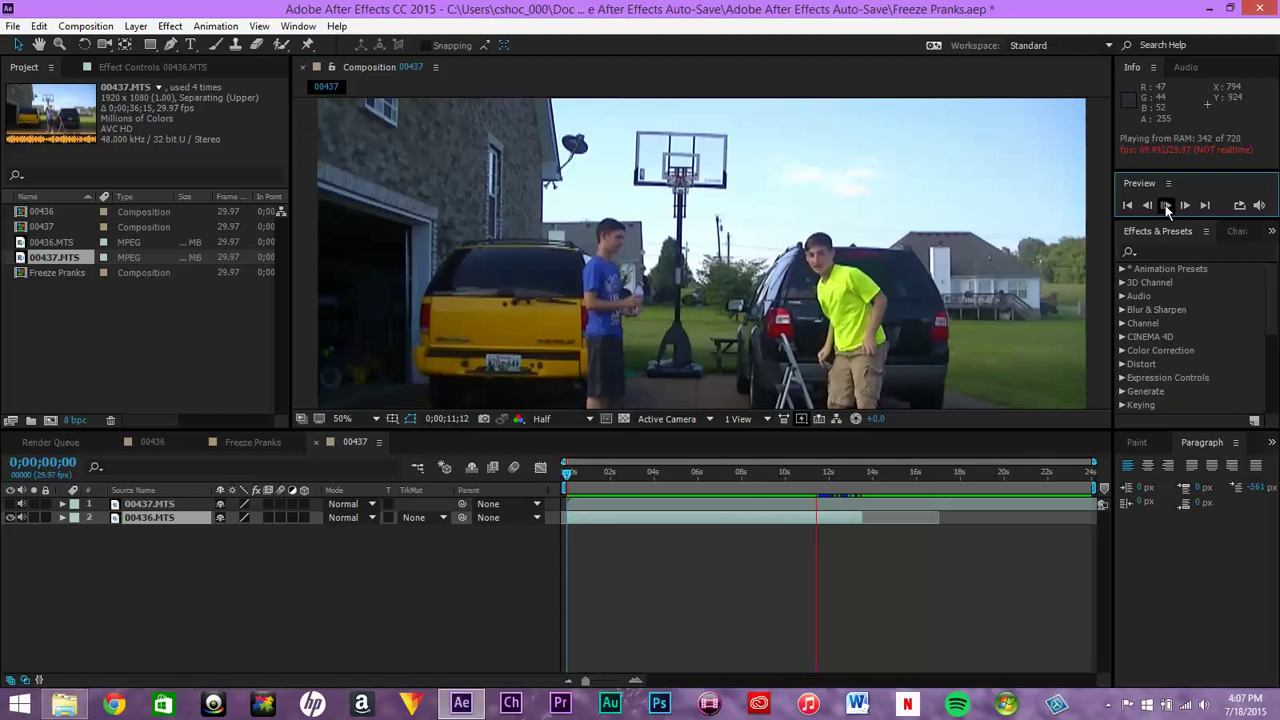
click(1164, 204)
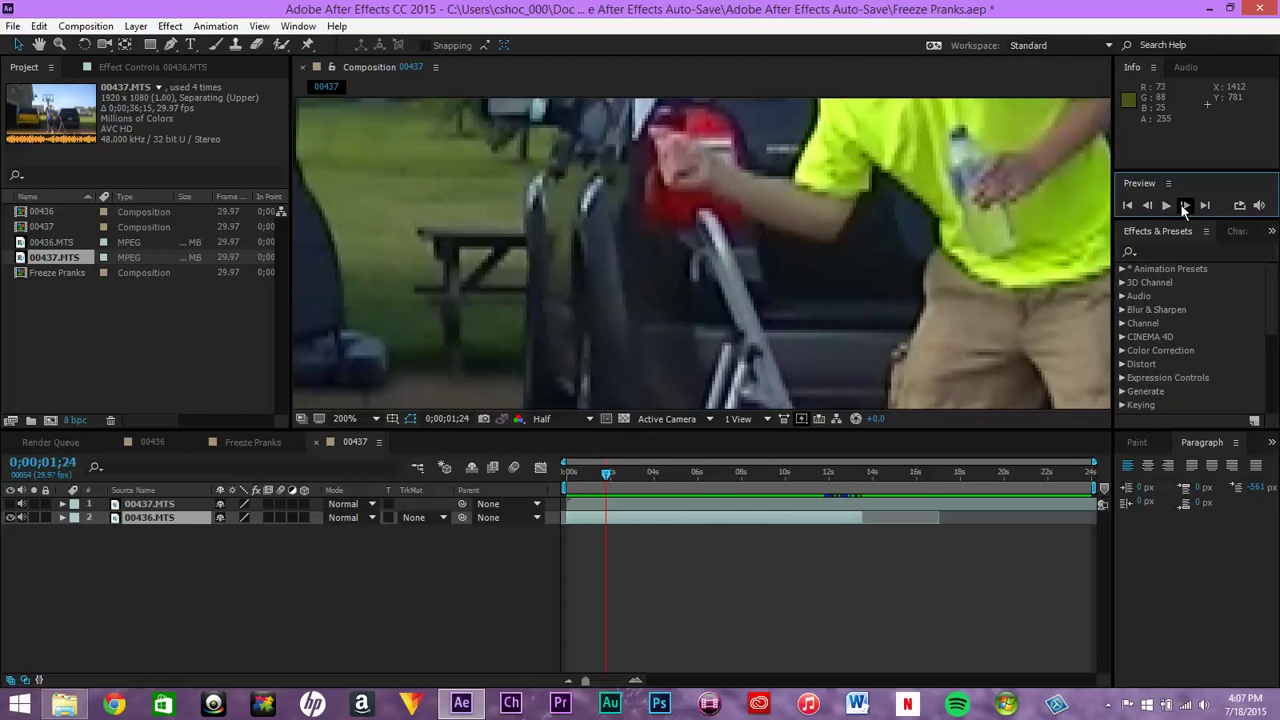
click(1148, 204)
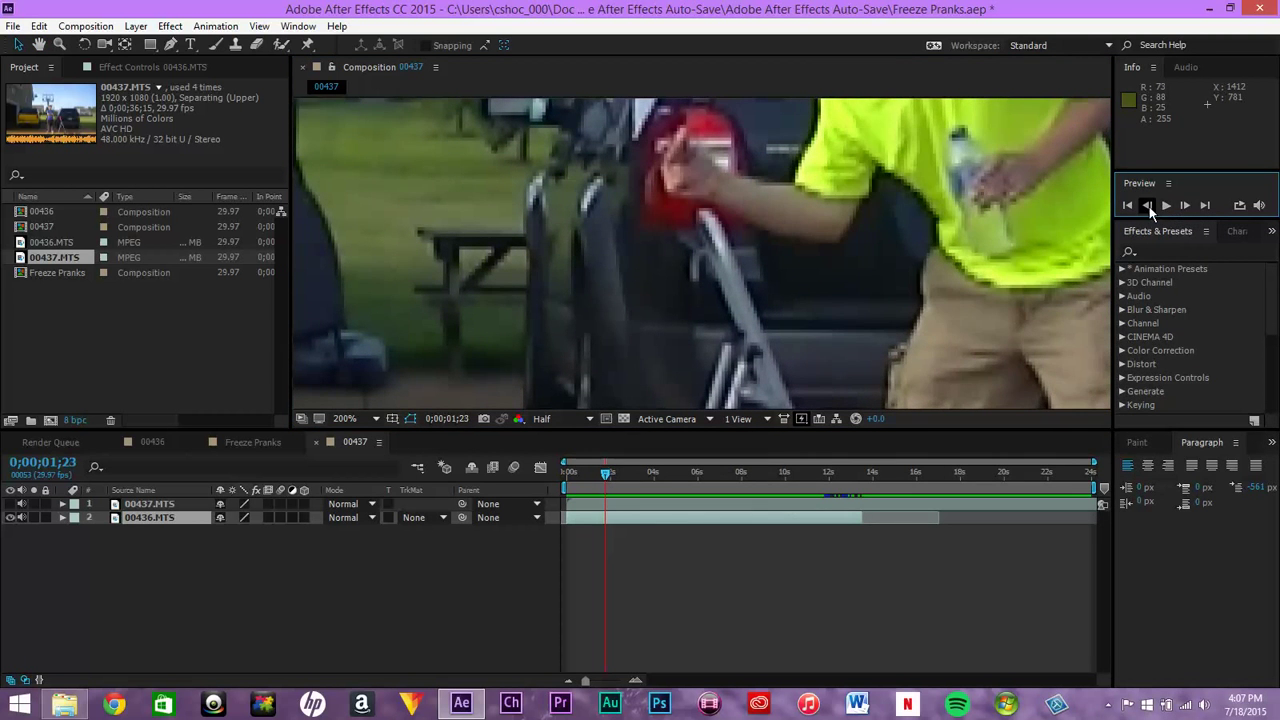
click(1212, 204)
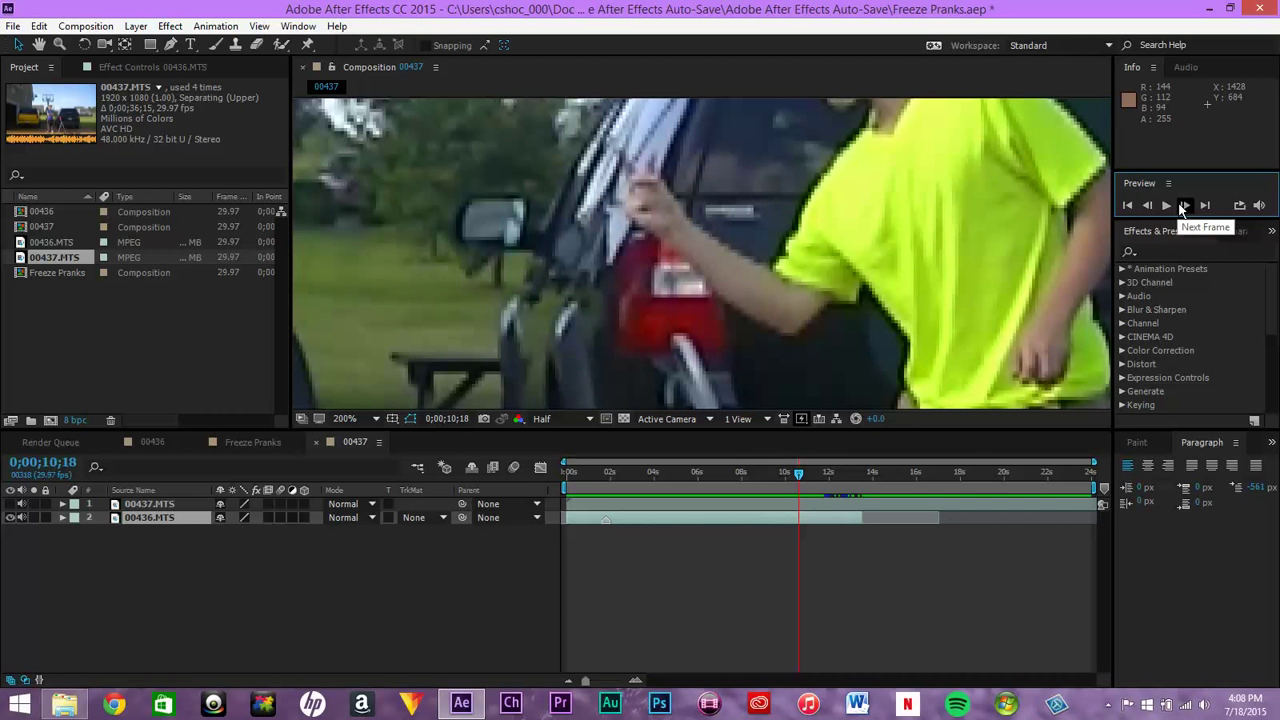
click(1184, 204)
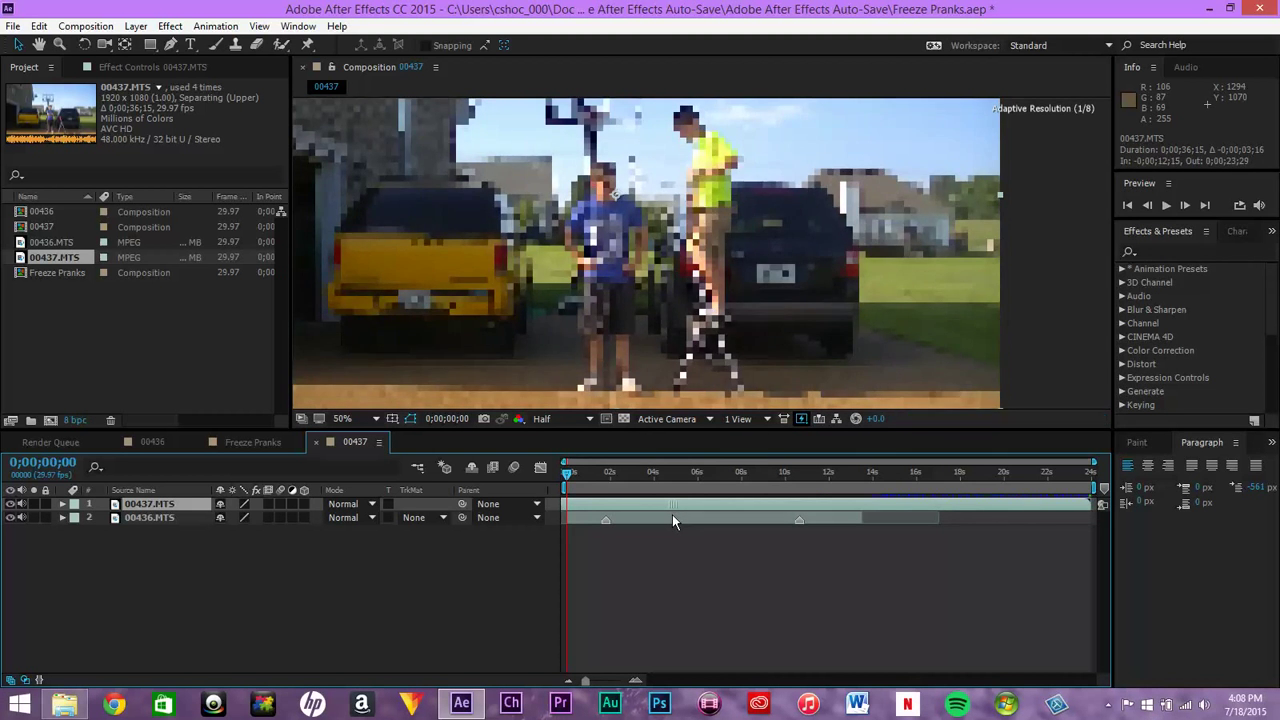
click(676, 472)
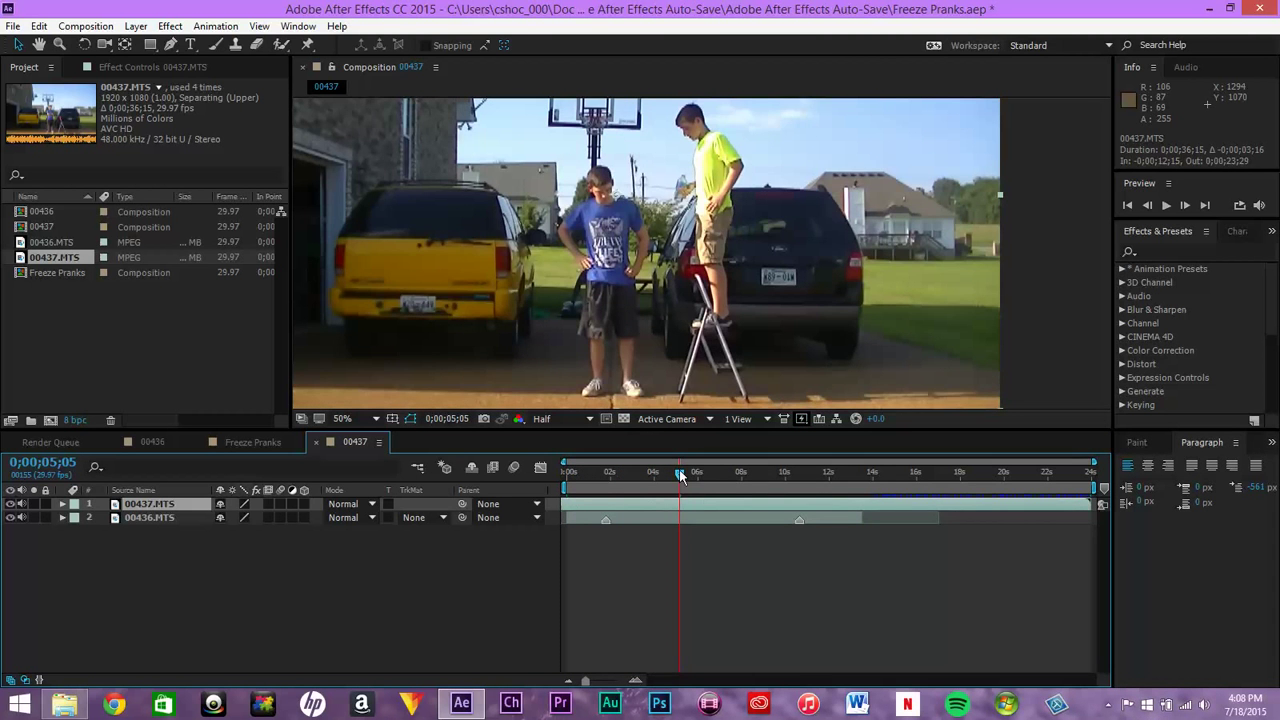
drag(680, 476, 720, 476)
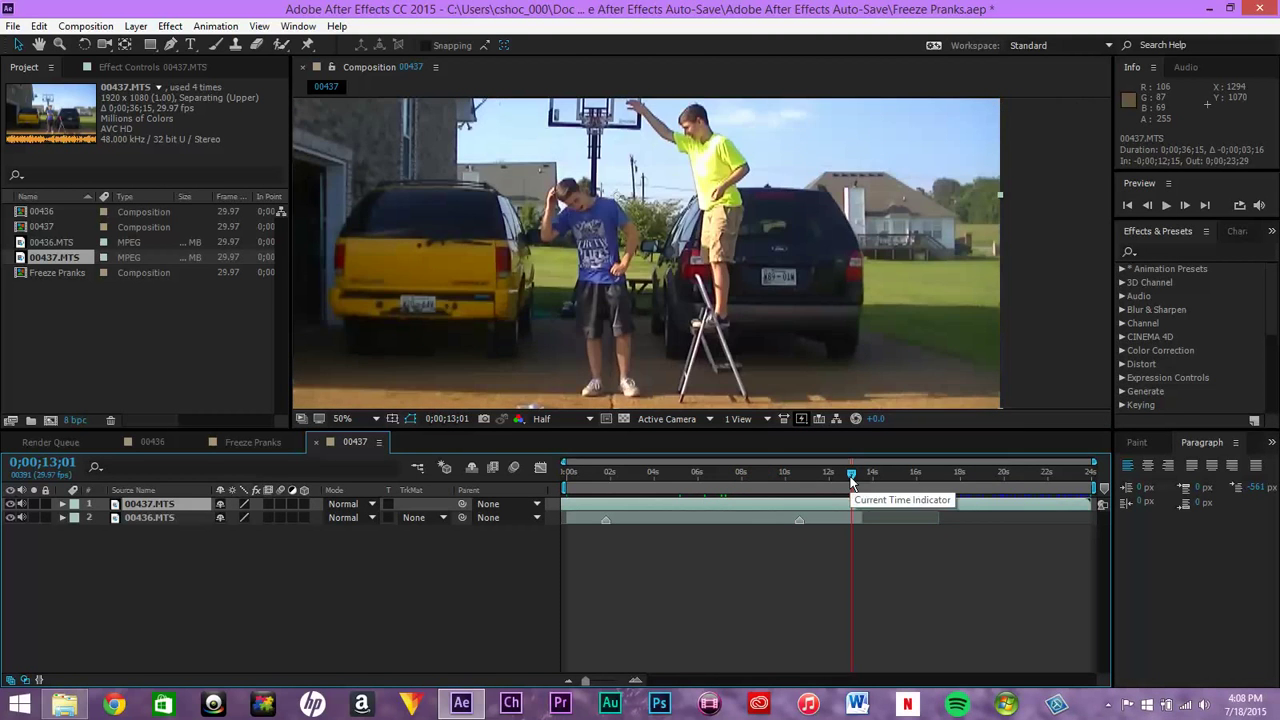
drag(852, 472, 878, 472)
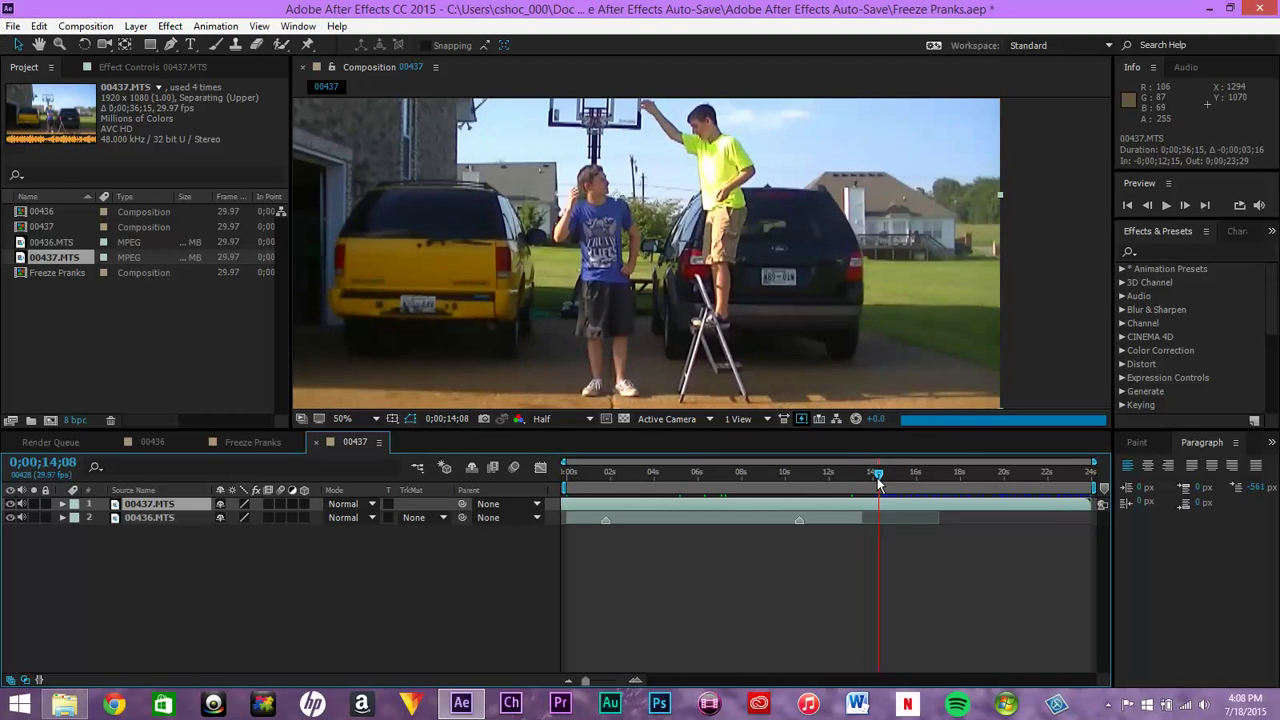
drag(878, 472, 860, 472)
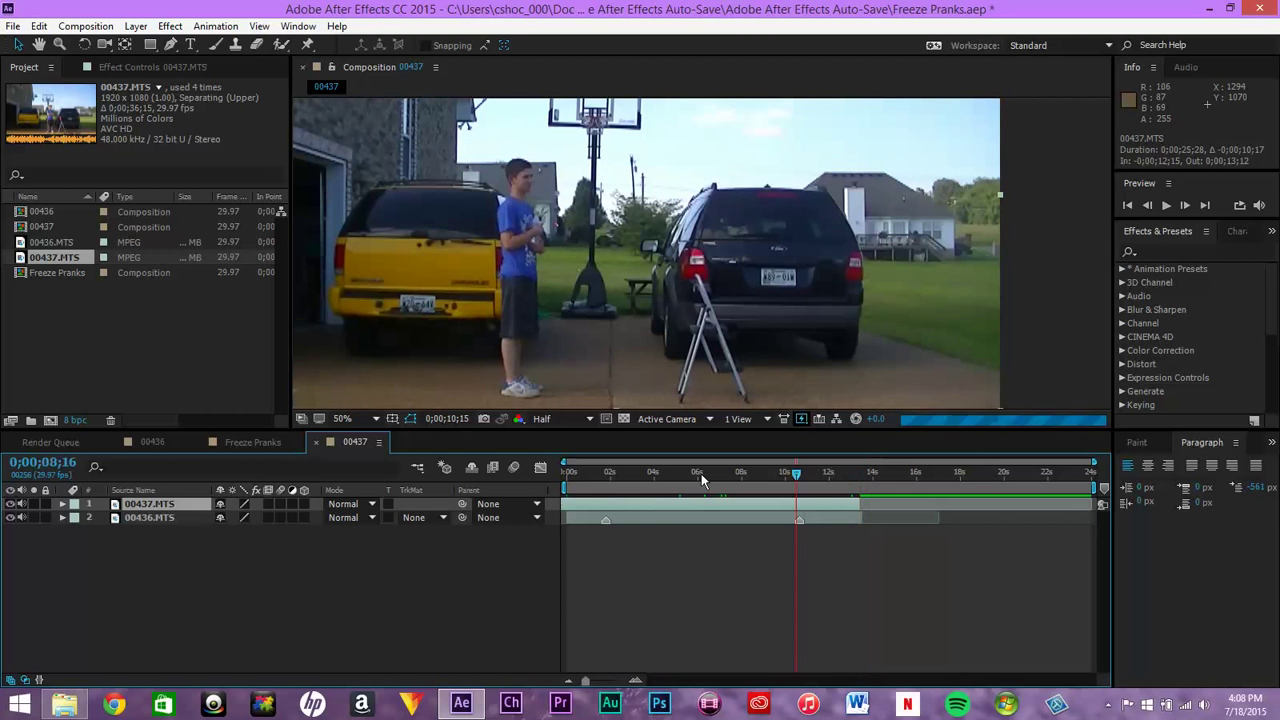
click(664, 476)
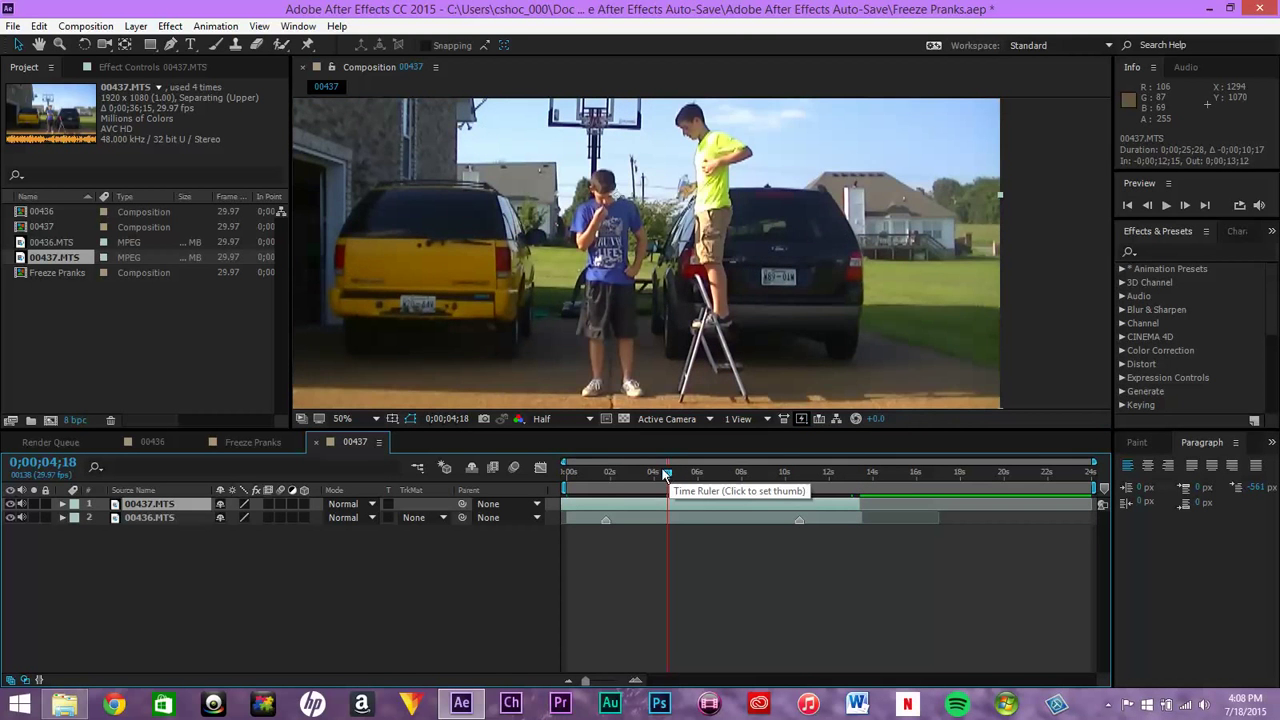
click(688, 472)
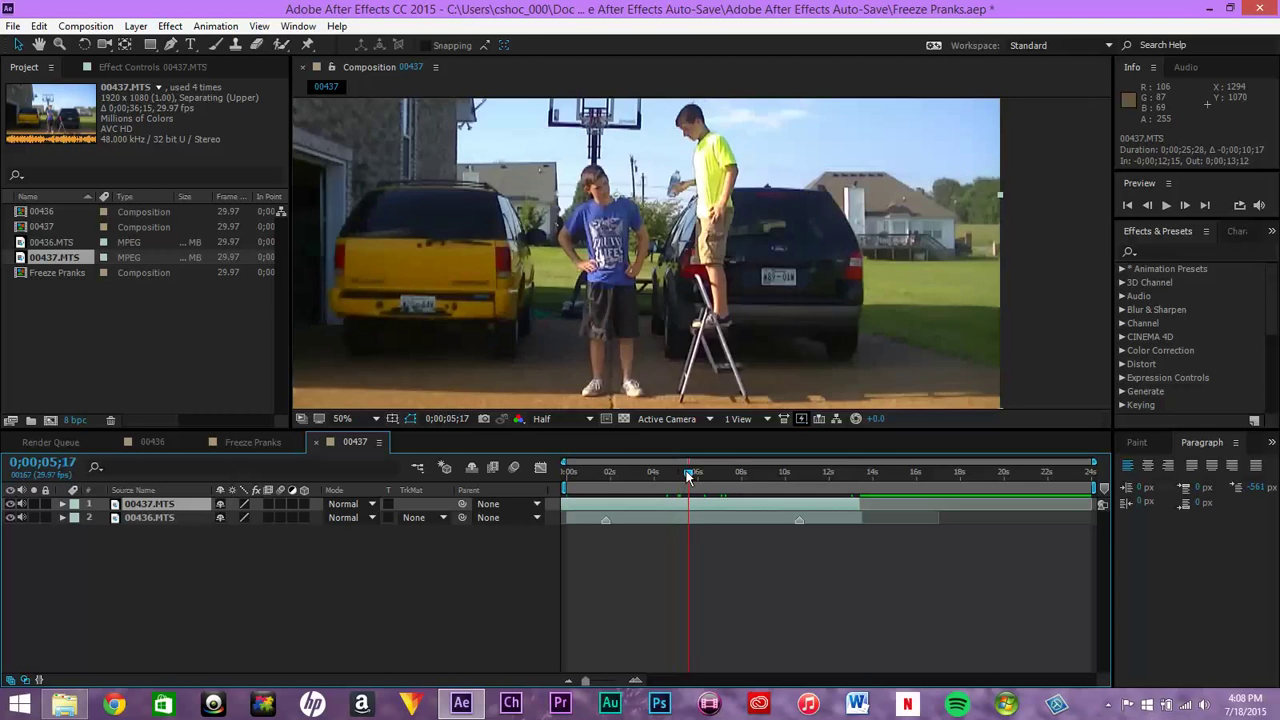
drag(688, 472, 696, 472)
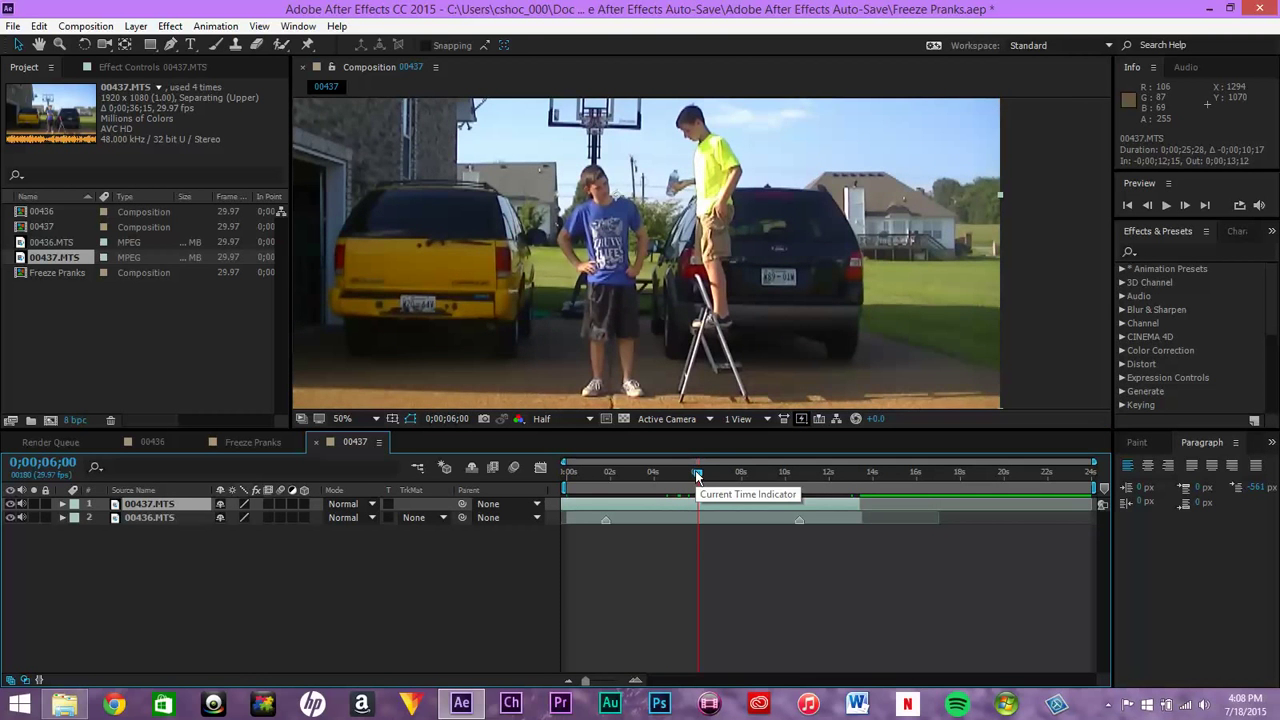
drag(696, 472, 716, 472)
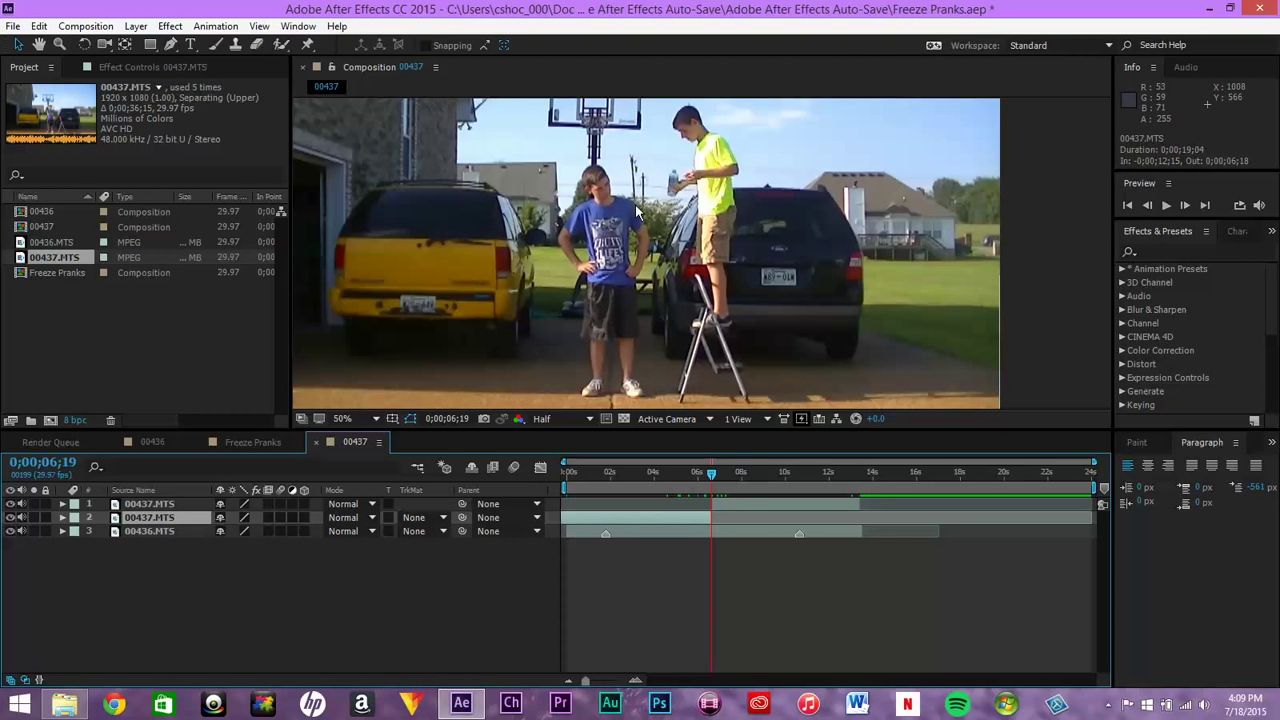
mouse_move(748, 510)
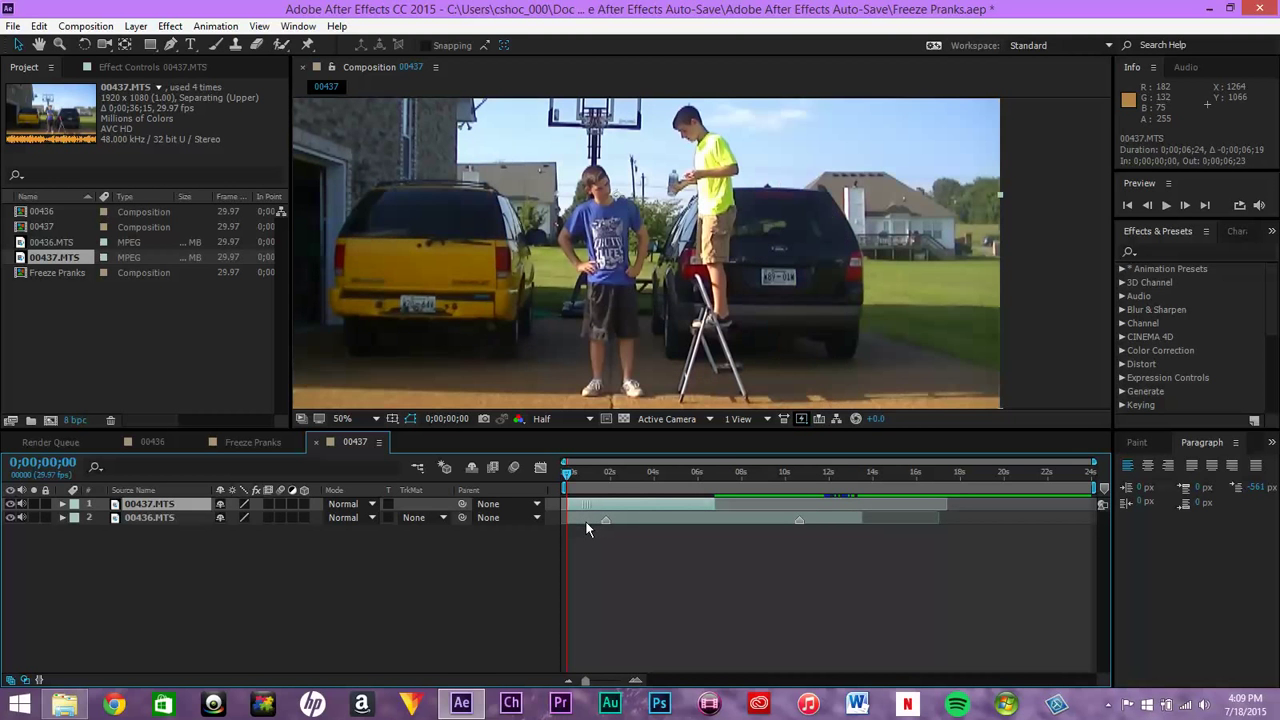
Scrub from the clip start to settle on the bottle-throw frame to split at
click(592, 474)
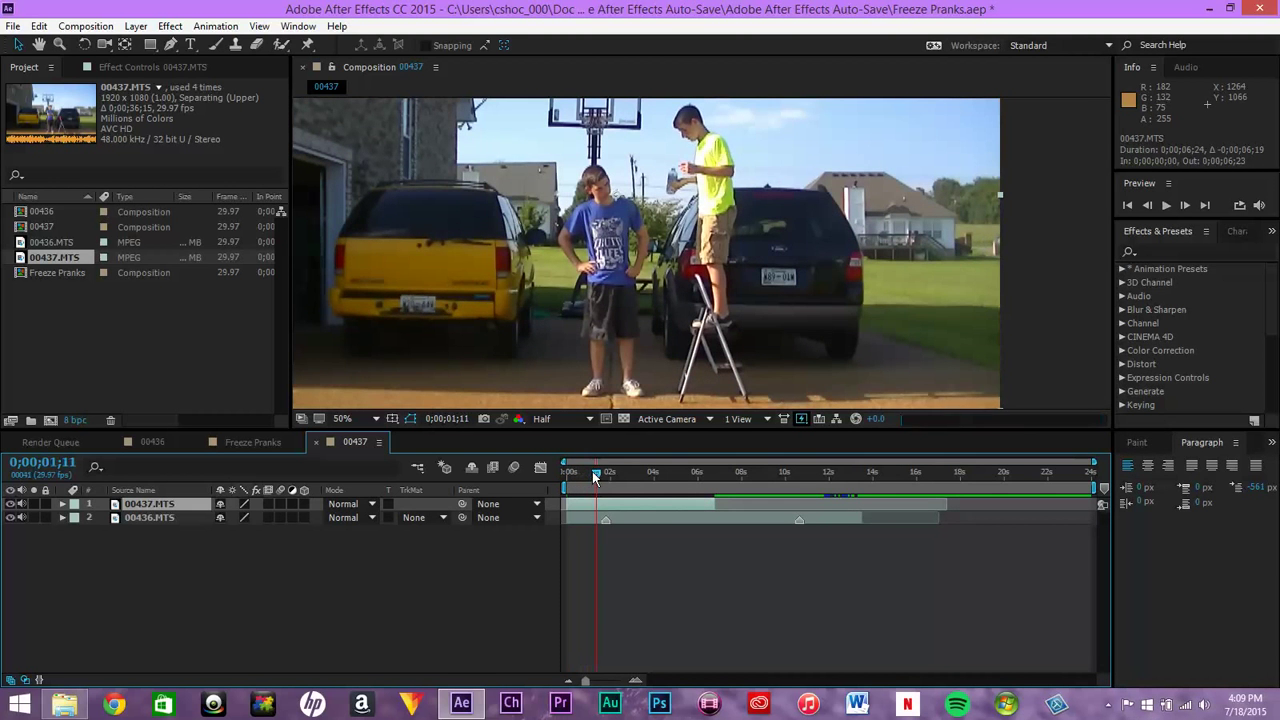
drag(596, 472, 608, 472)
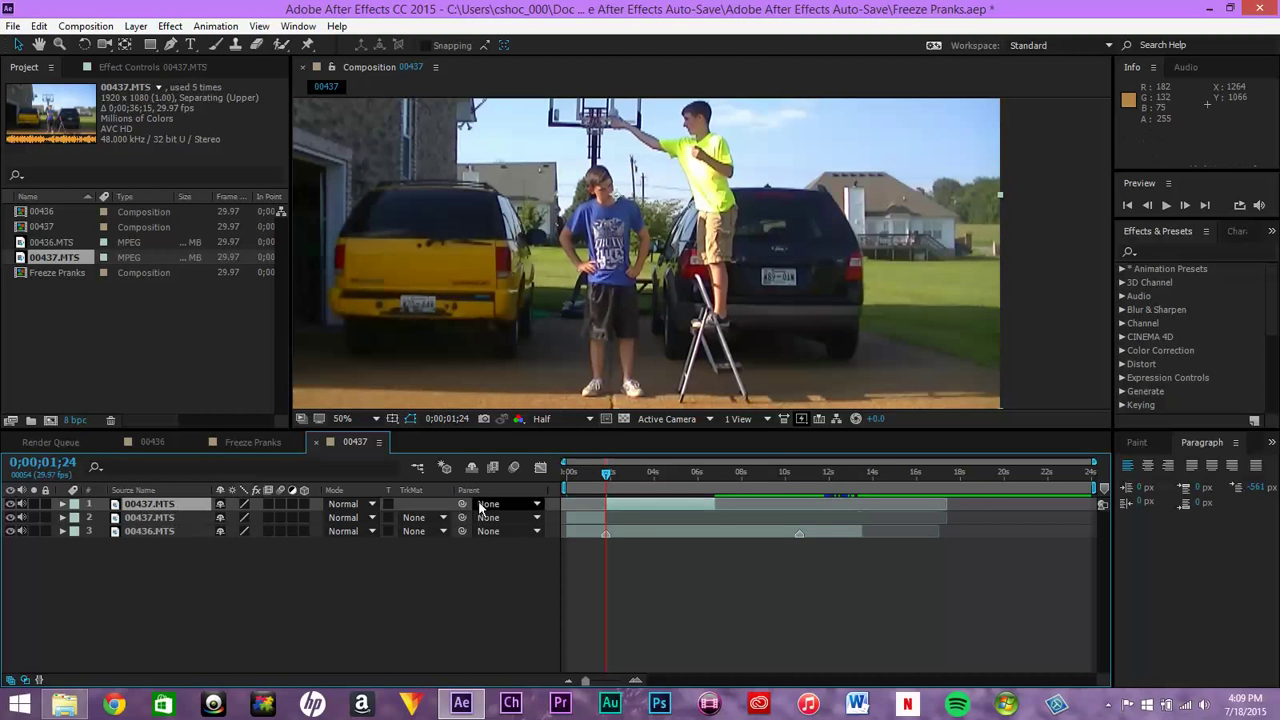
mouse_move(618, 476)
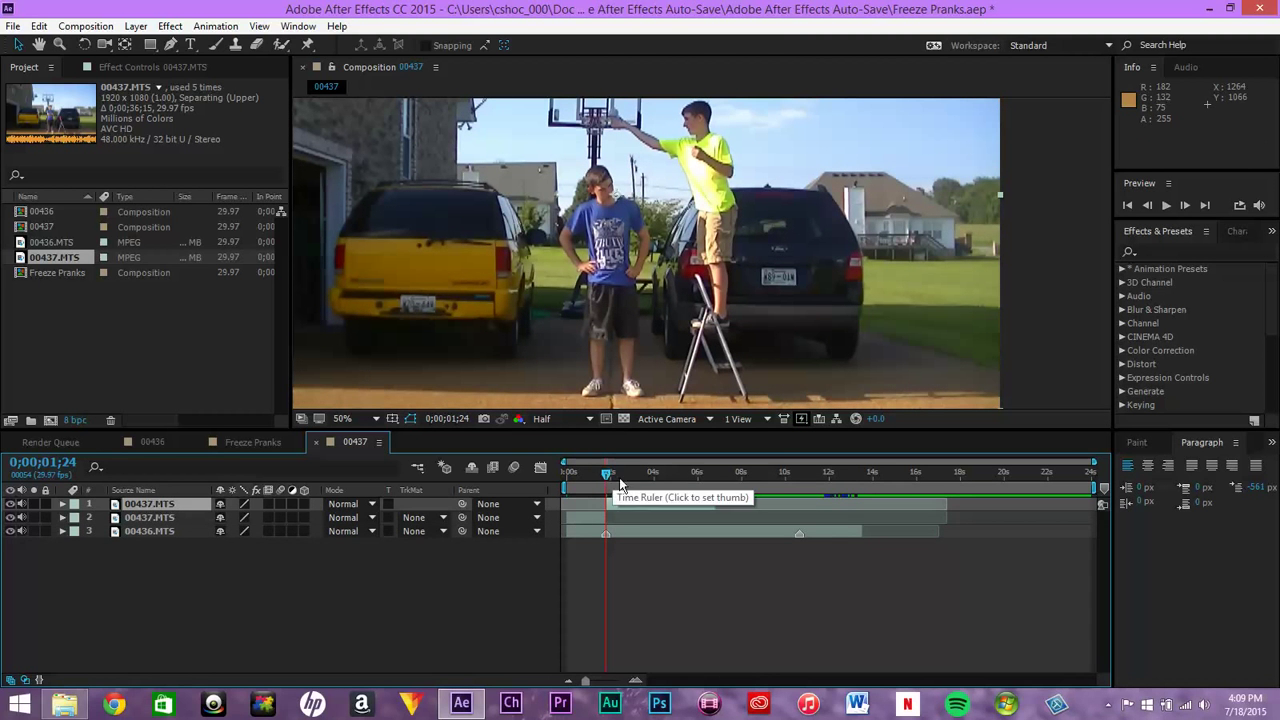
drag(608, 472, 648, 472)
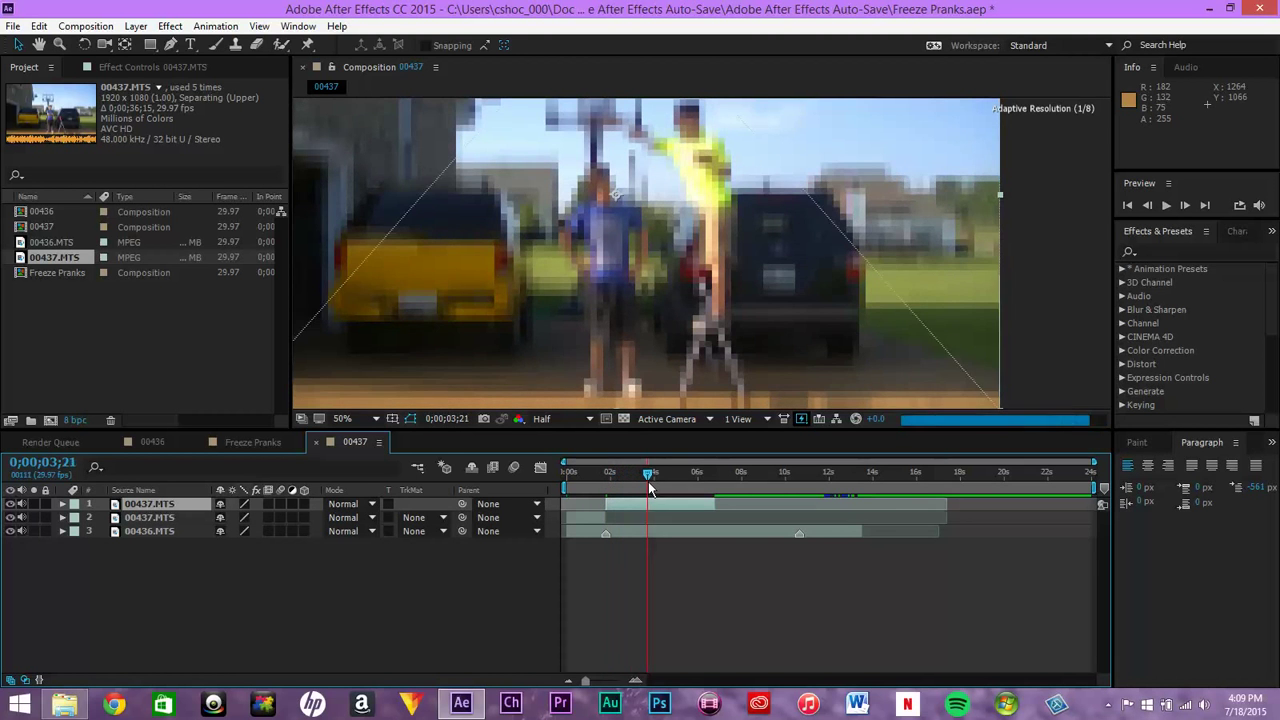
drag(648, 472, 624, 472)
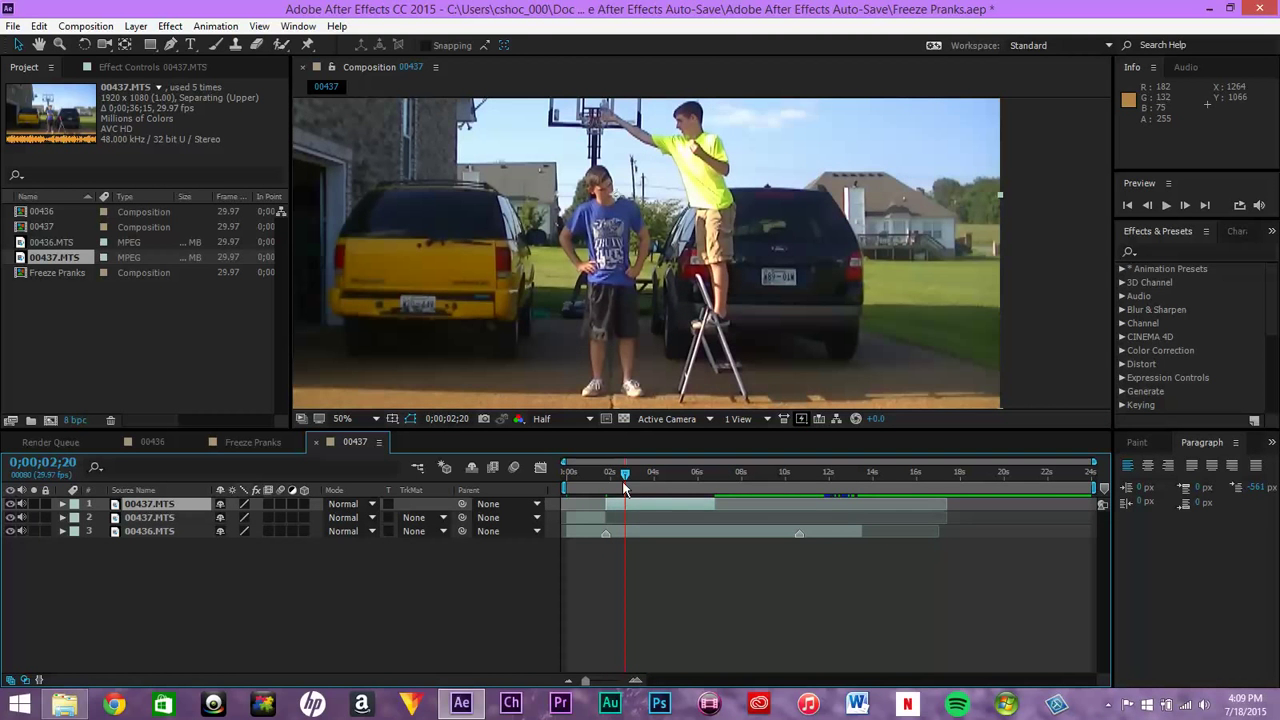
drag(624, 472, 608, 472)
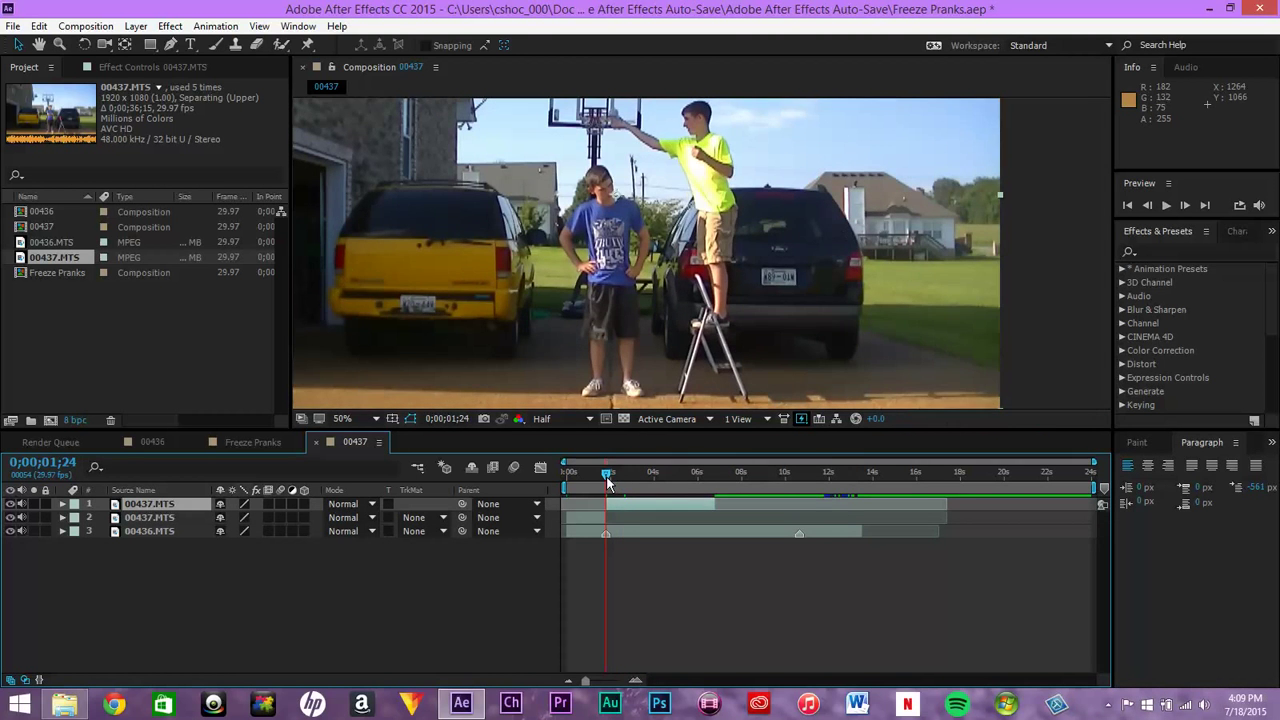
drag(608, 472, 630, 472)
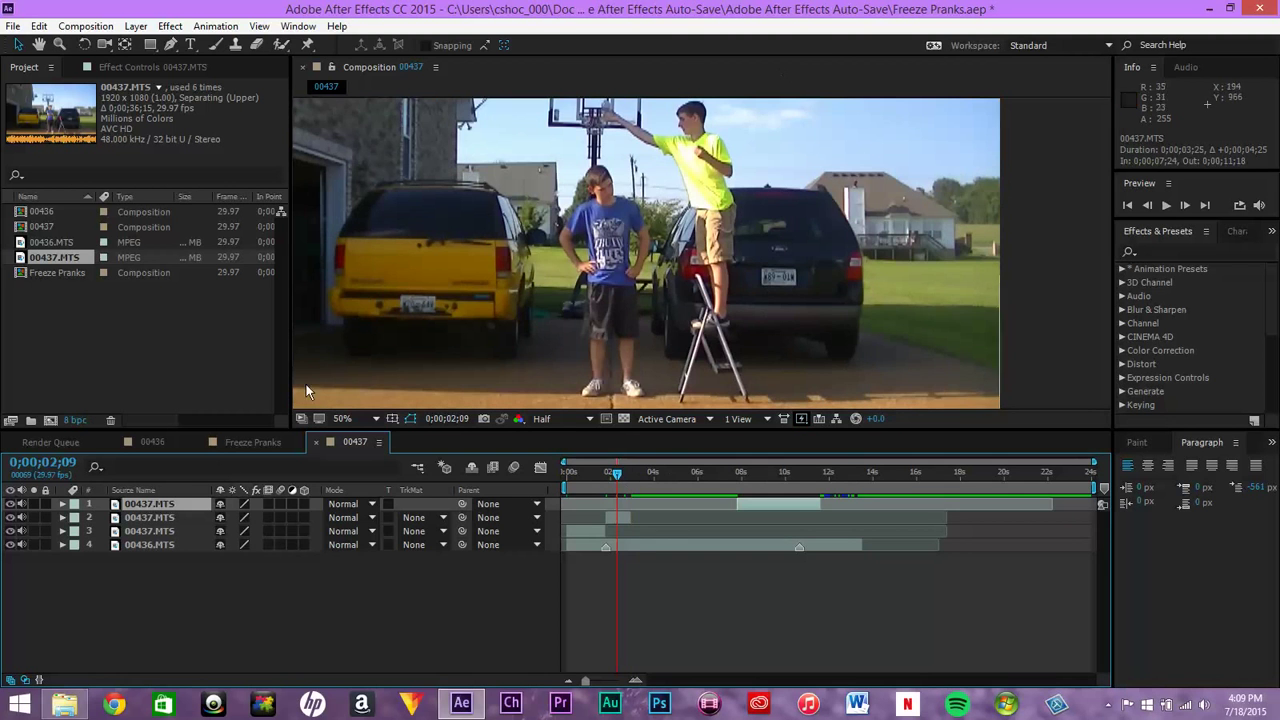
Apply Time > Freeze Frame to the second 00437.MTS layer and scrub to check the freeze
click(150, 516)
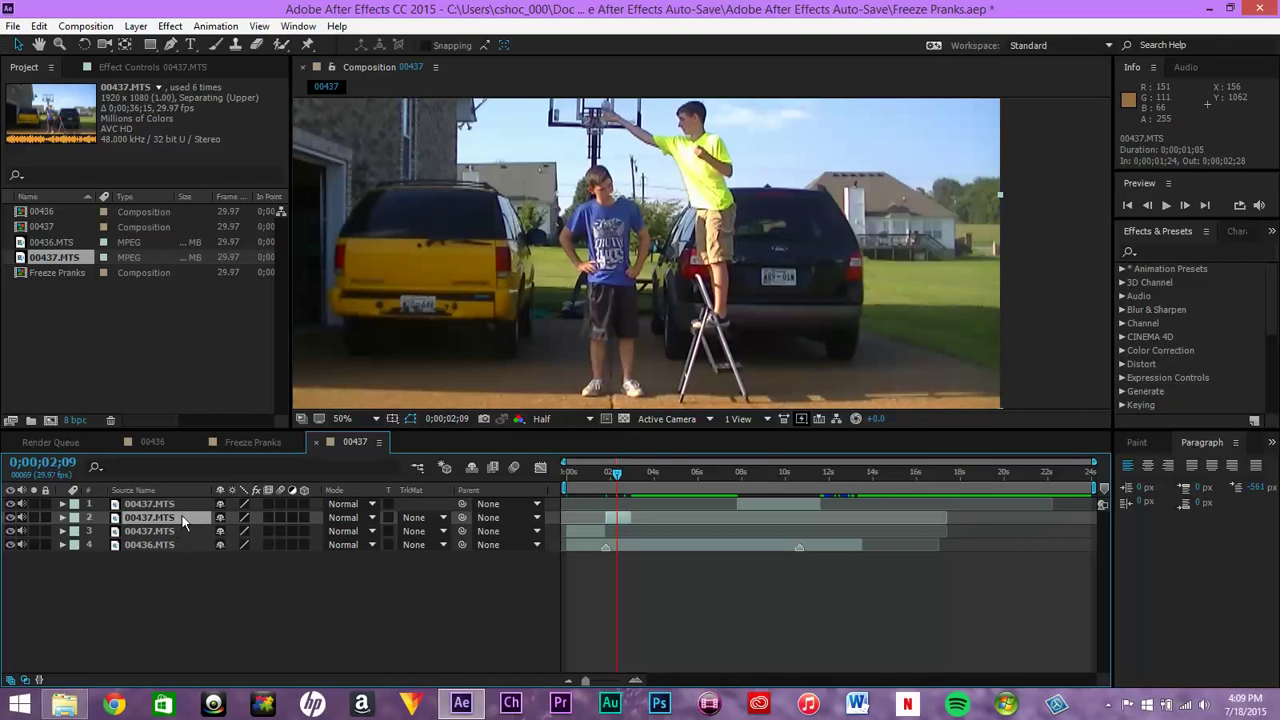
right_click(150, 516)
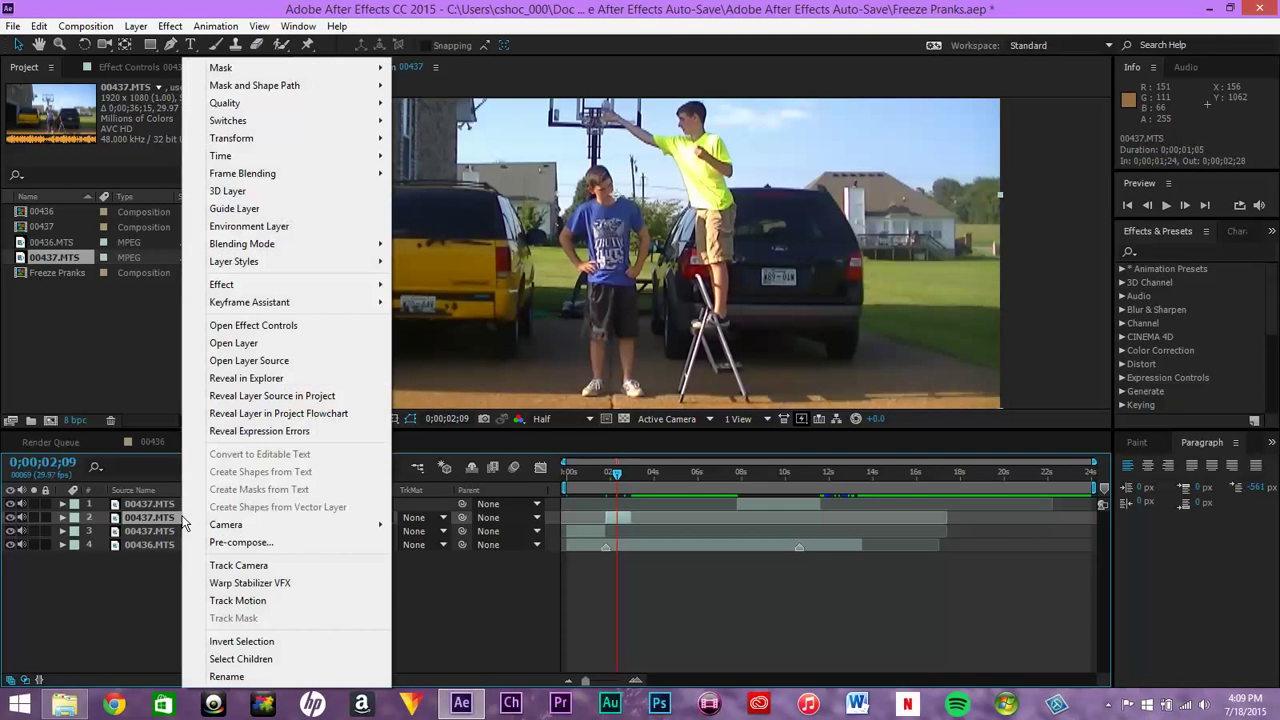
mouse_move(220, 156)
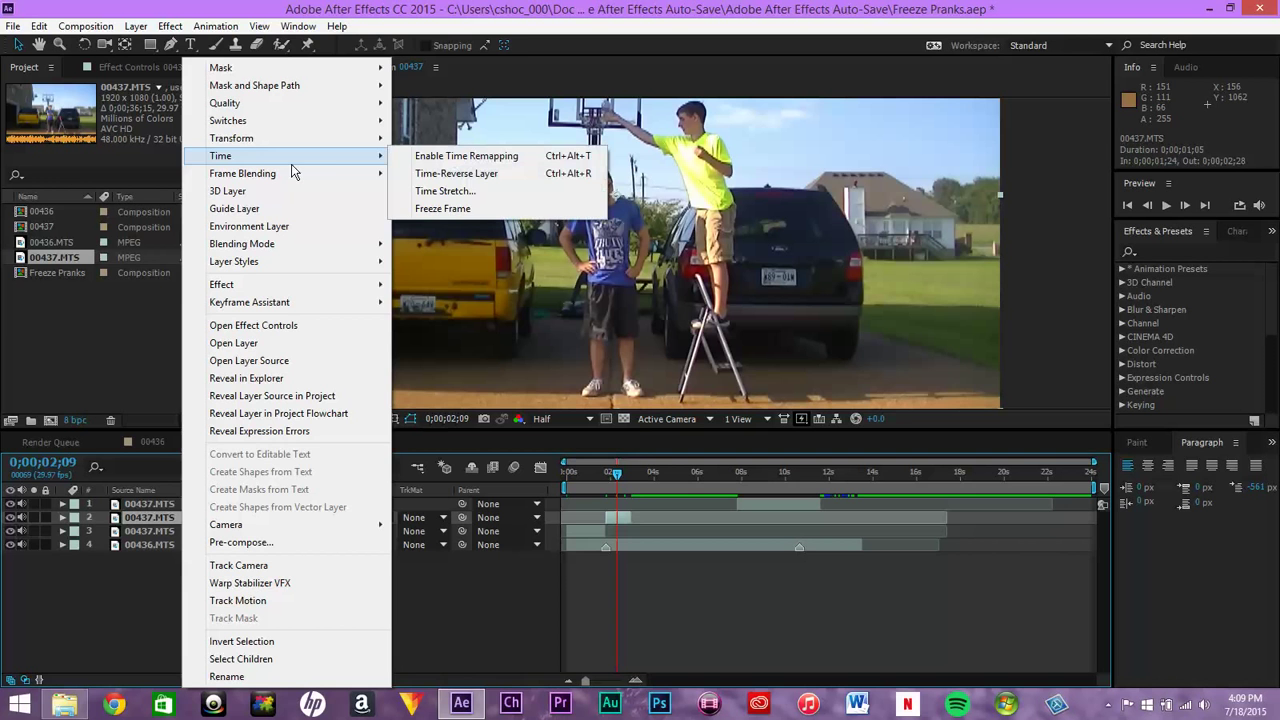
click(466, 156)
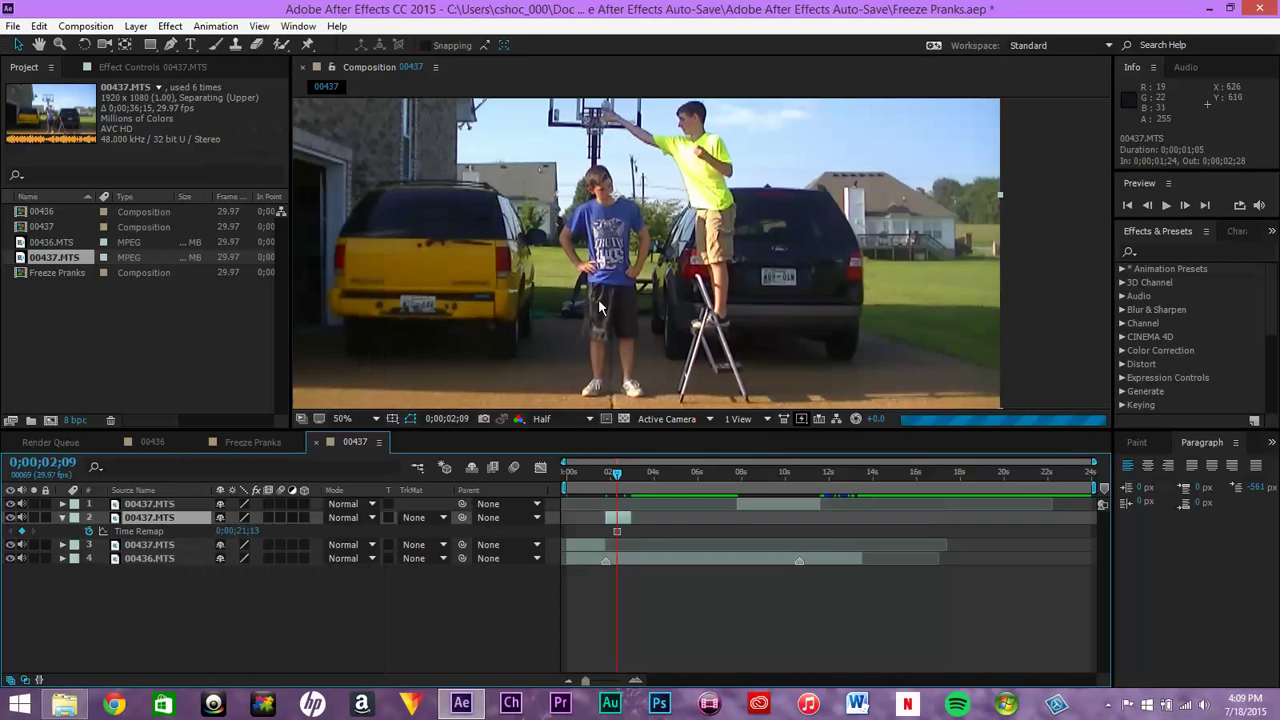
drag(616, 480, 610, 480)
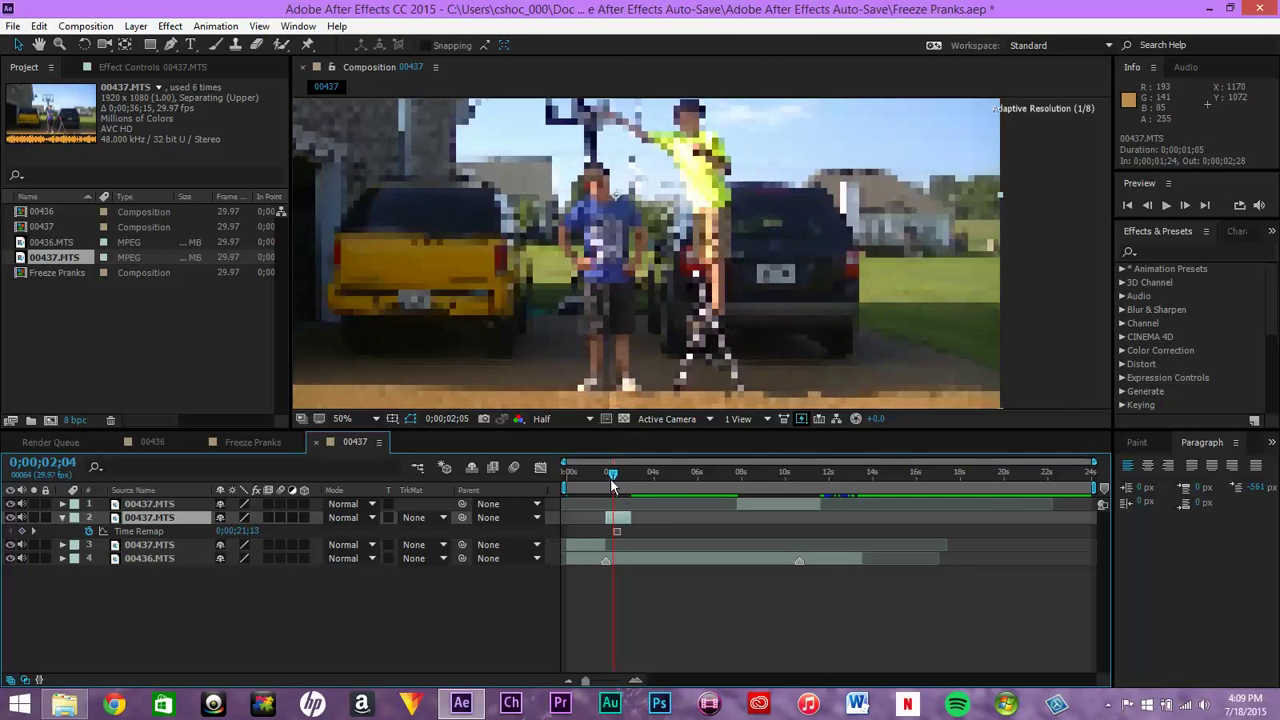
drag(612, 472, 604, 472)
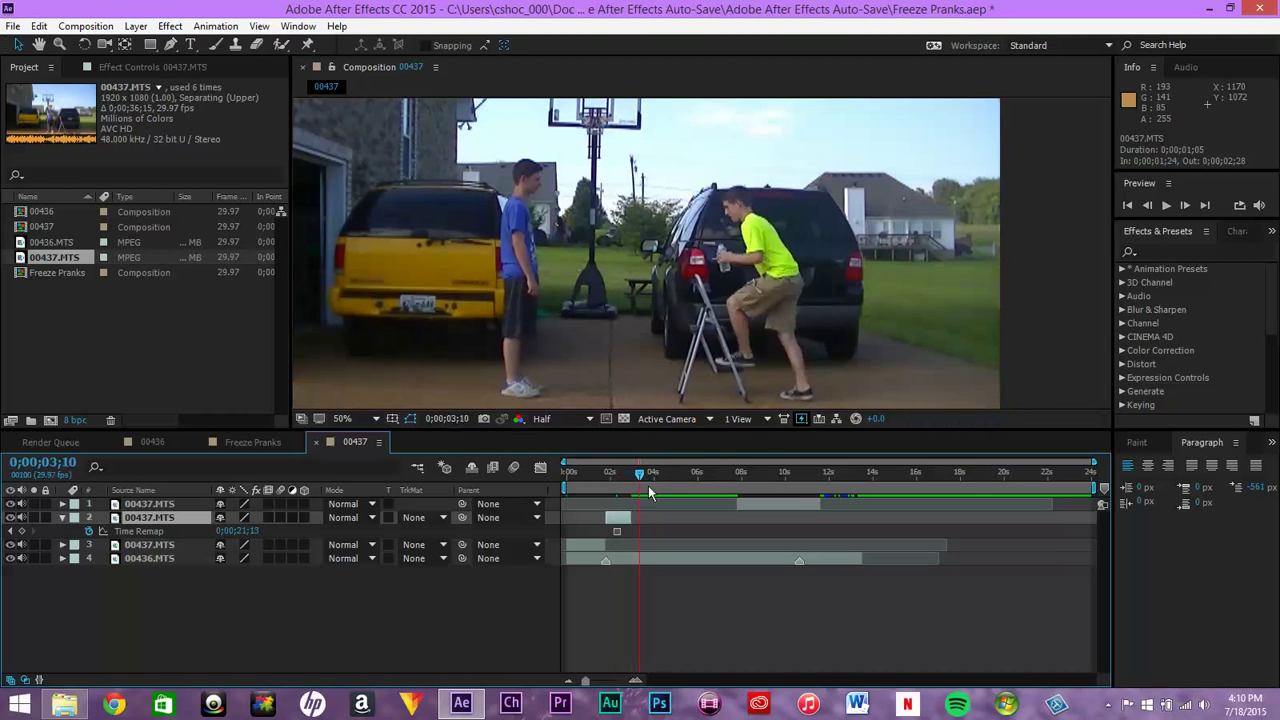
drag(640, 472, 704, 472)
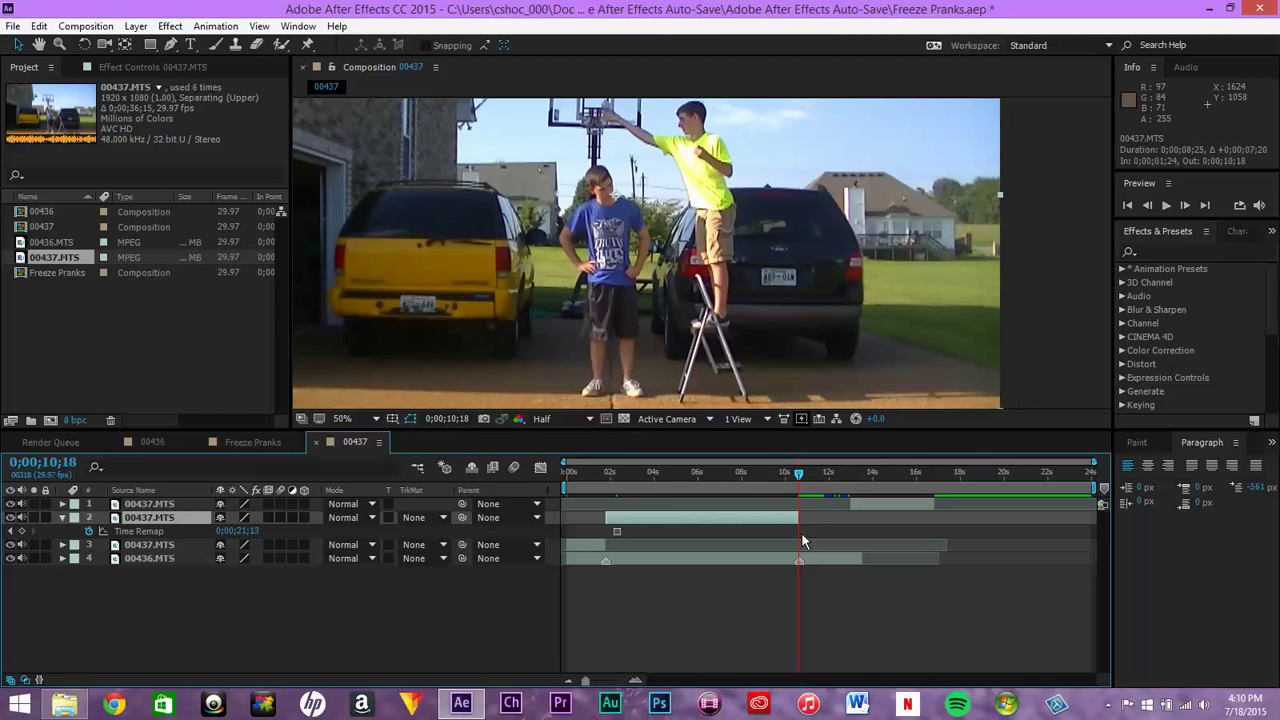
Scrub the playhead back from about 10:18 toward the frozen section
drag(798, 472, 668, 472)
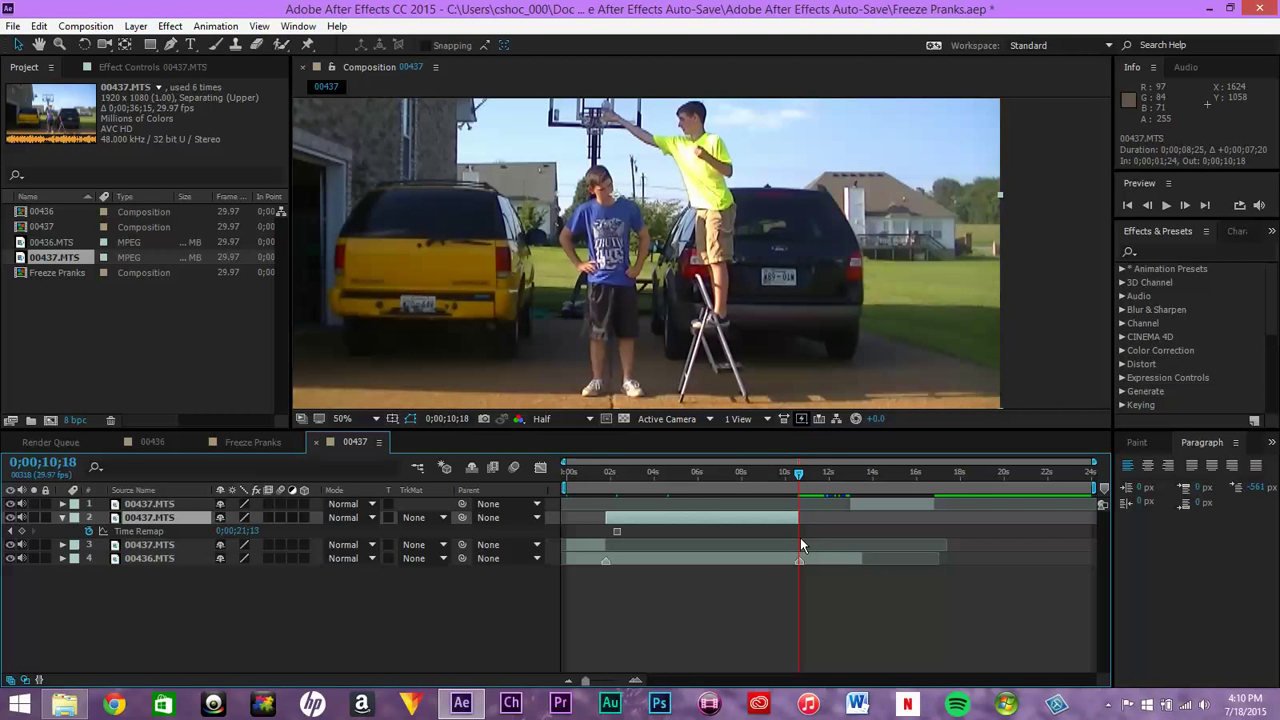
mouse_move(798, 476)
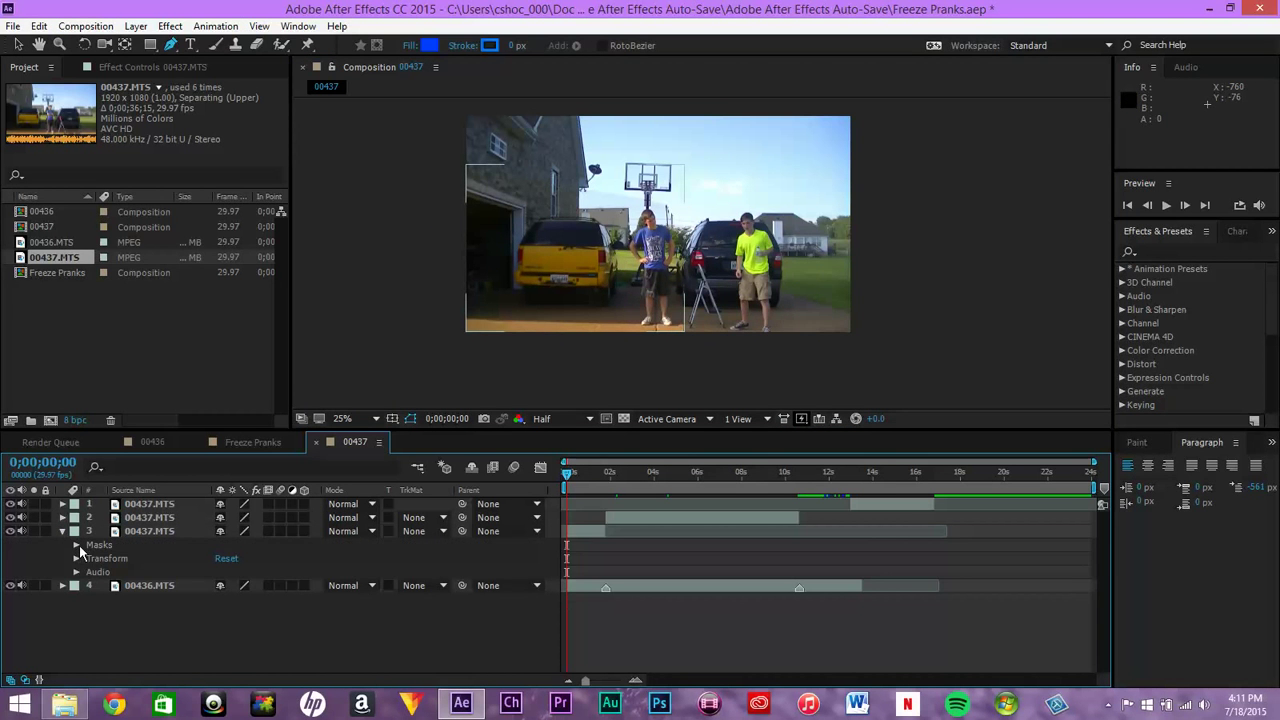
Expand Mask 1 on the third layer and raise its Mask Feather to soften the edge
click(78, 544)
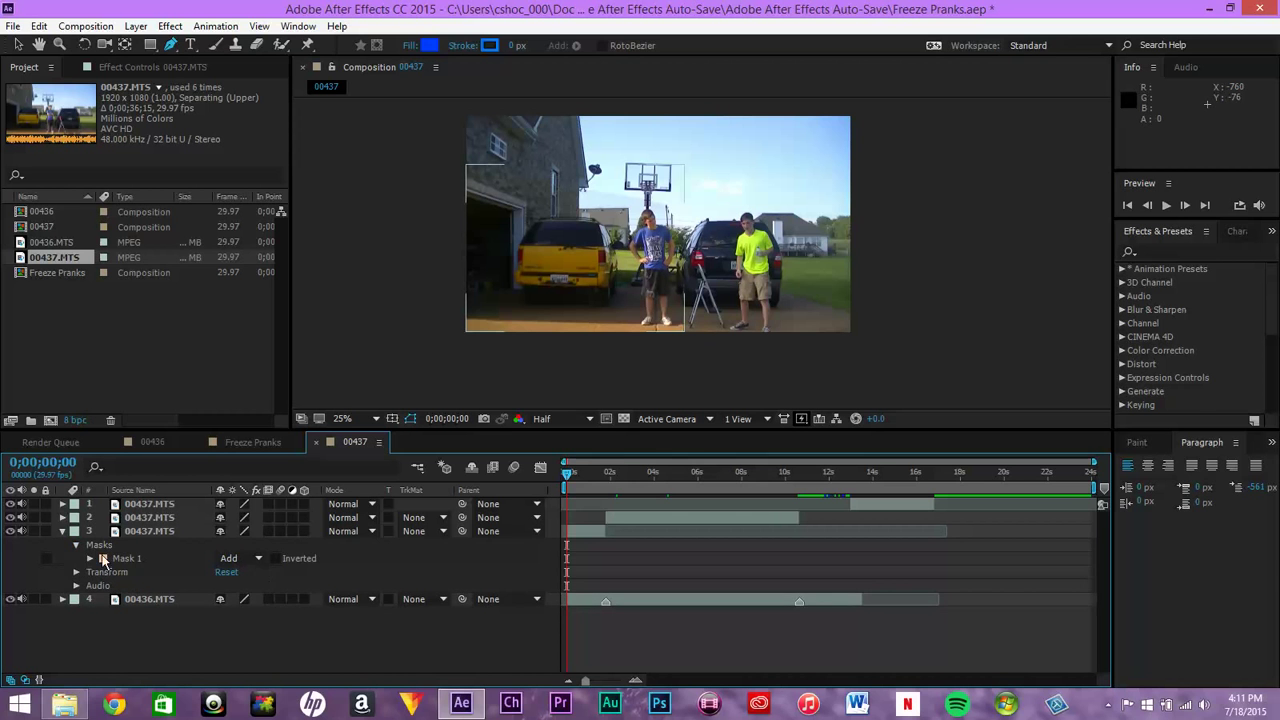
click(92, 558)
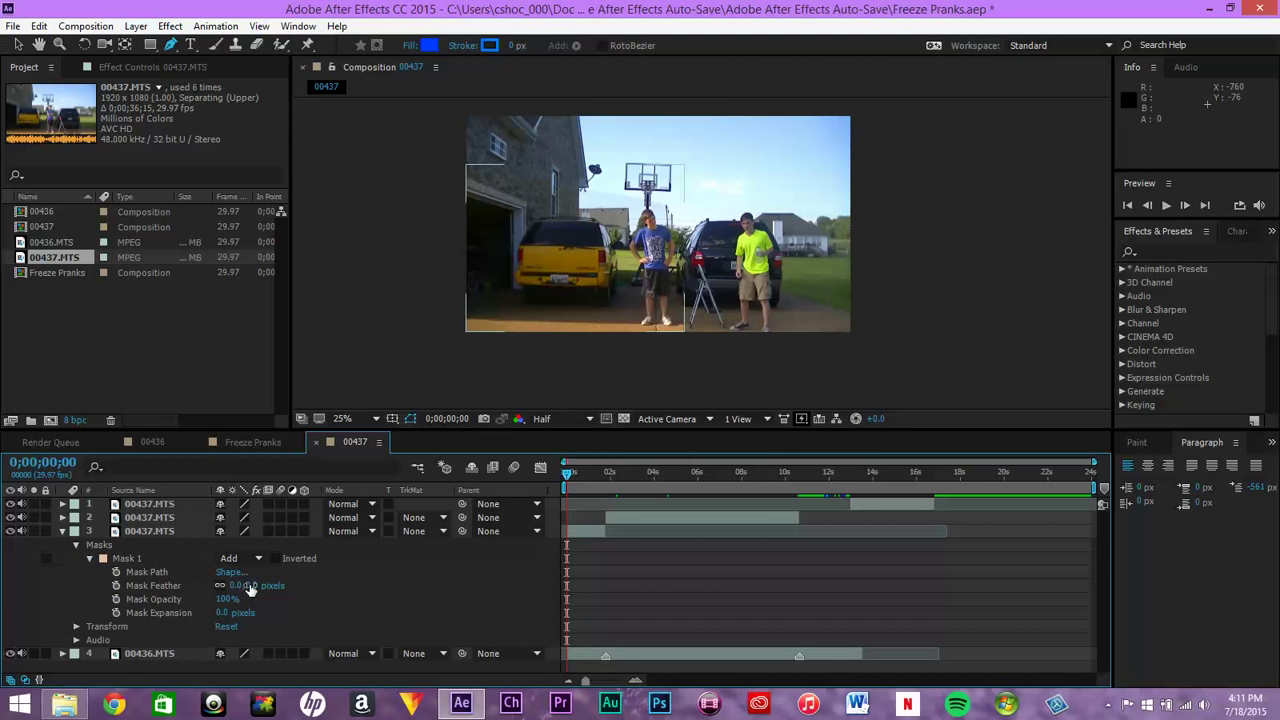
drag(250, 584, 290, 584)
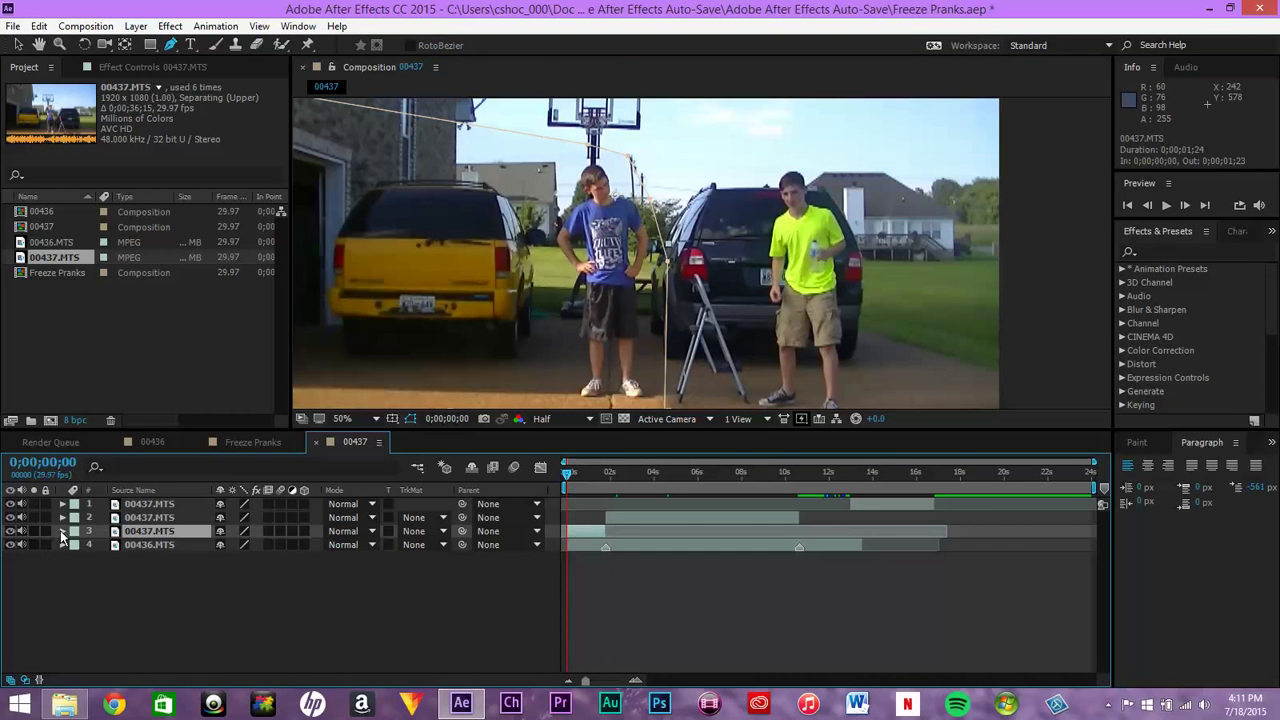
click(64, 532)
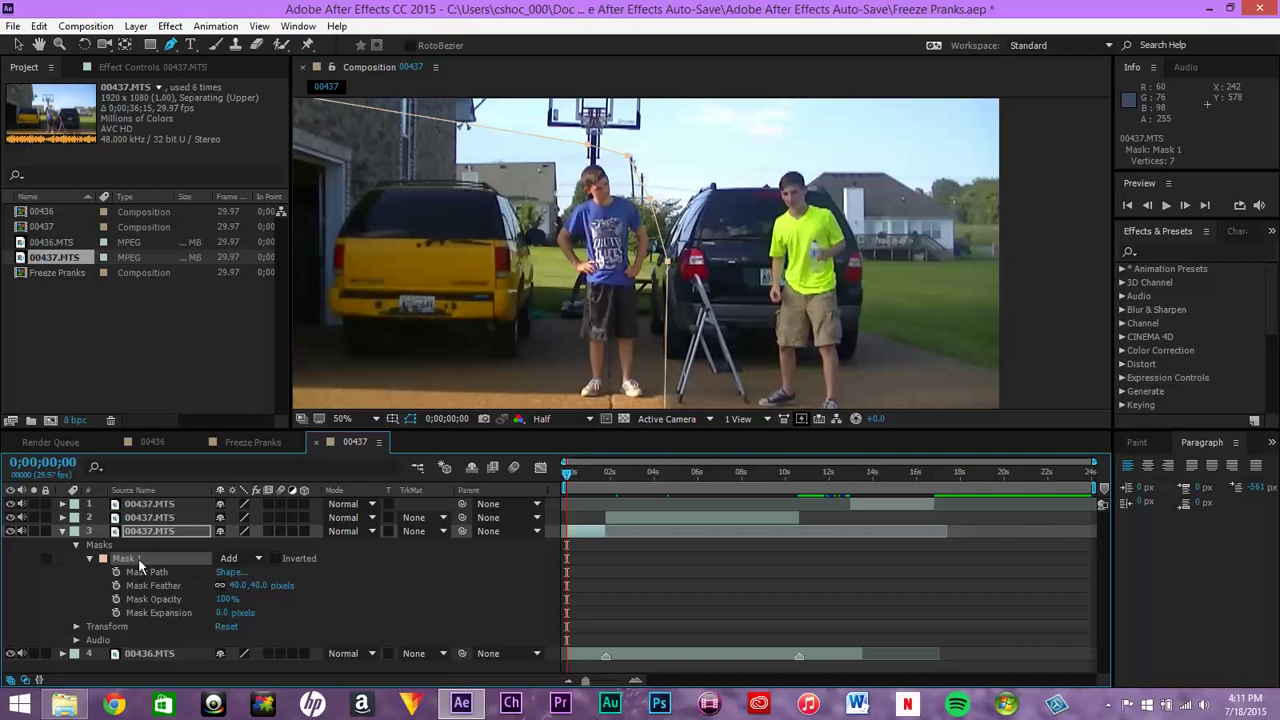
click(72, 530)
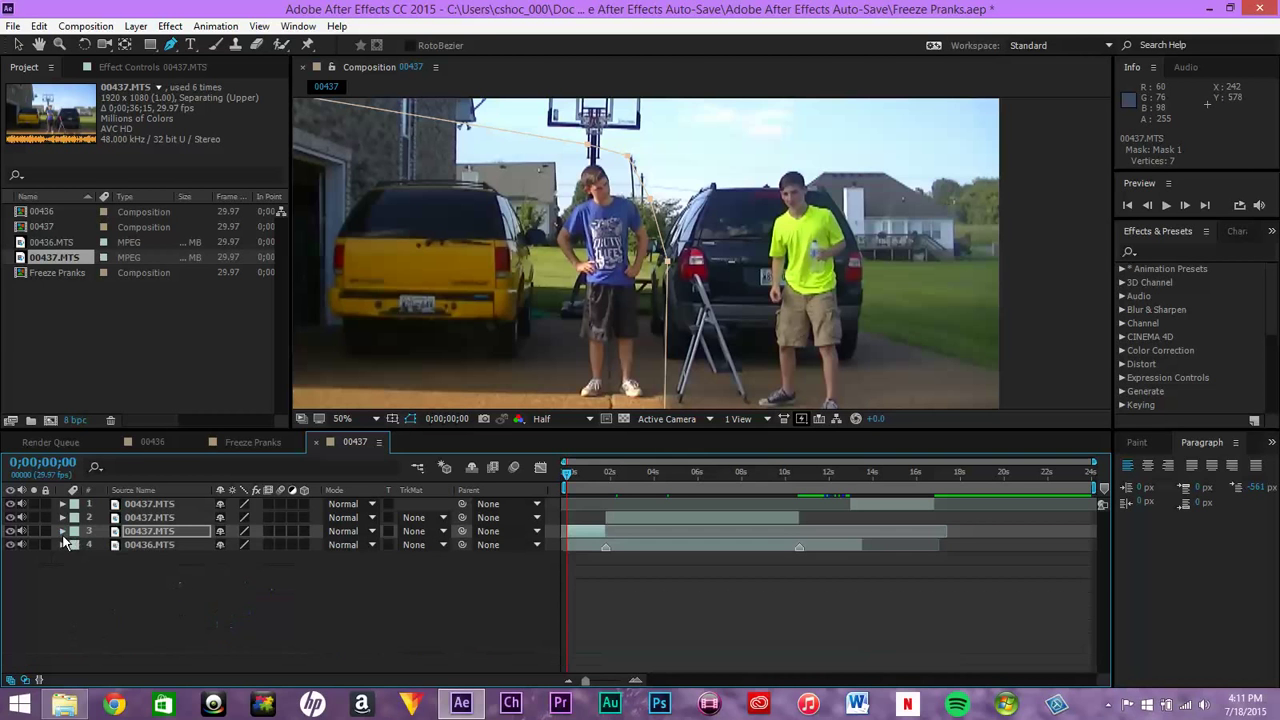
click(150, 516)
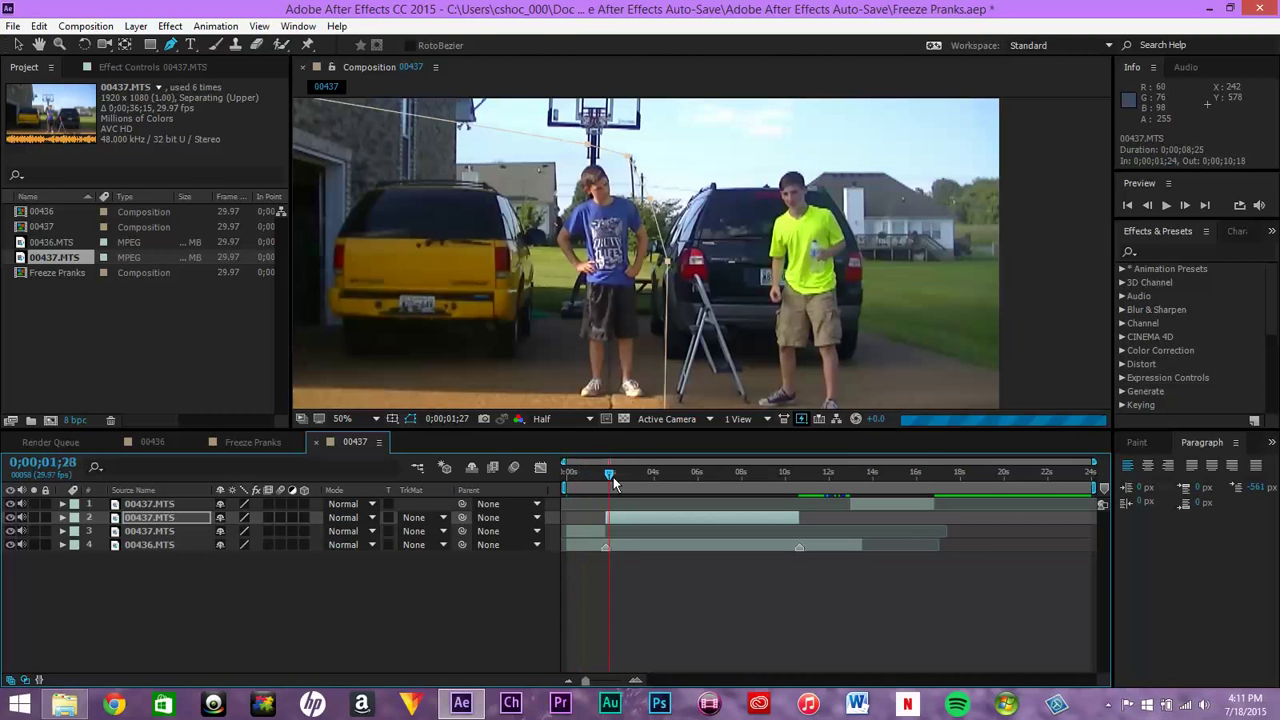
drag(608, 472, 712, 472)
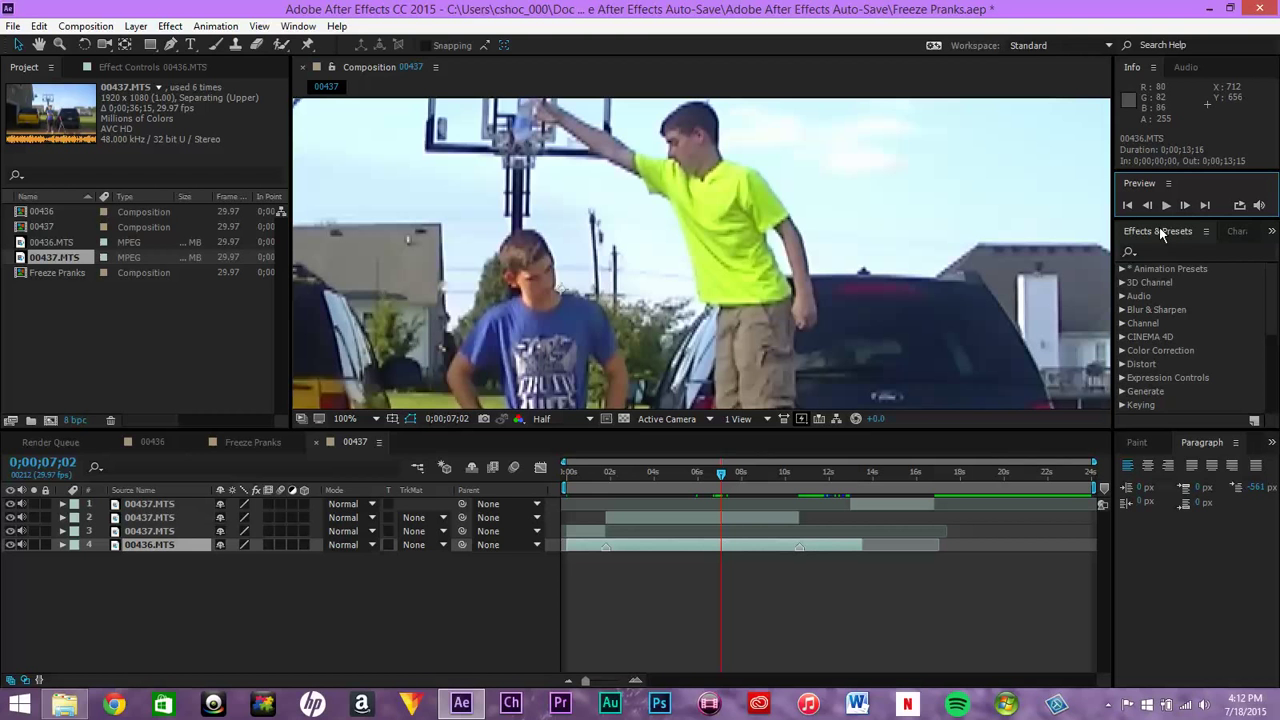
mouse_move(532, 172)
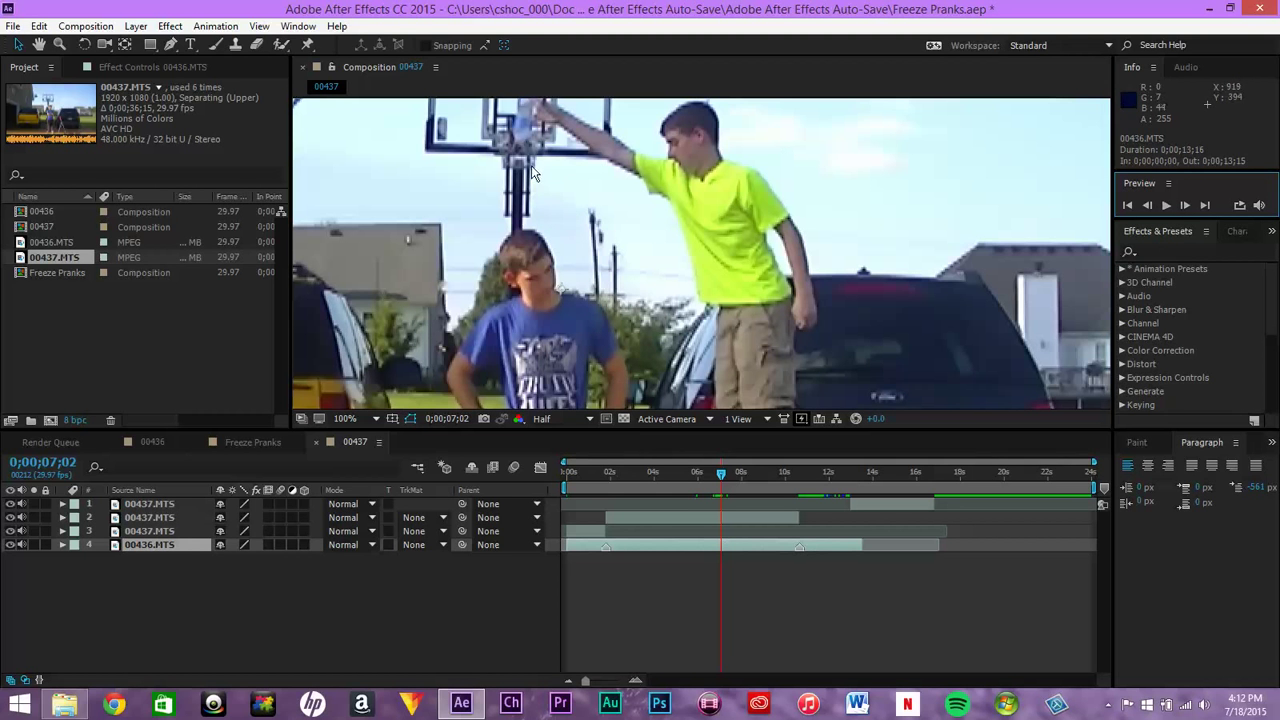
mouse_move(552, 220)
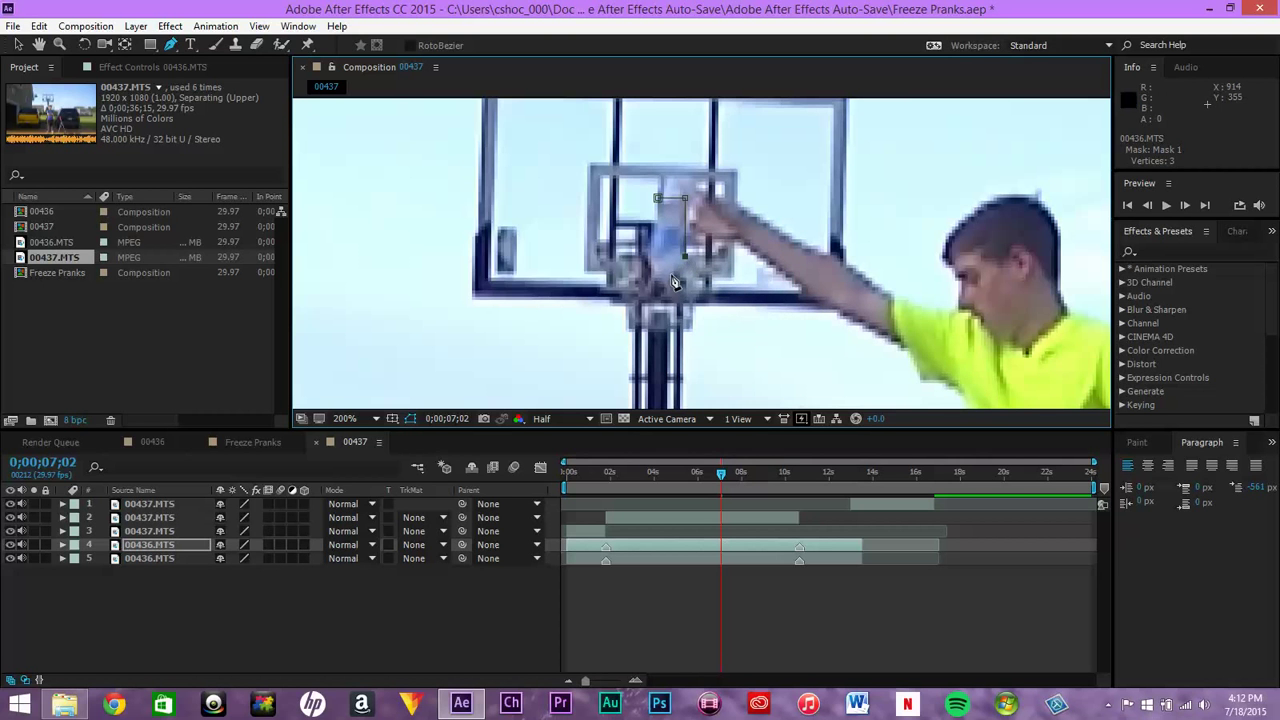
Place Pen-tool mask points outlining the bottle held up at the hoop
click(656, 284)
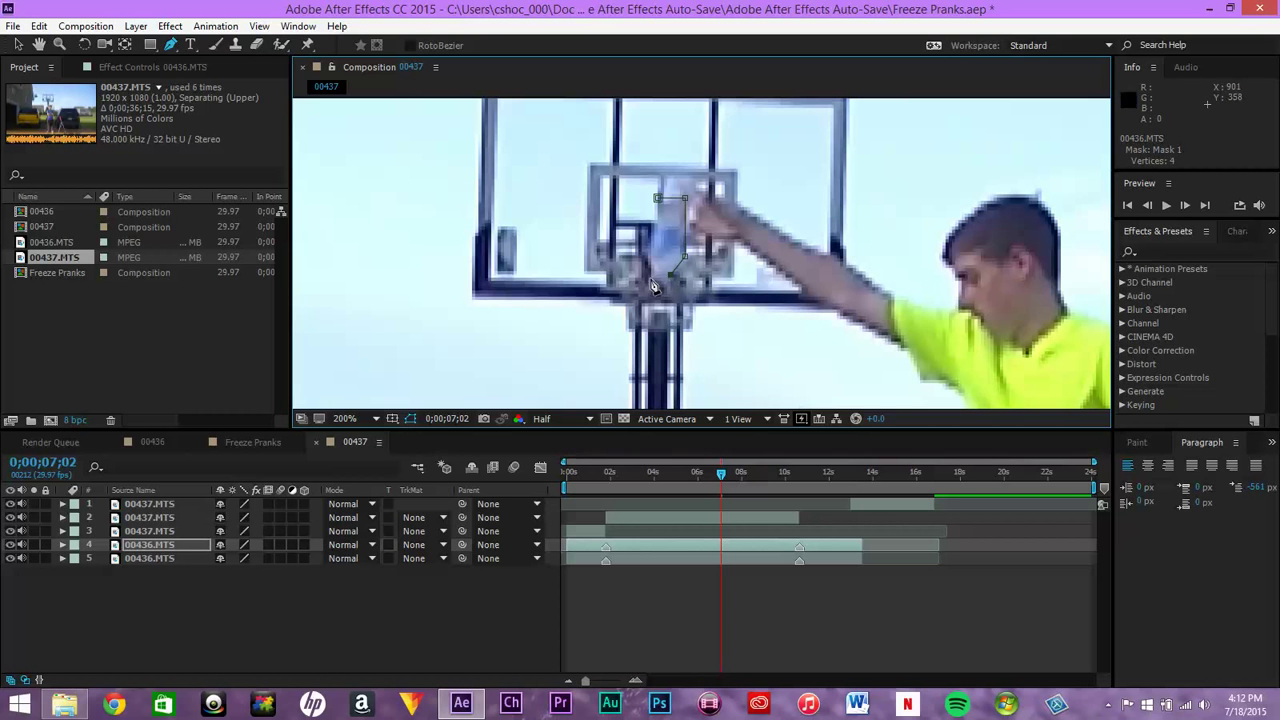
click(680, 270)
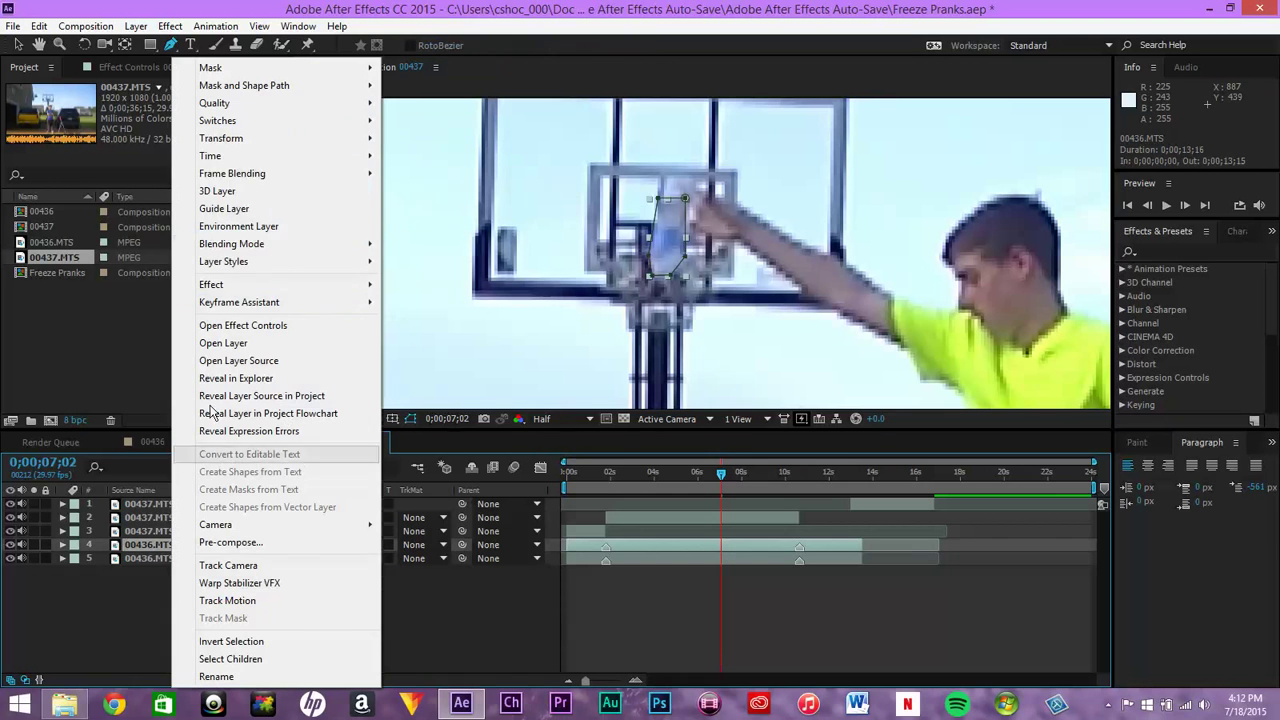
mouse_move(210, 156)
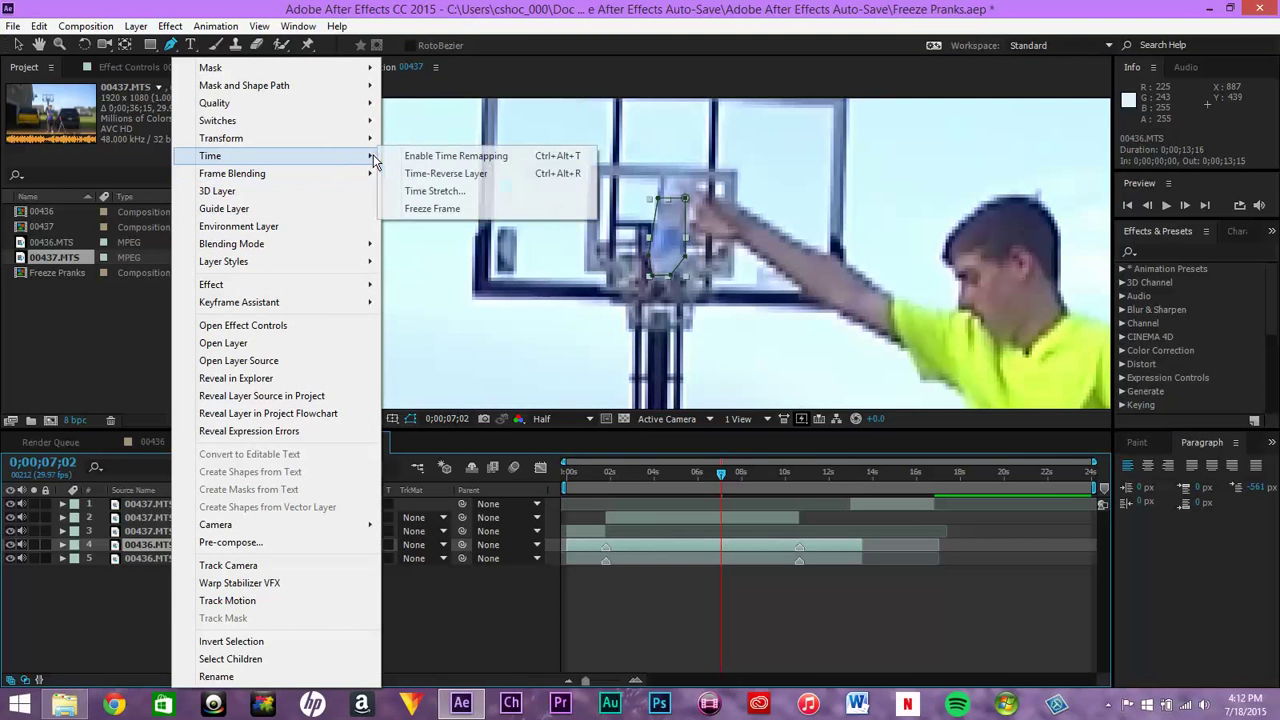
Freeze Frame the masked 00436.MTS bottle layer so the bottle hangs mid-air
click(456, 156)
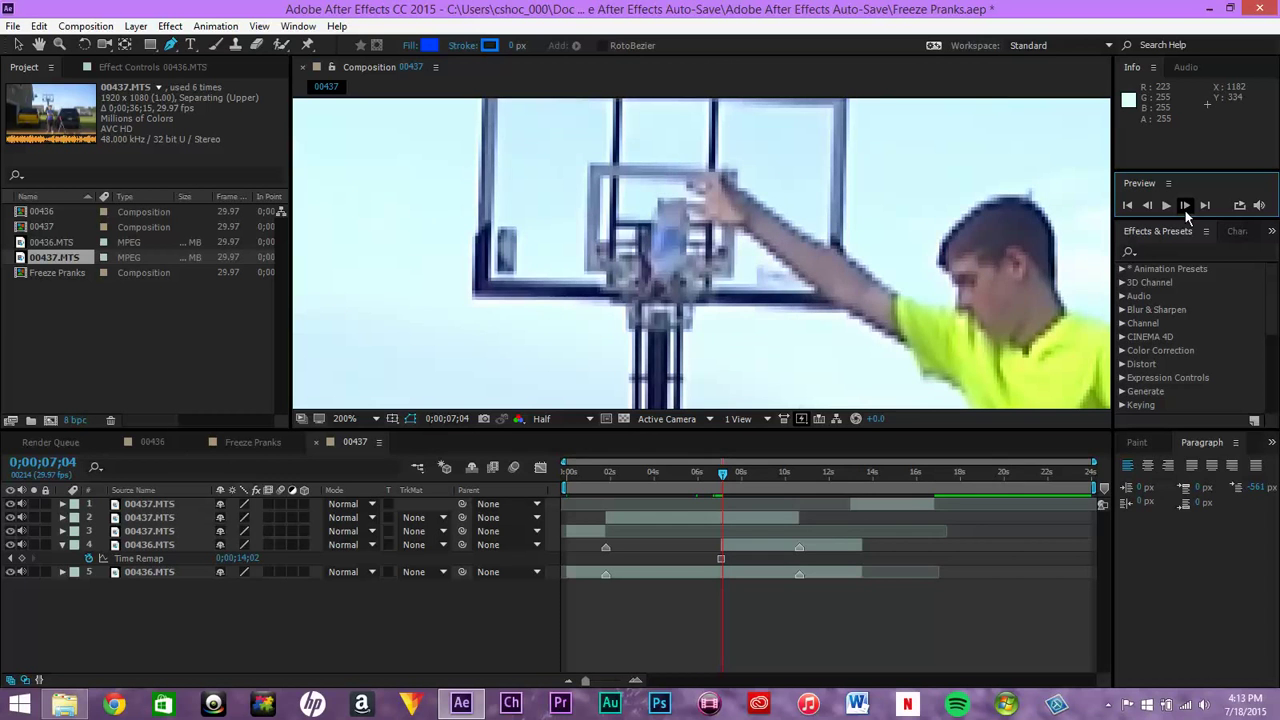
click(1148, 204)
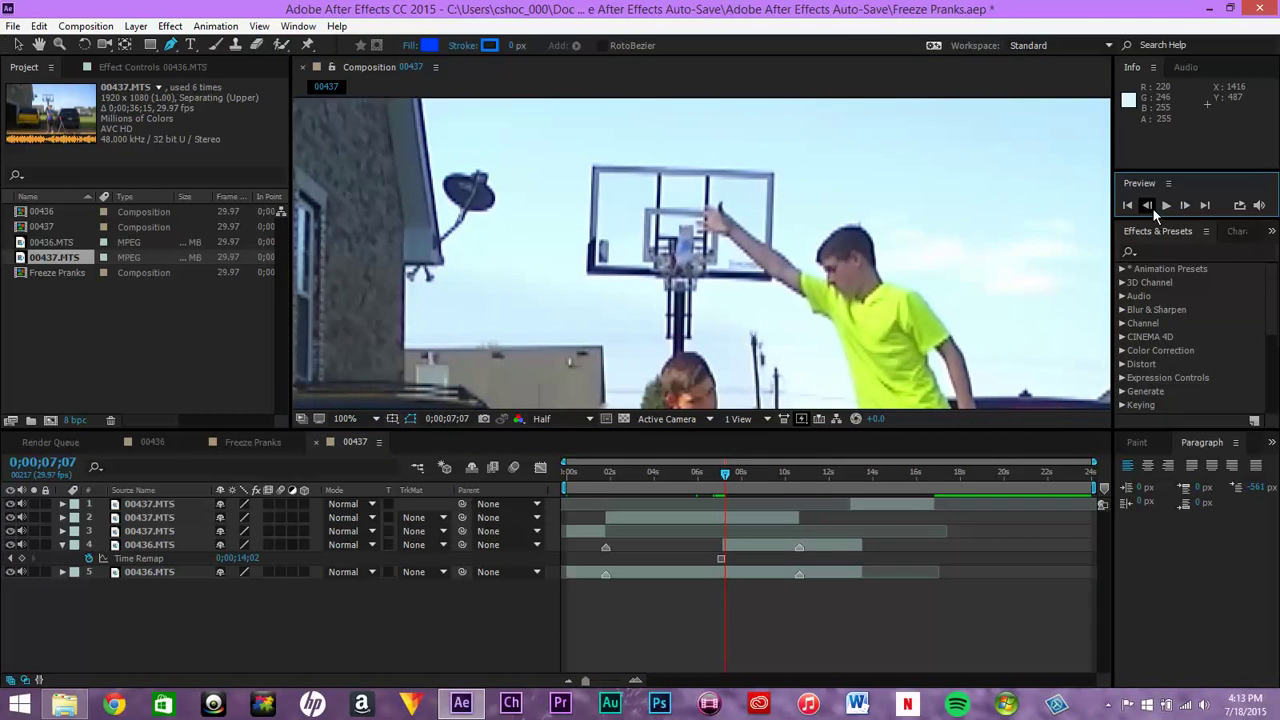
click(1144, 204)
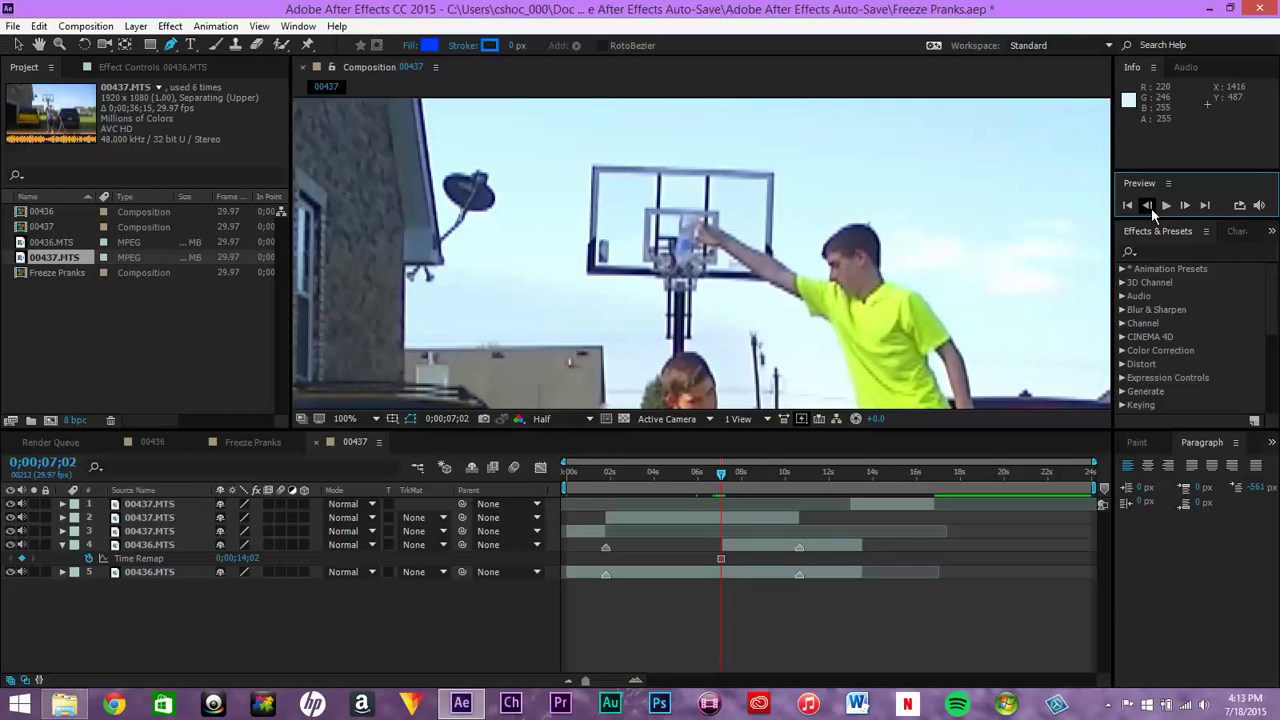
click(1188, 204)
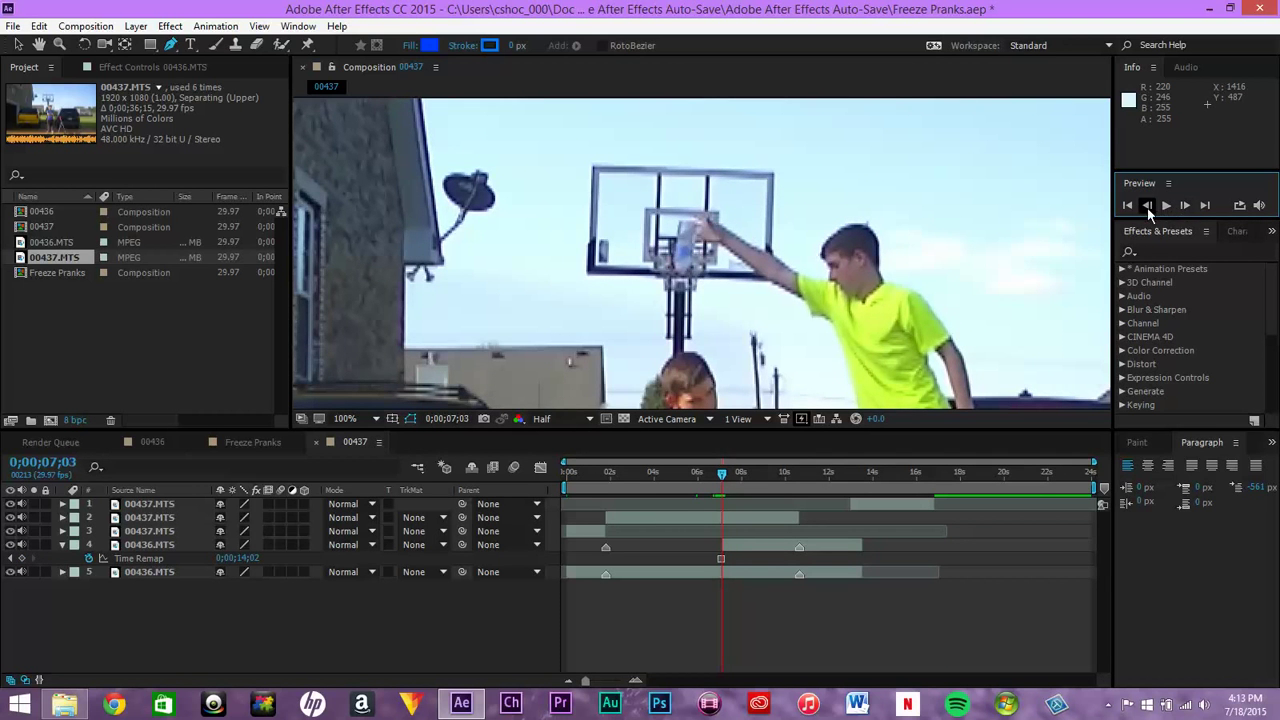
click(1164, 204)
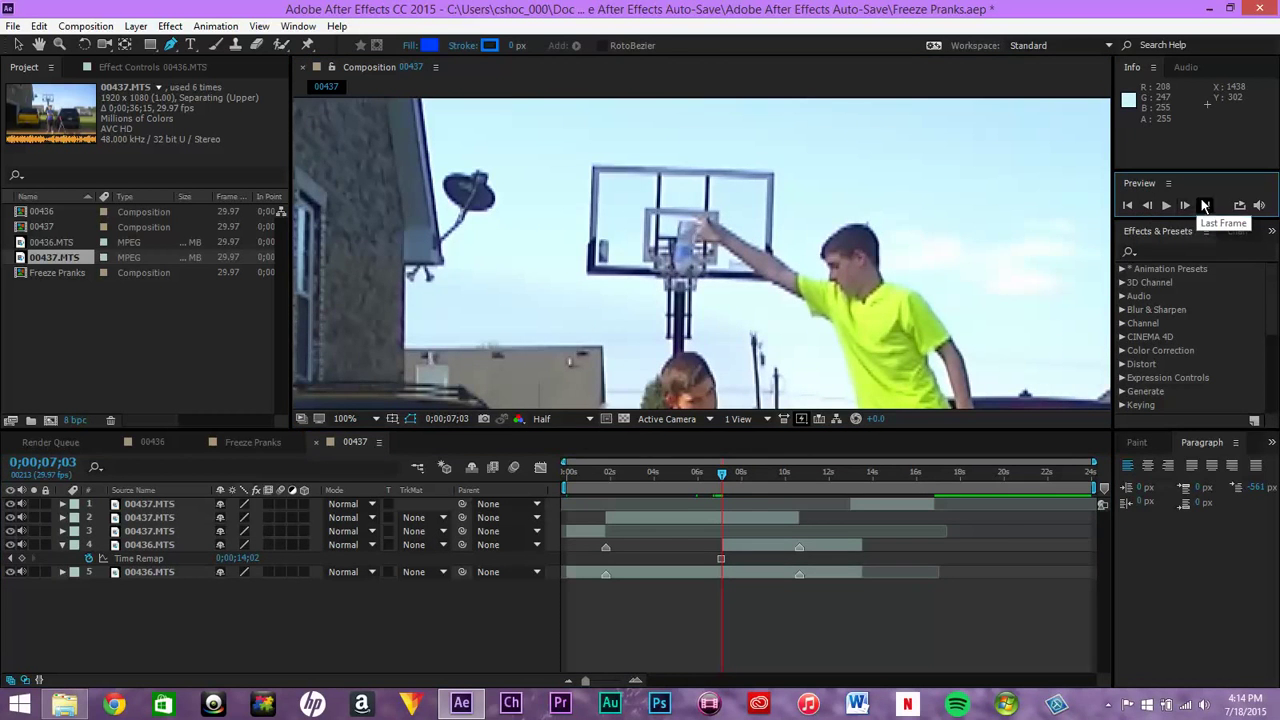
click(1188, 204)
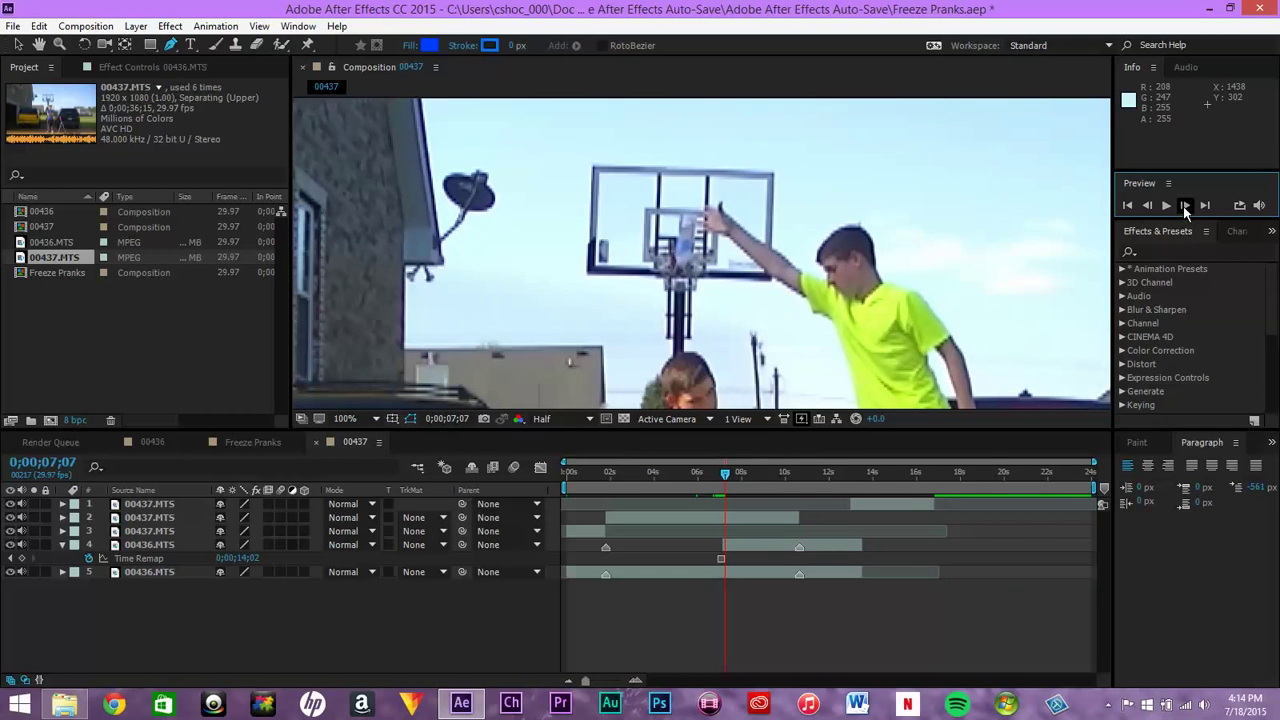
click(1148, 204)
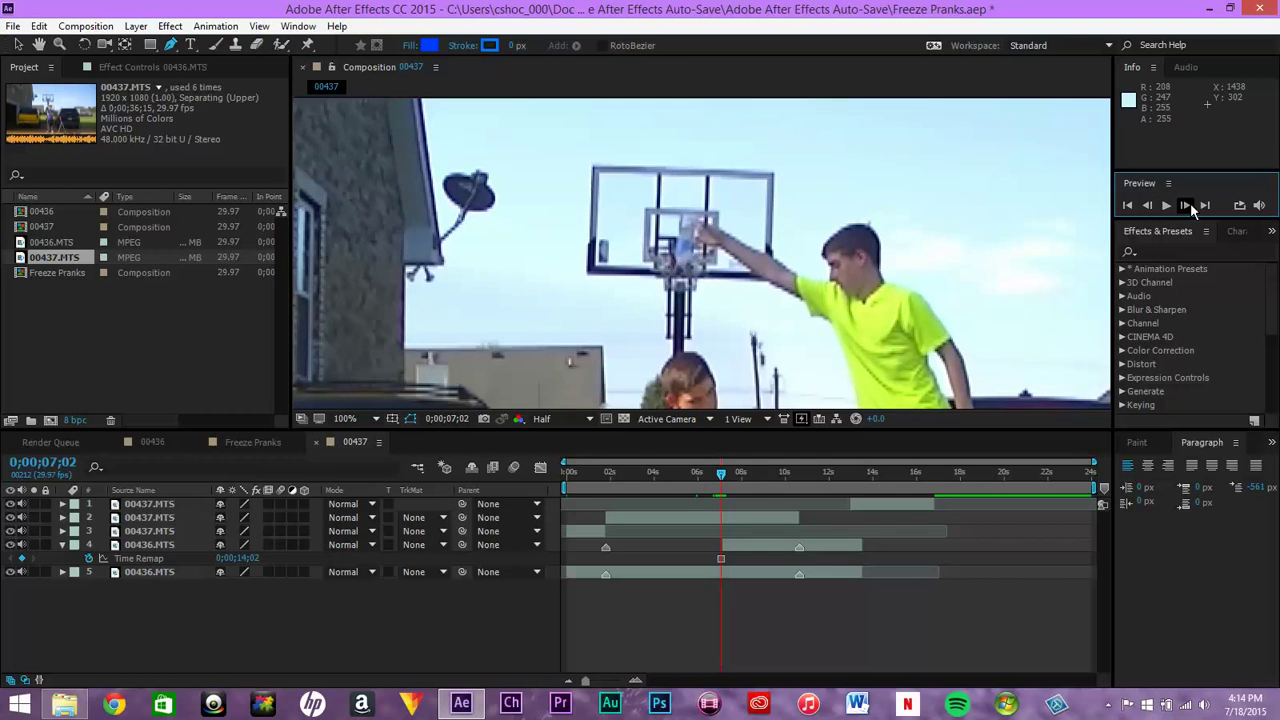
click(1188, 204)
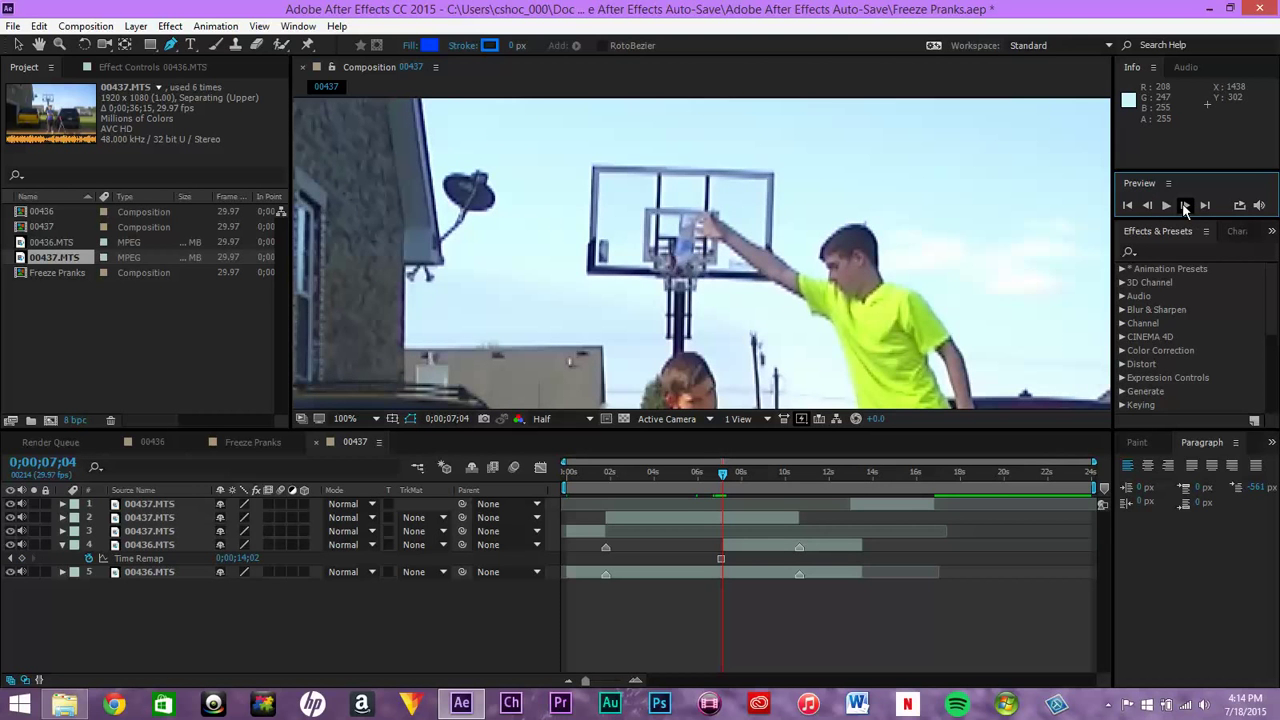
click(1164, 204)
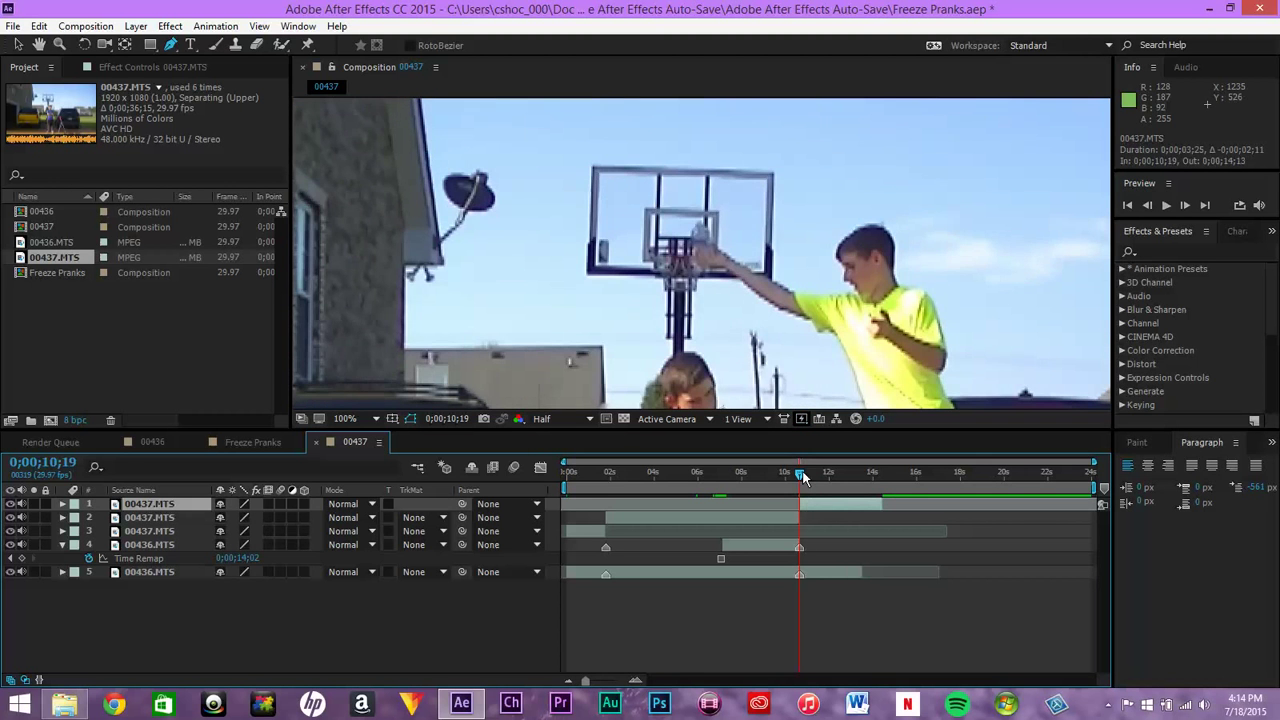
drag(800, 472, 828, 472)
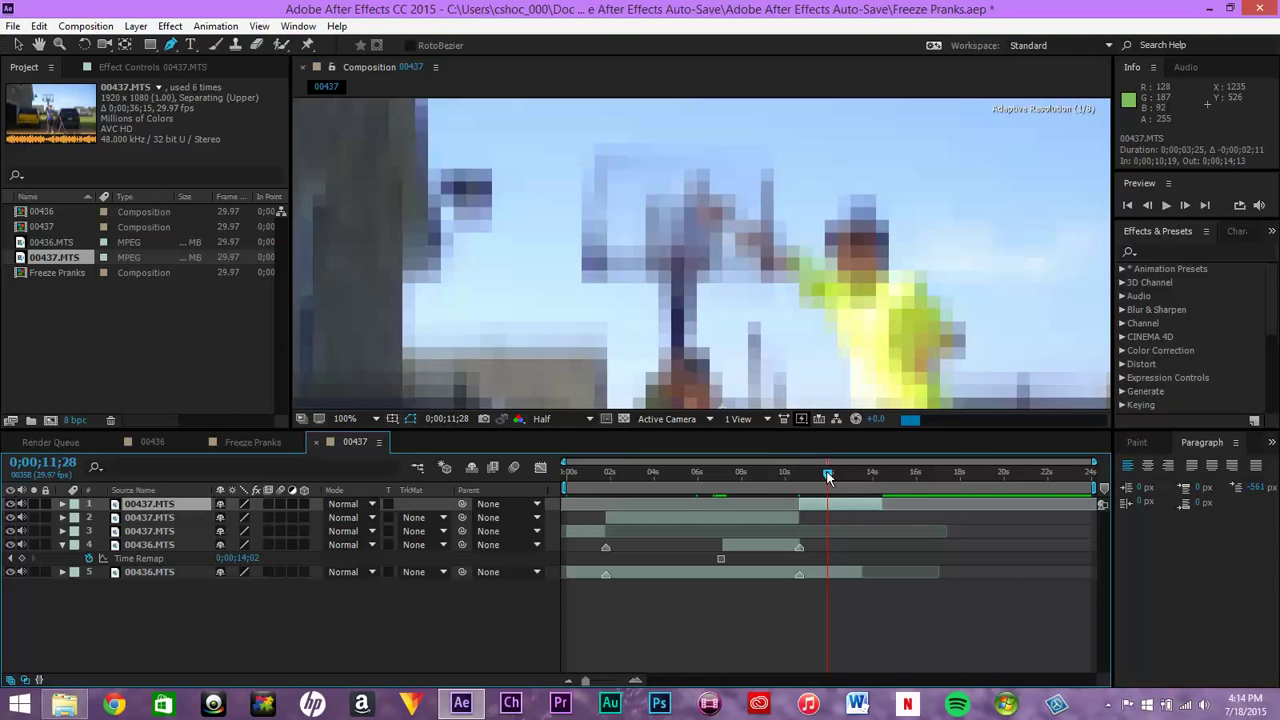
drag(828, 472, 844, 472)
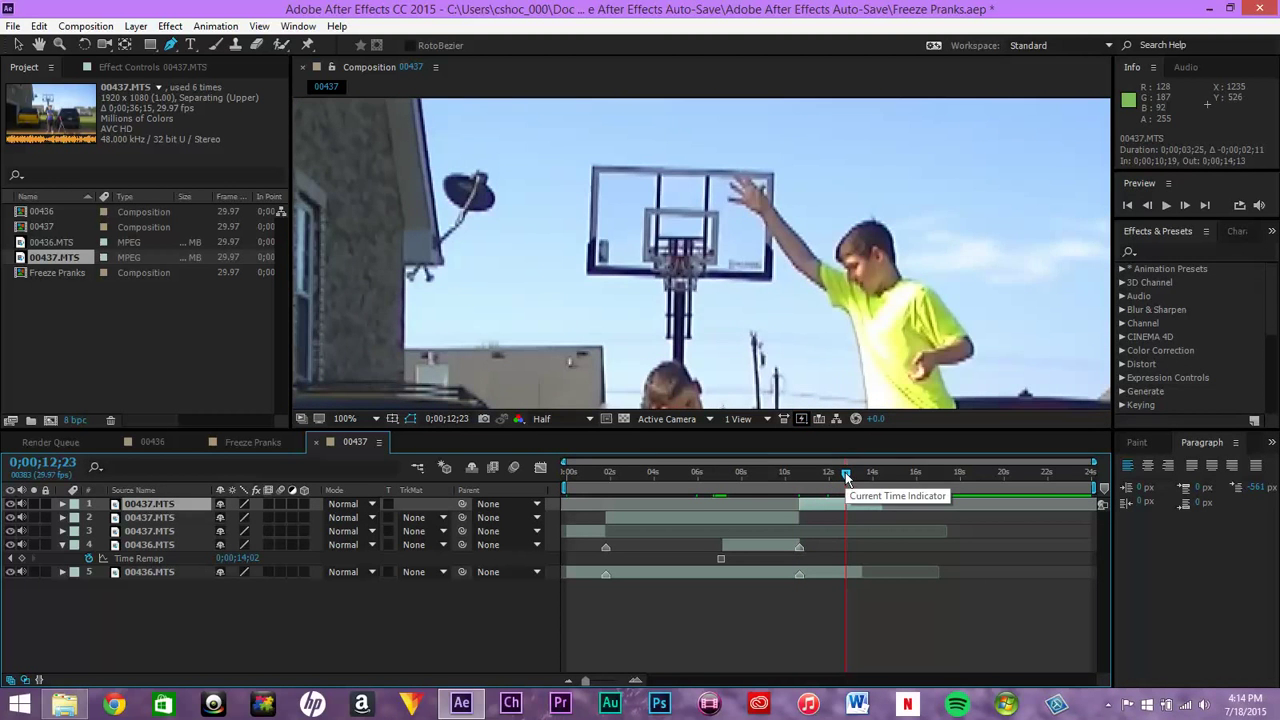
drag(848, 472, 830, 472)
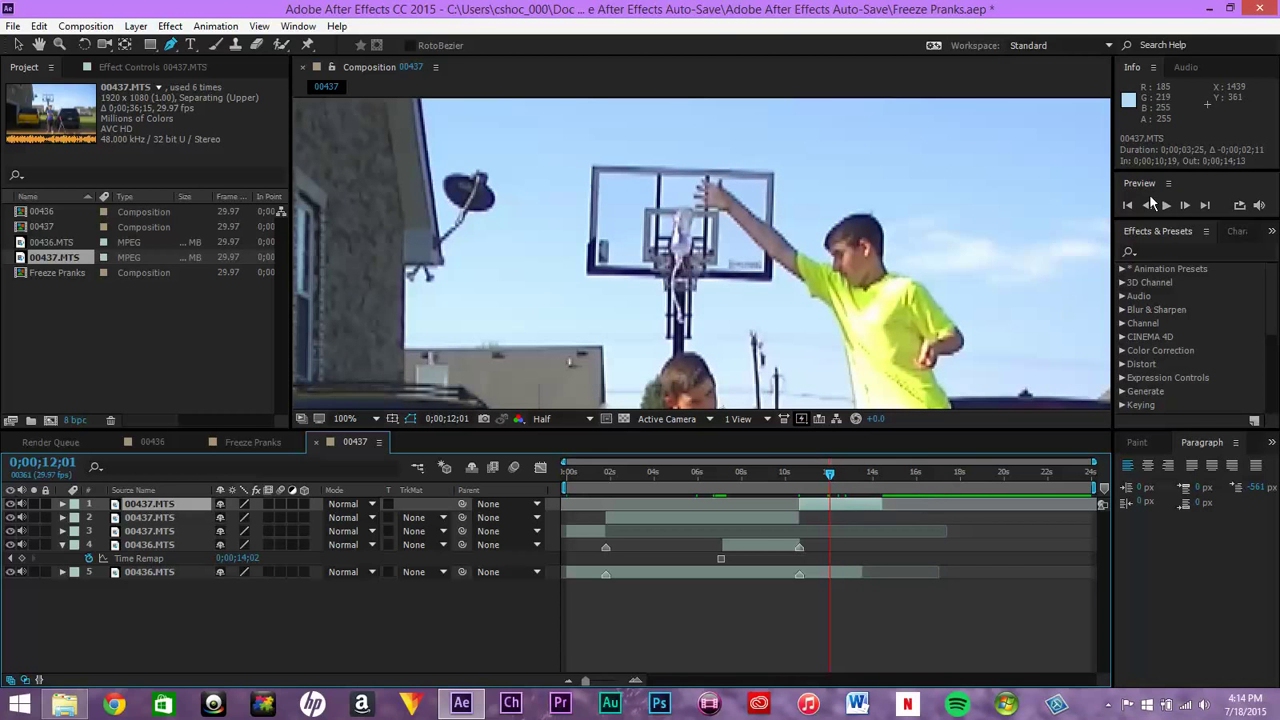
click(1188, 204)
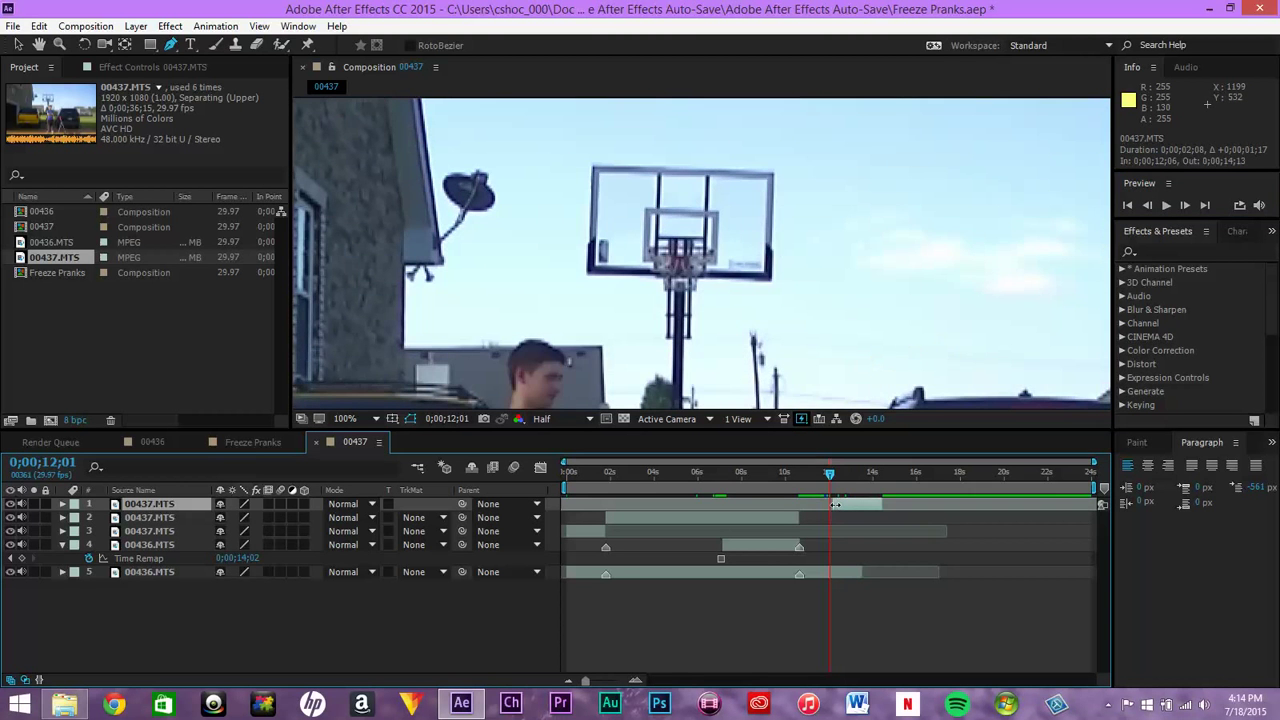
drag(828, 472, 804, 472)
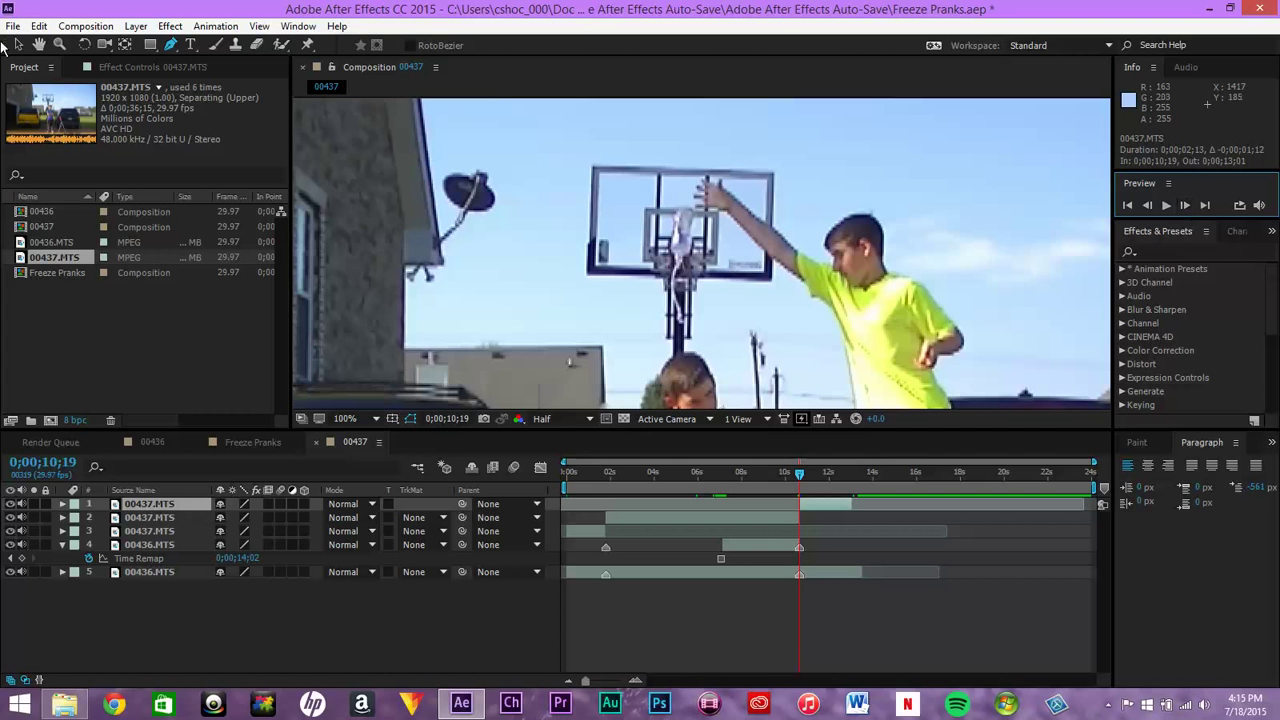
mouse_move(248, 464)
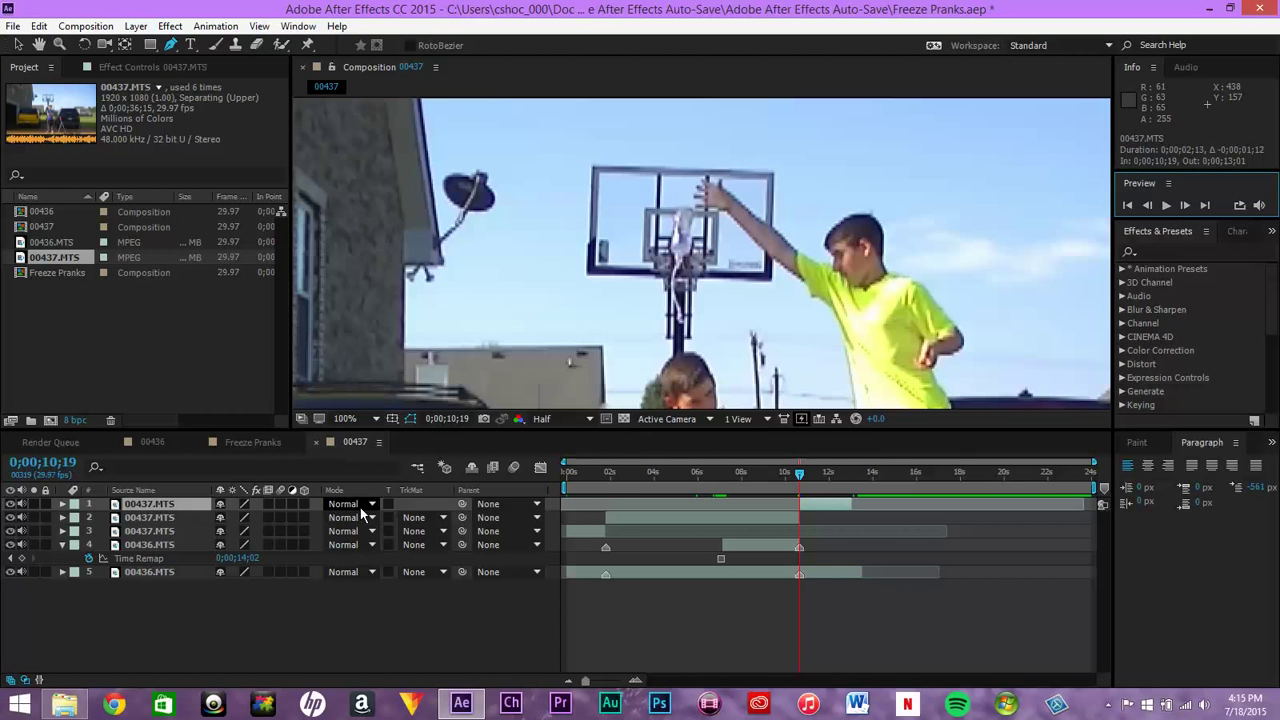
mouse_move(236, 120)
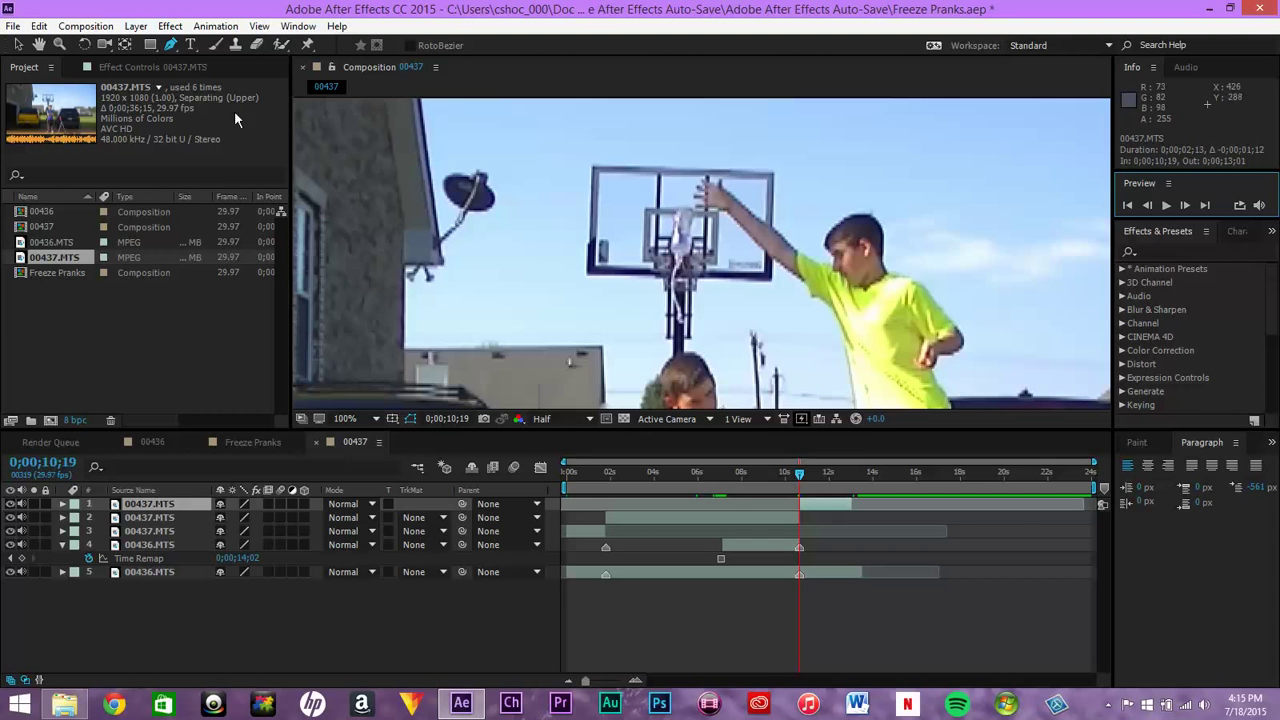
Adjust the viewer zoom around the hoop and finish the mask outline on the top layer
click(344, 418)
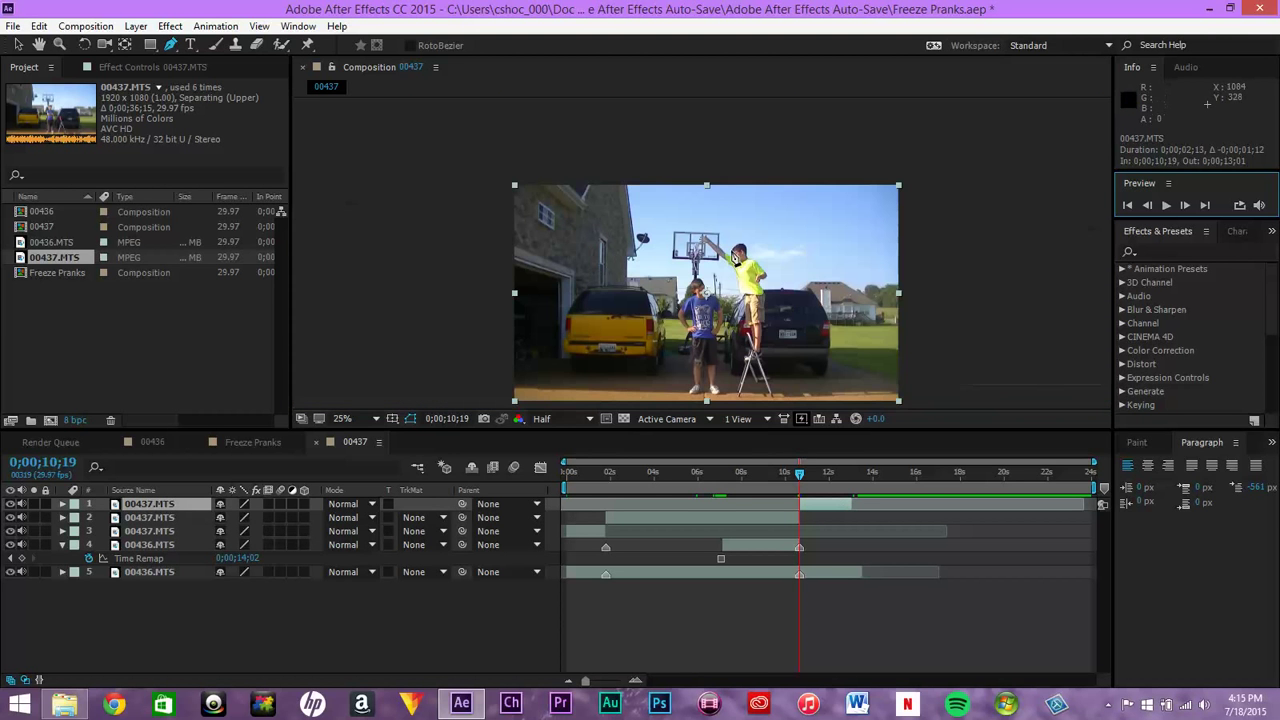
click(342, 418)
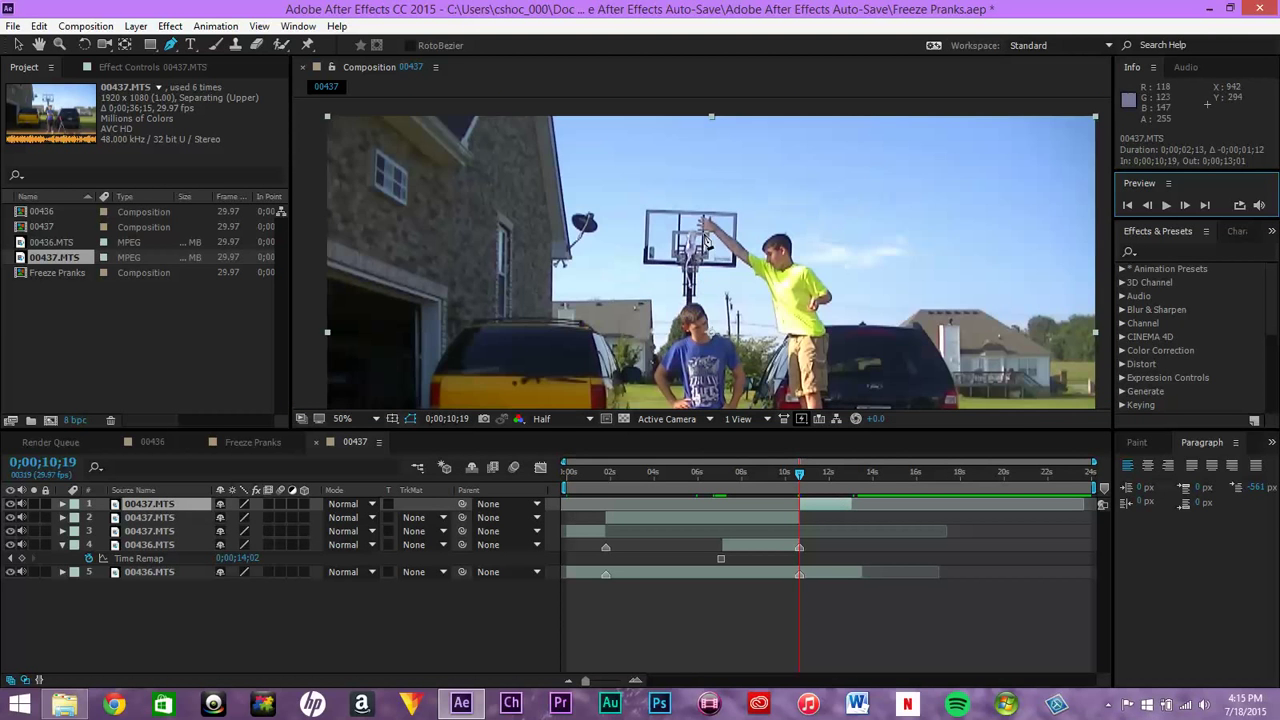
click(344, 418)
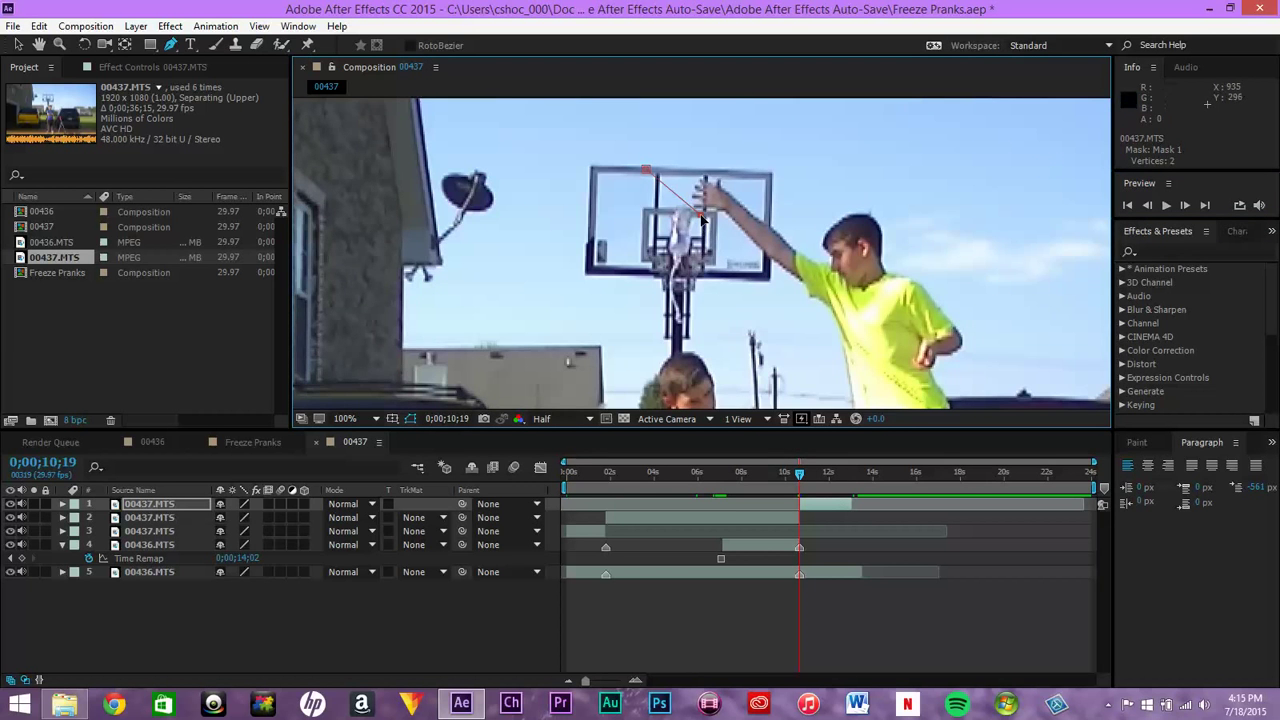
click(344, 418)
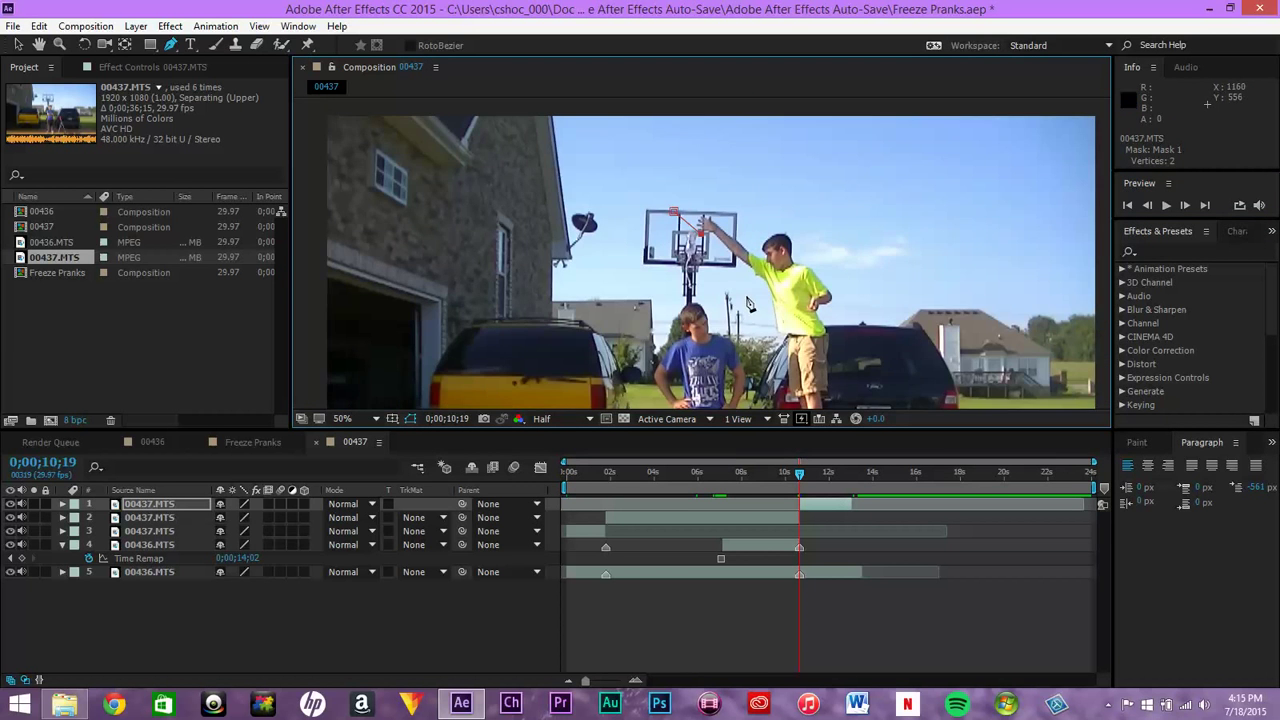
click(344, 418)
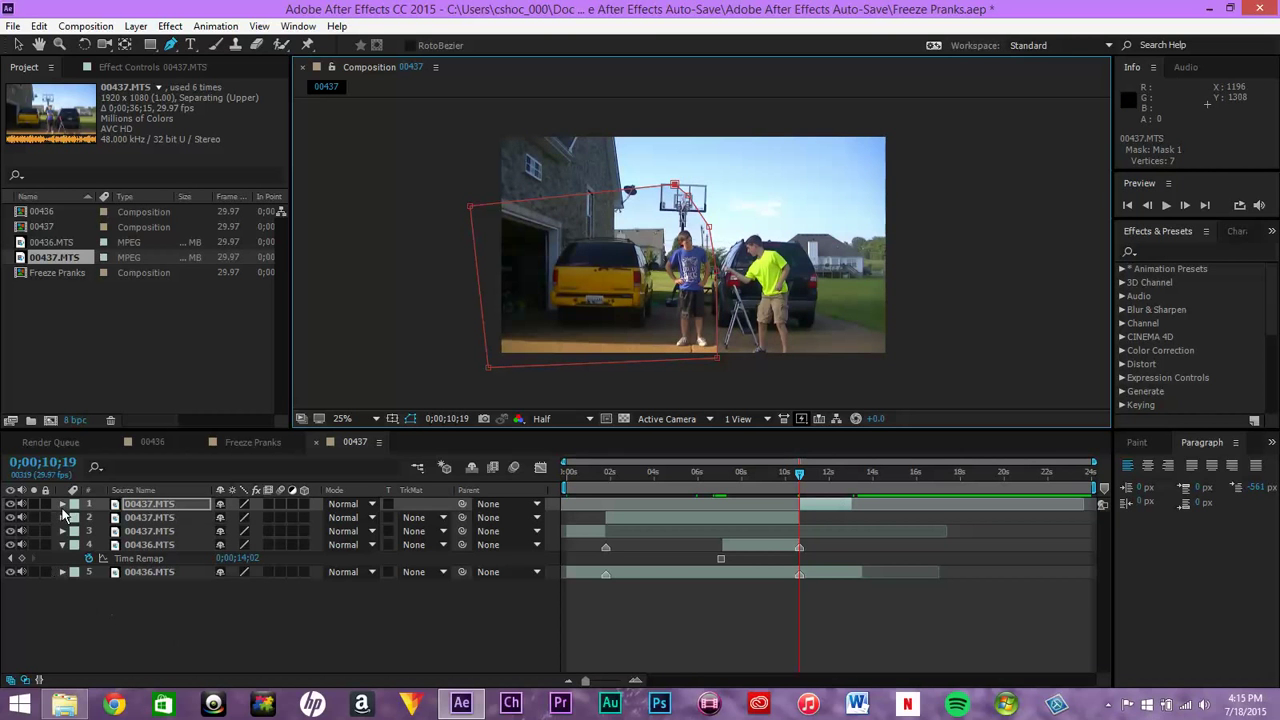
Expand the top layer's Mask 1 and raise its Mask Feather to soften the edge
click(72, 504)
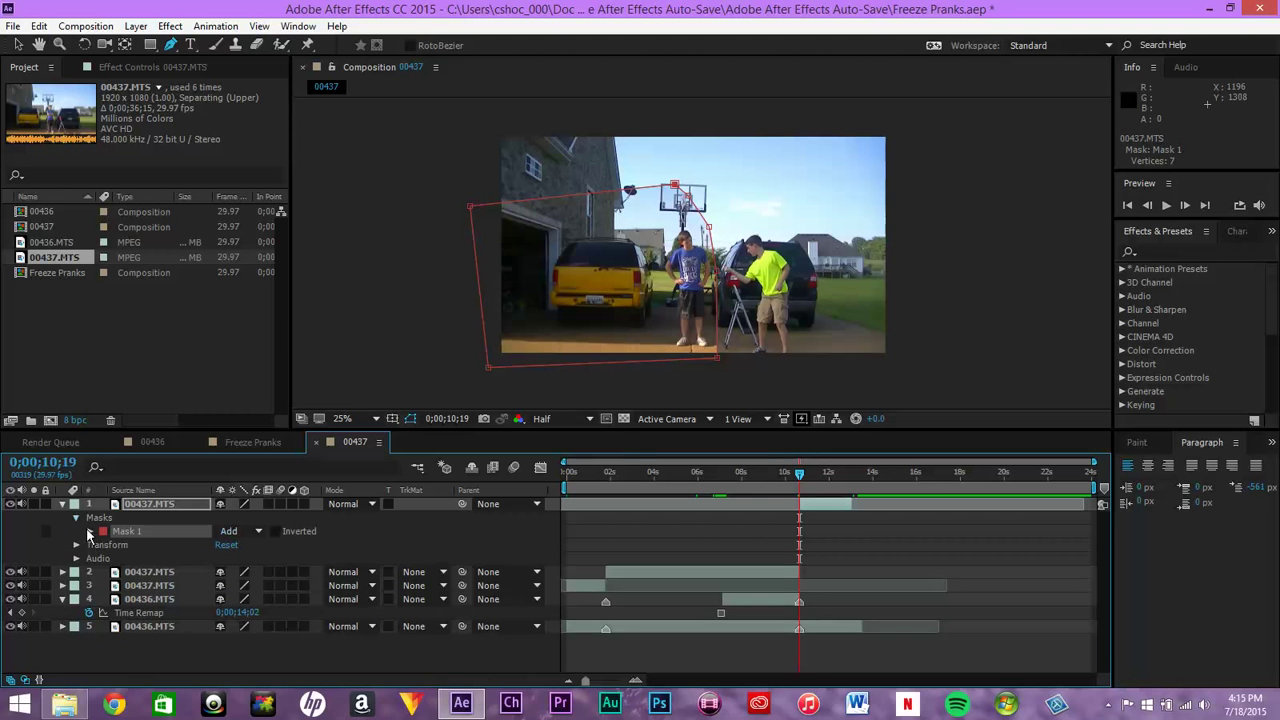
click(76, 532)
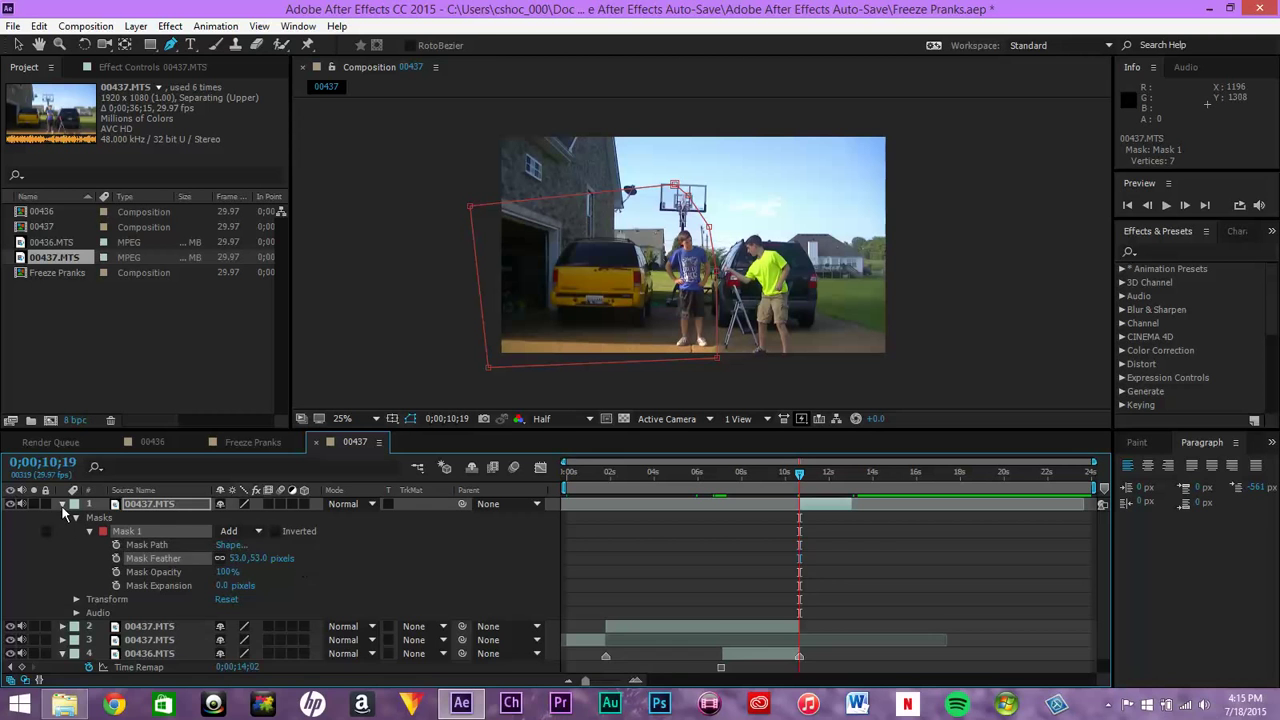
click(64, 504)
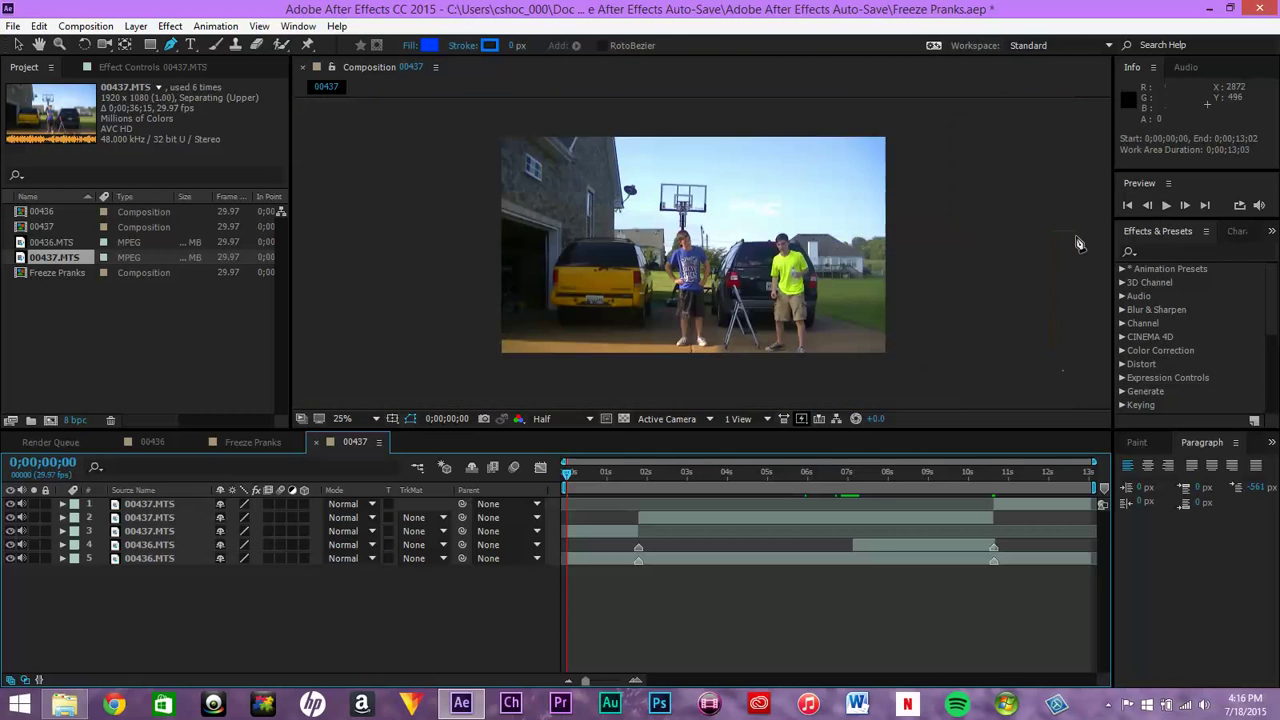
Start playing the composite preview from the first frame with the Play/Stop button
click(1168, 204)
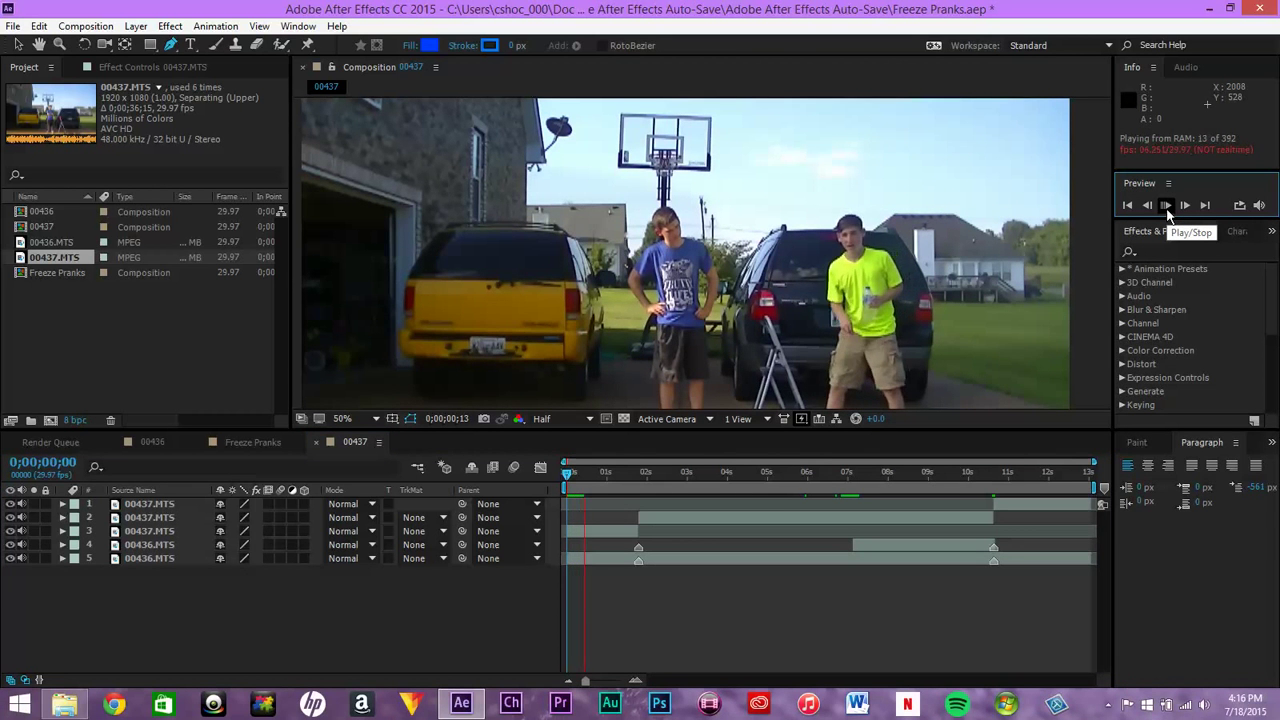
RAM-preview the whole freeze-frame composite repeatedly with Play/Stop, looping through to about 10:02
click(1164, 204)
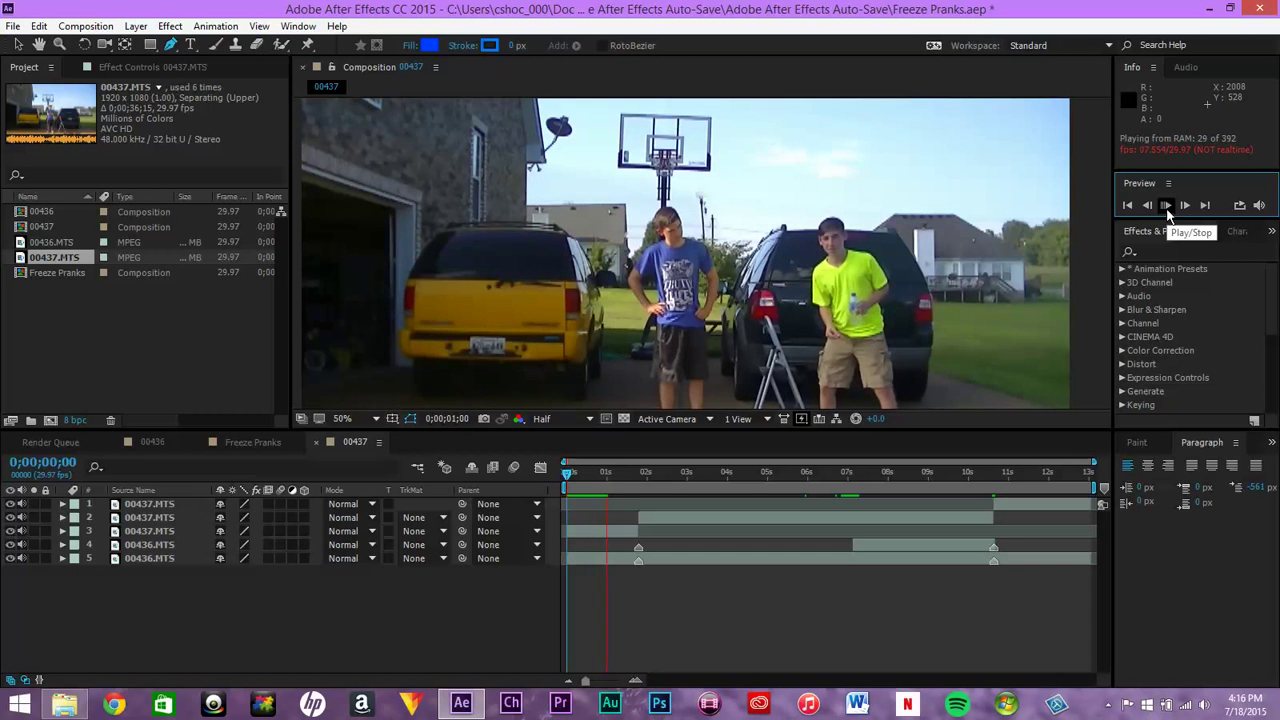
click(1162, 204)
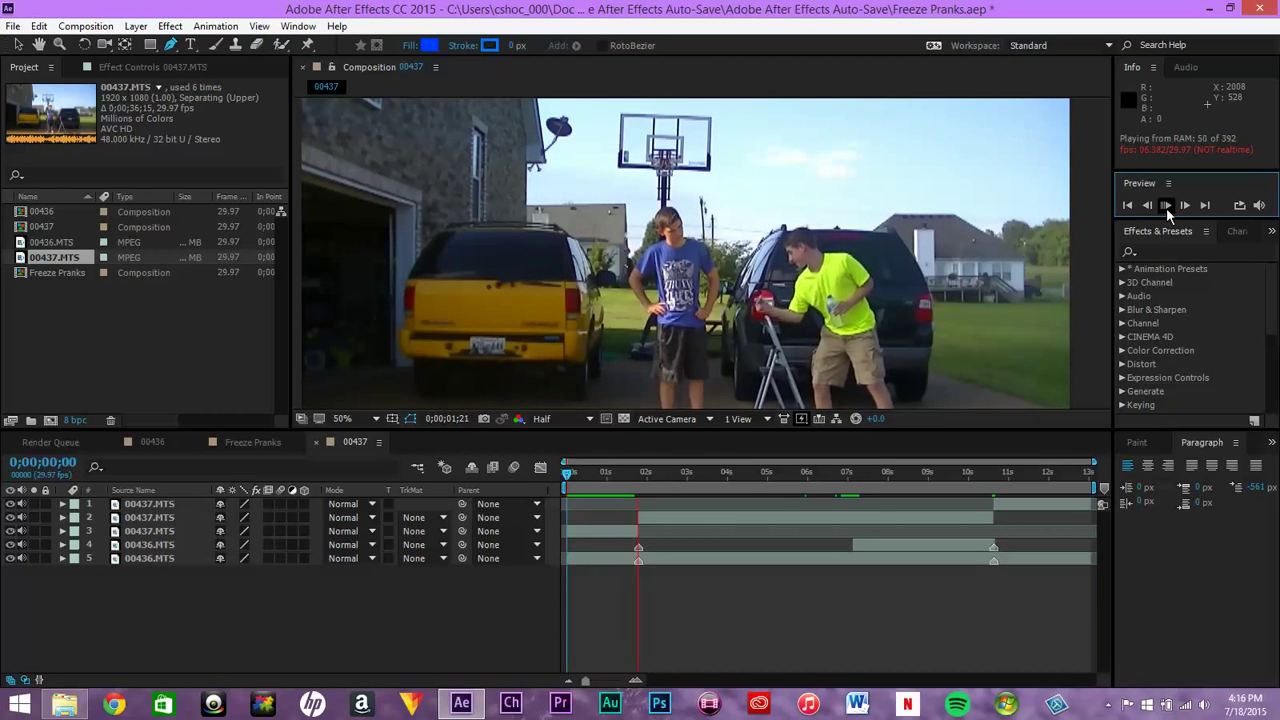
click(1164, 204)
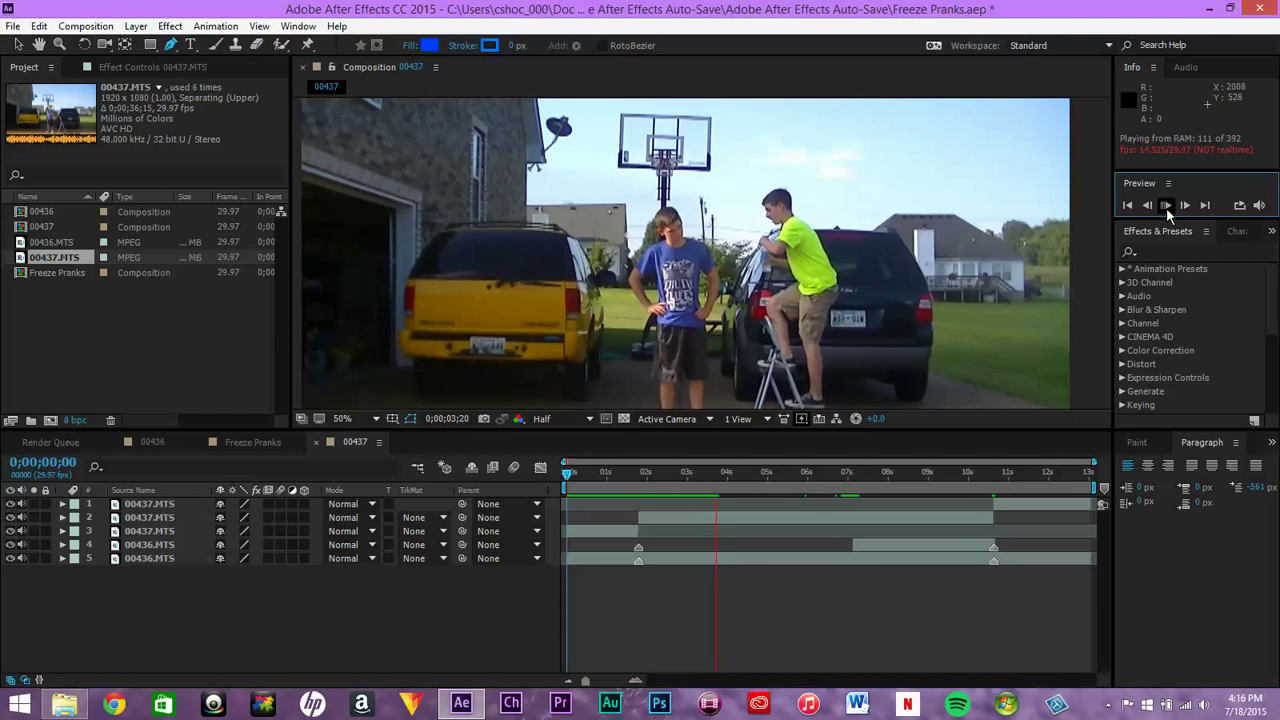
click(1168, 204)
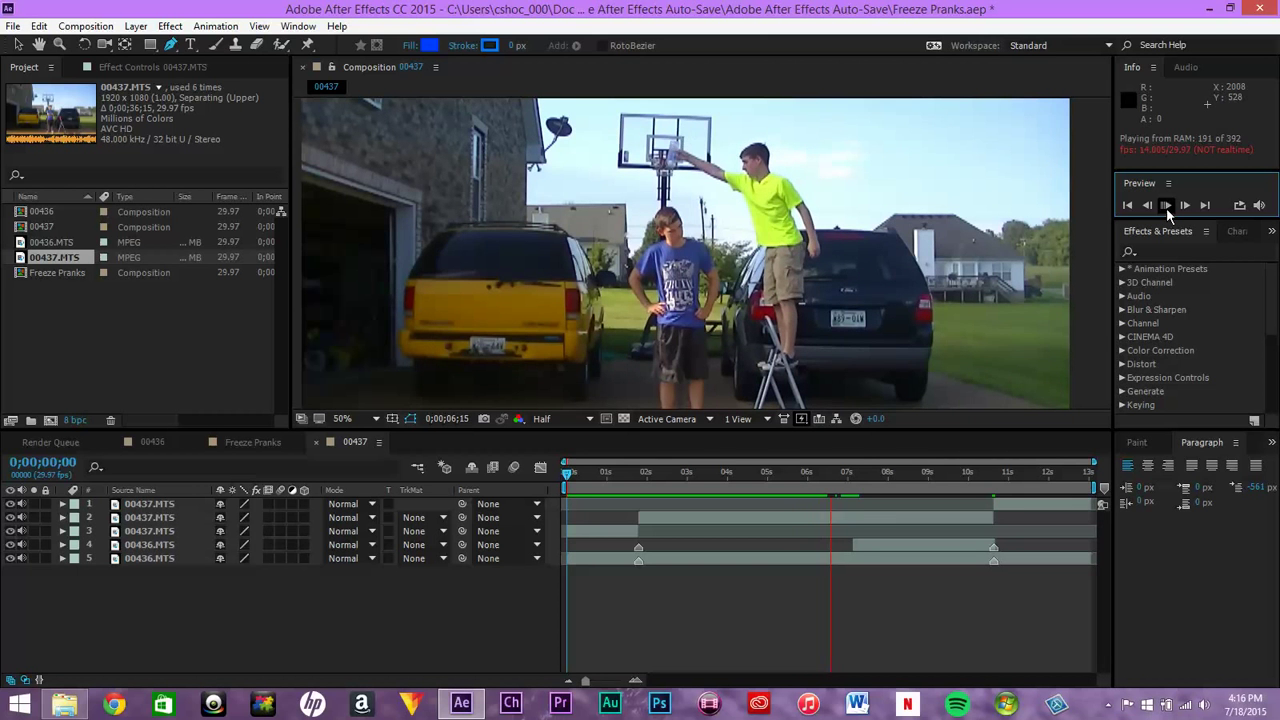
click(1168, 204)
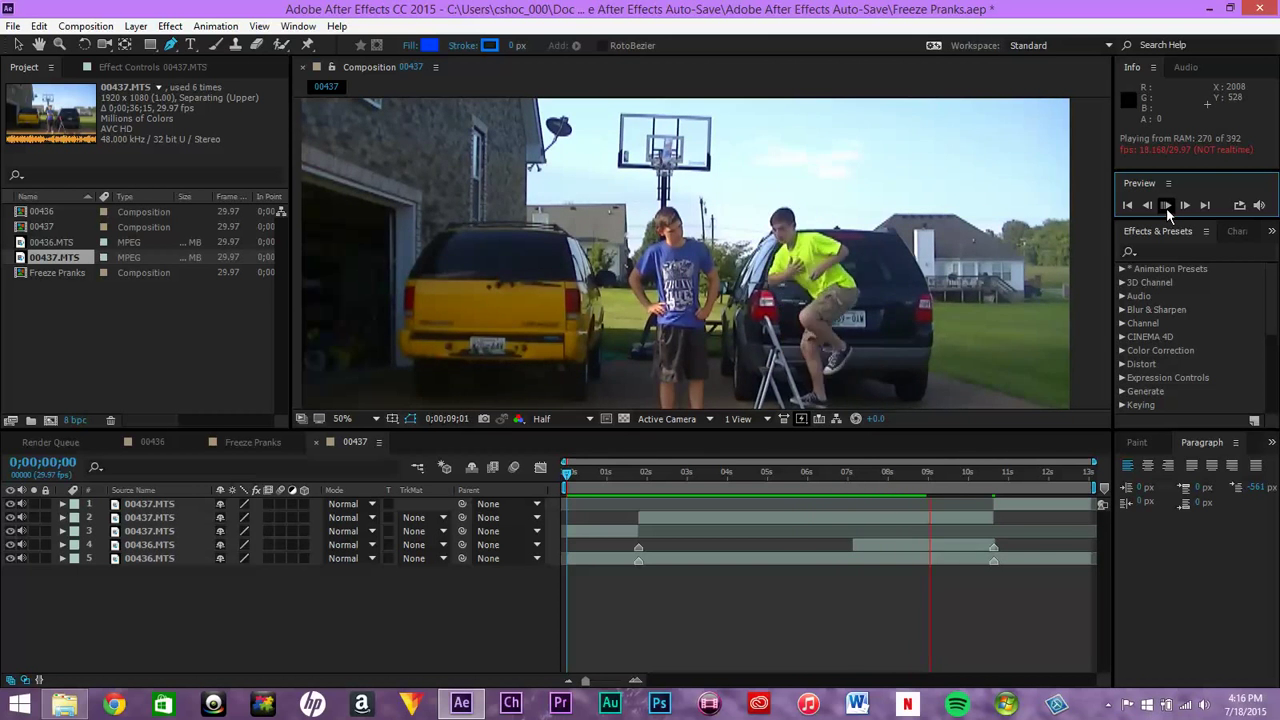
click(1166, 204)
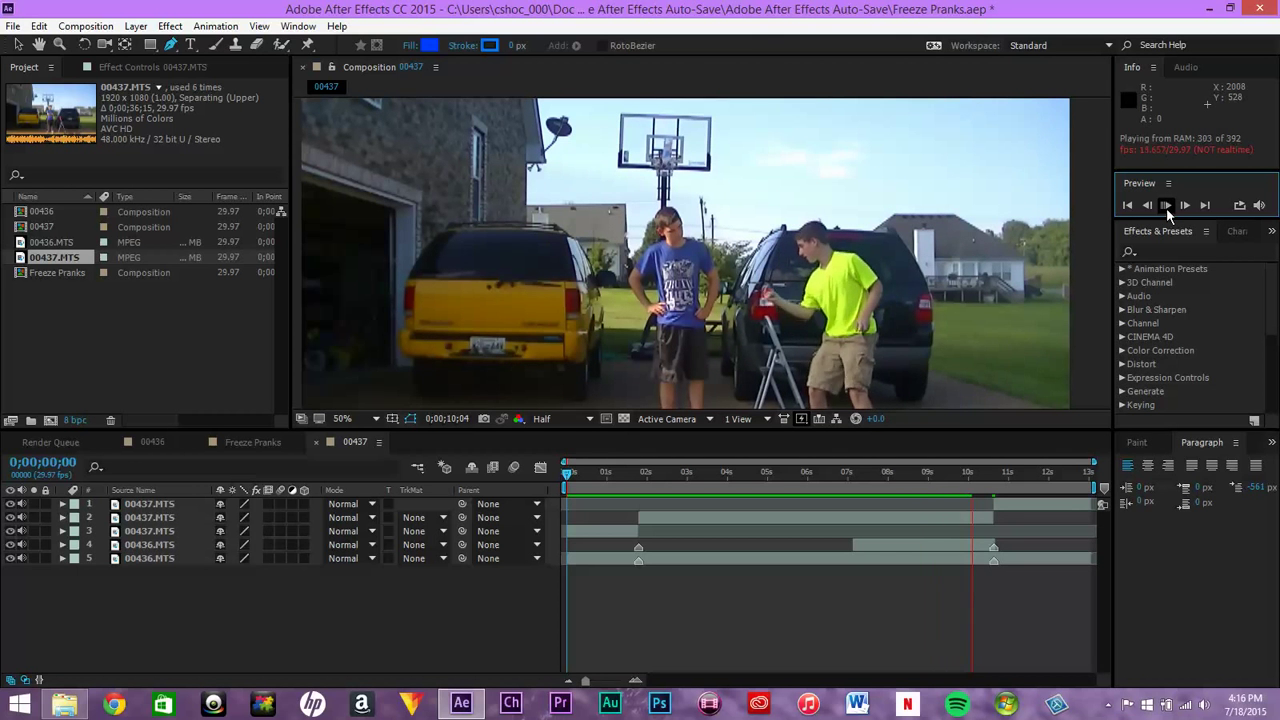
click(1168, 204)
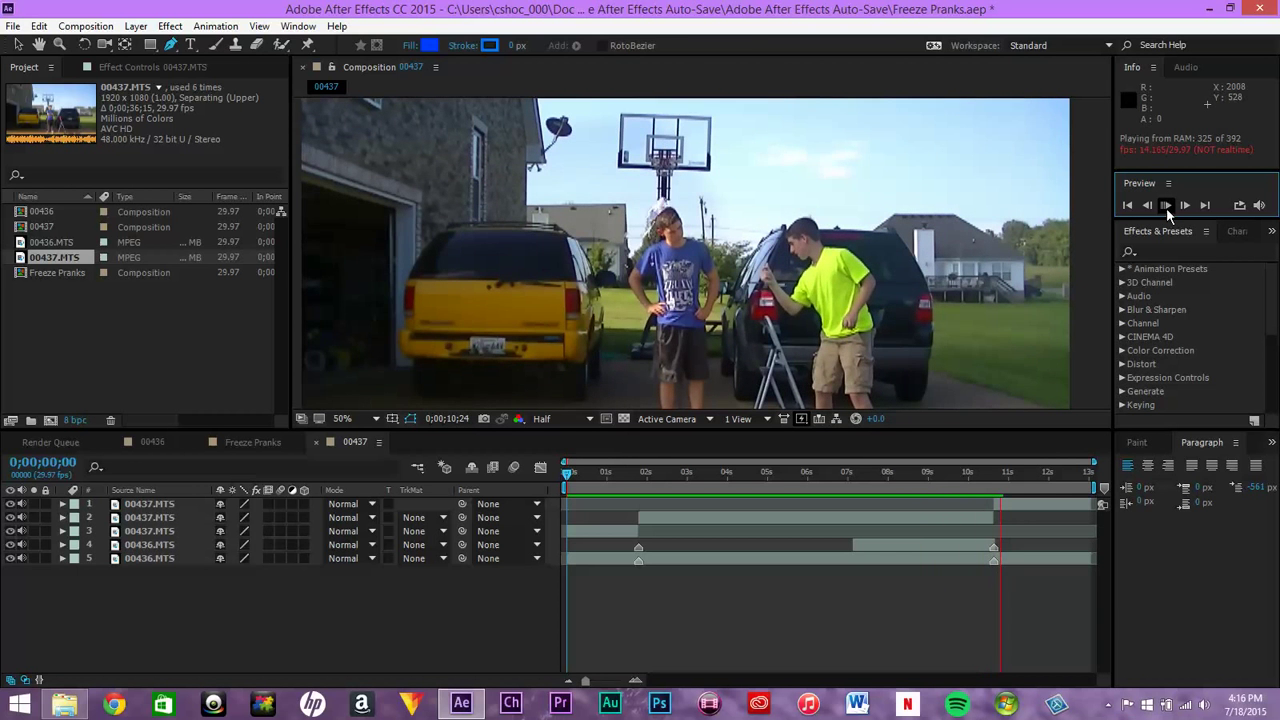
click(1168, 204)
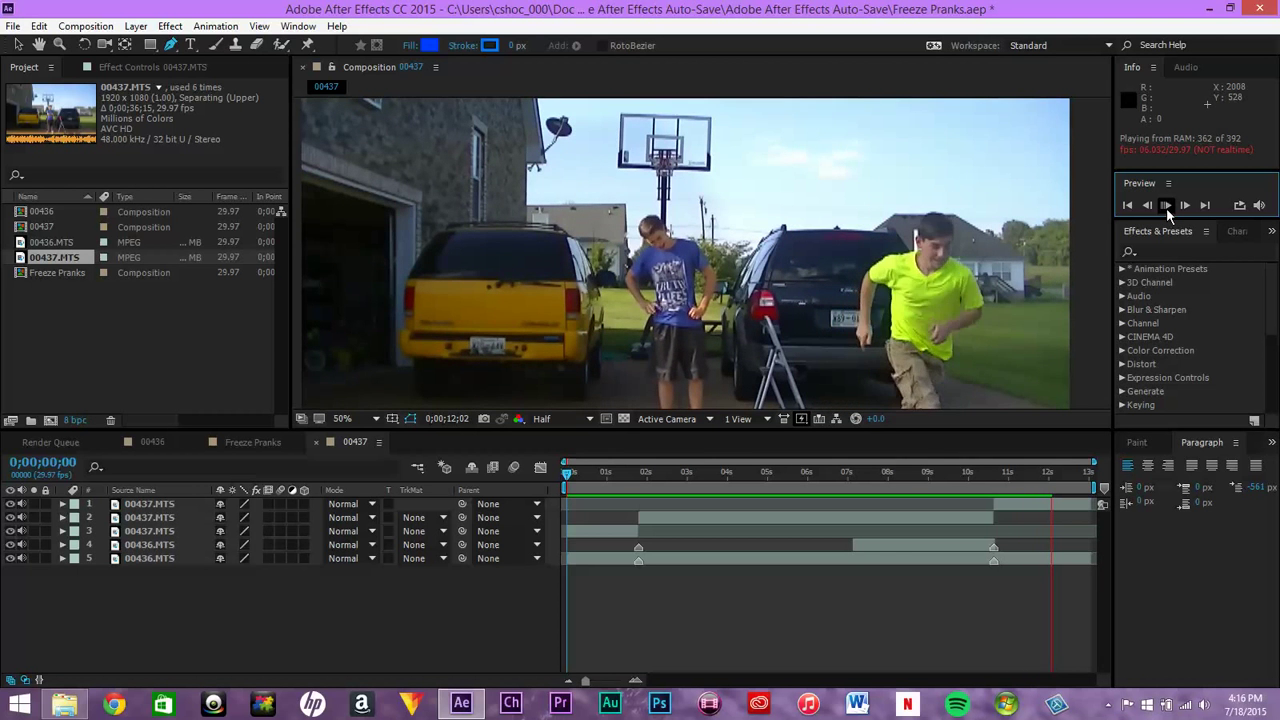
click(1168, 204)
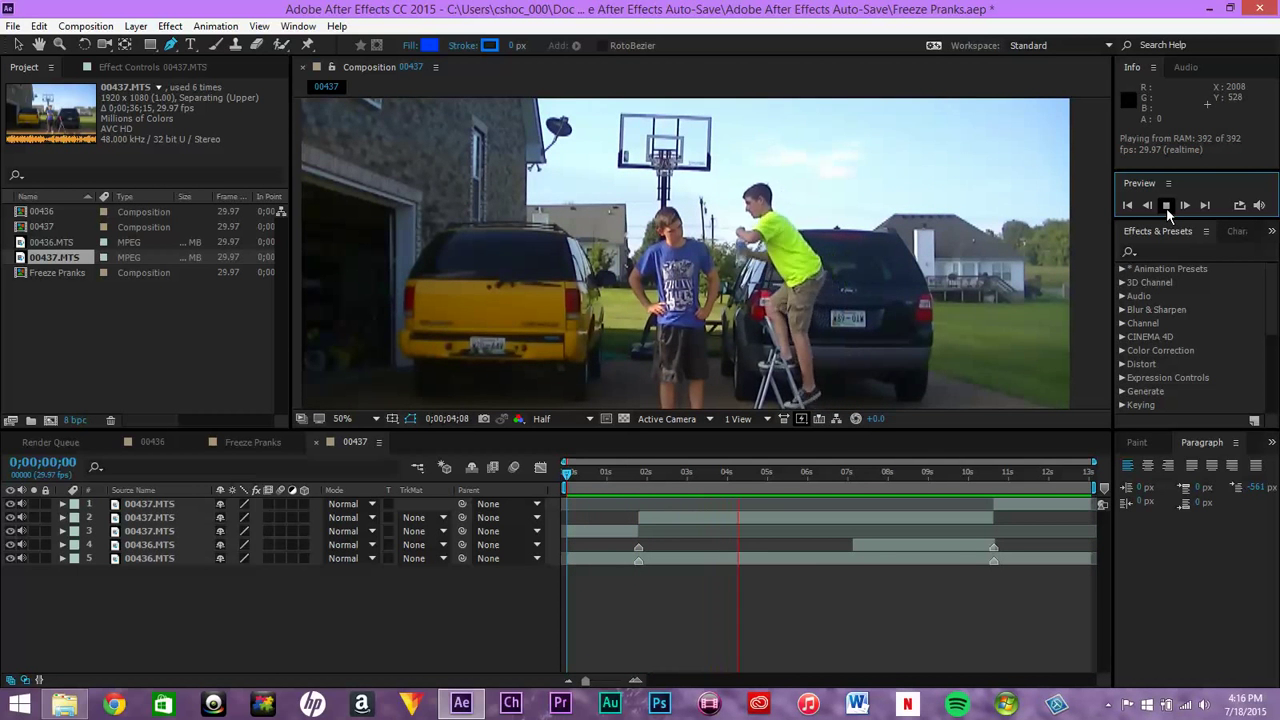
click(1168, 204)
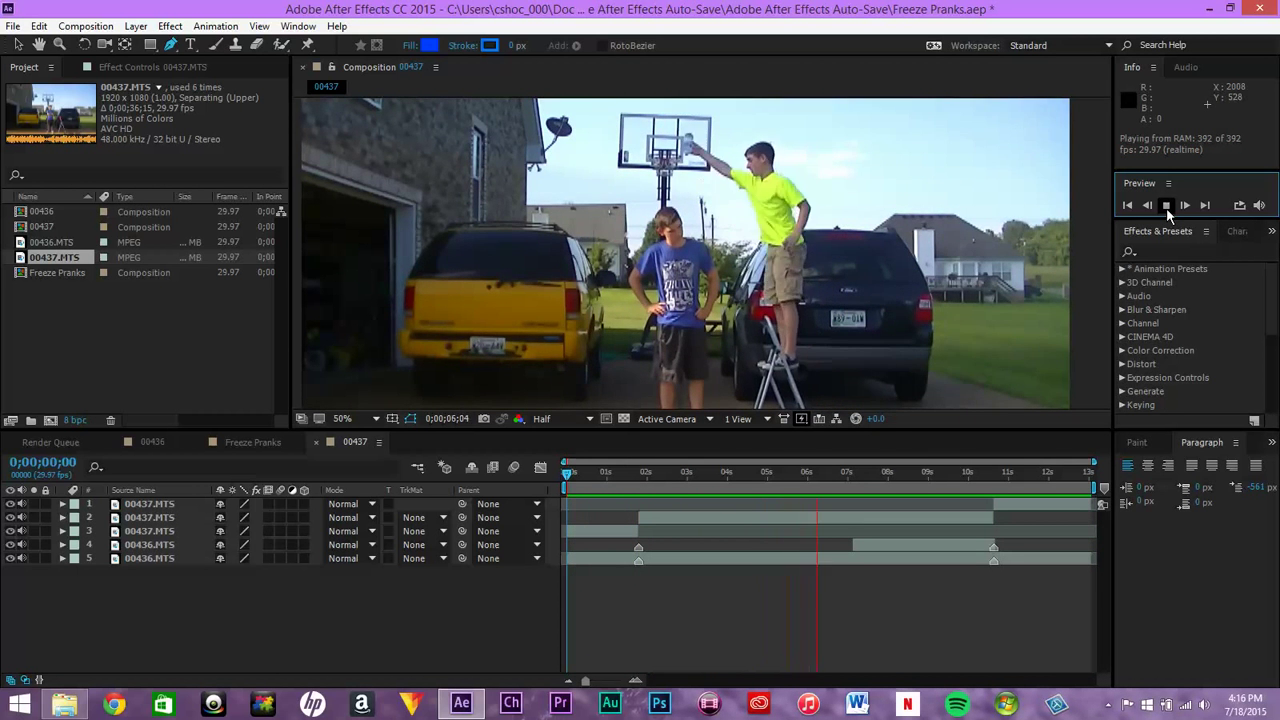
click(1168, 204)
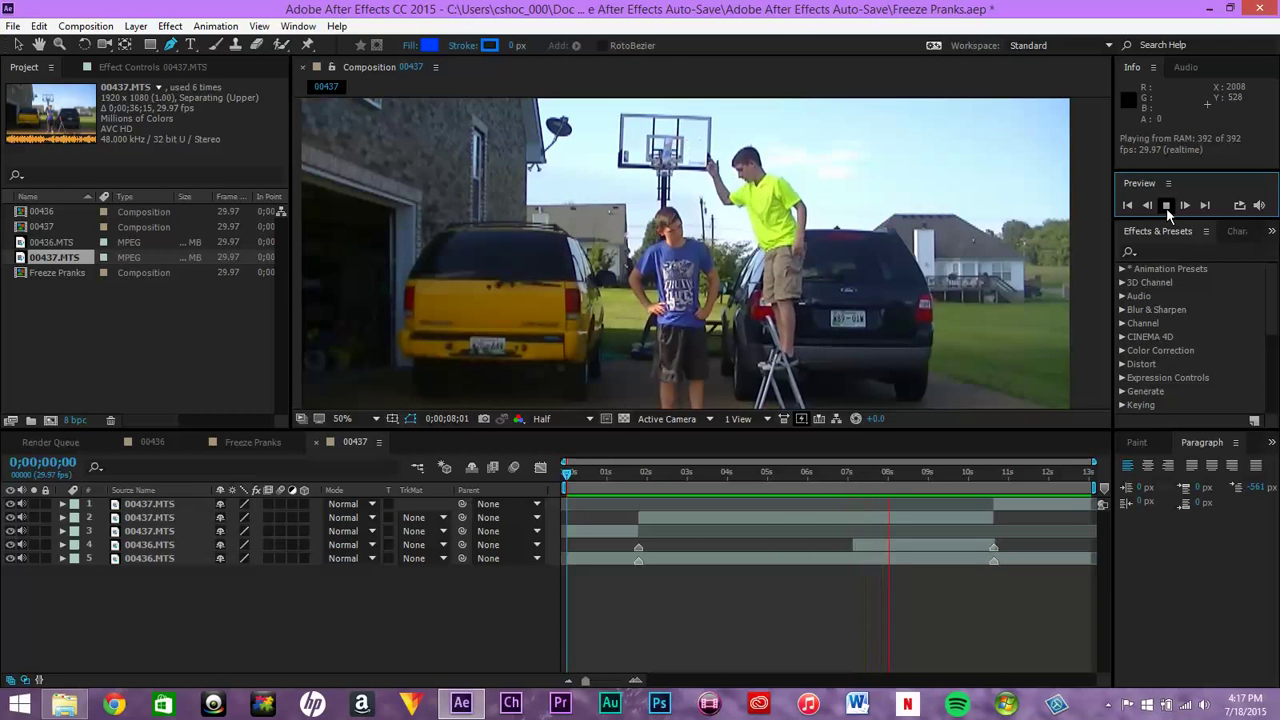
click(1168, 204)
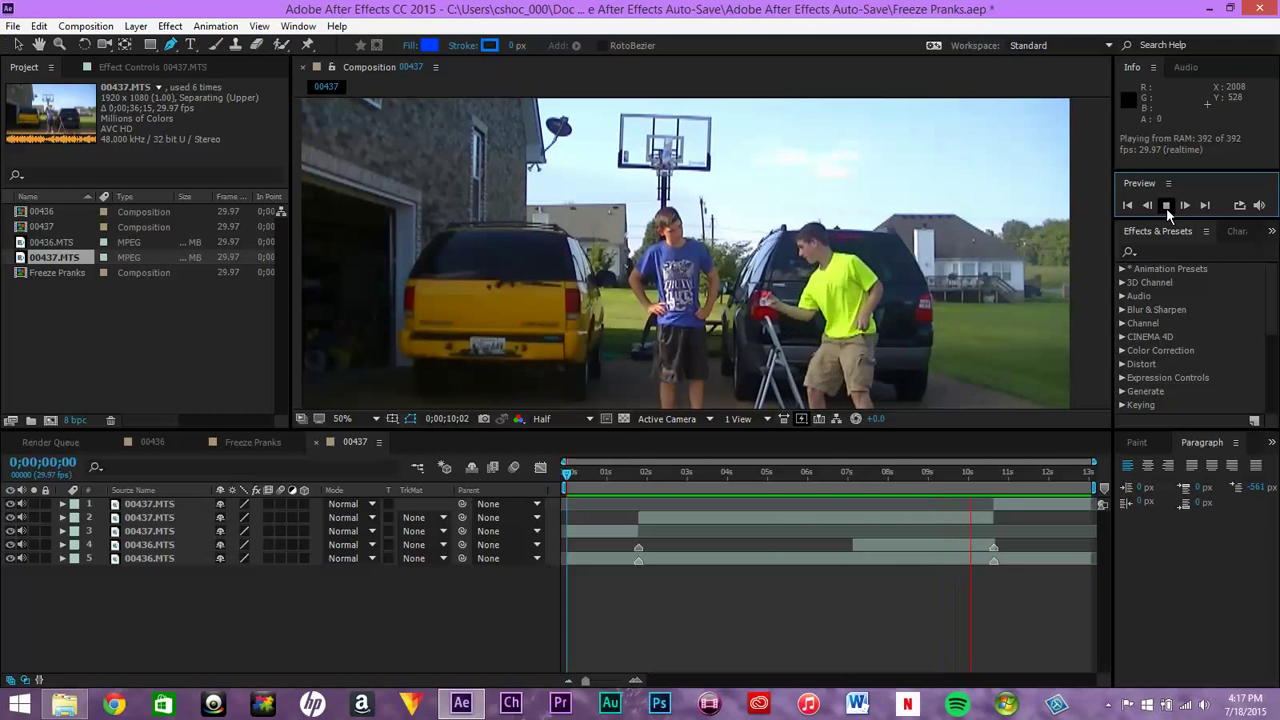